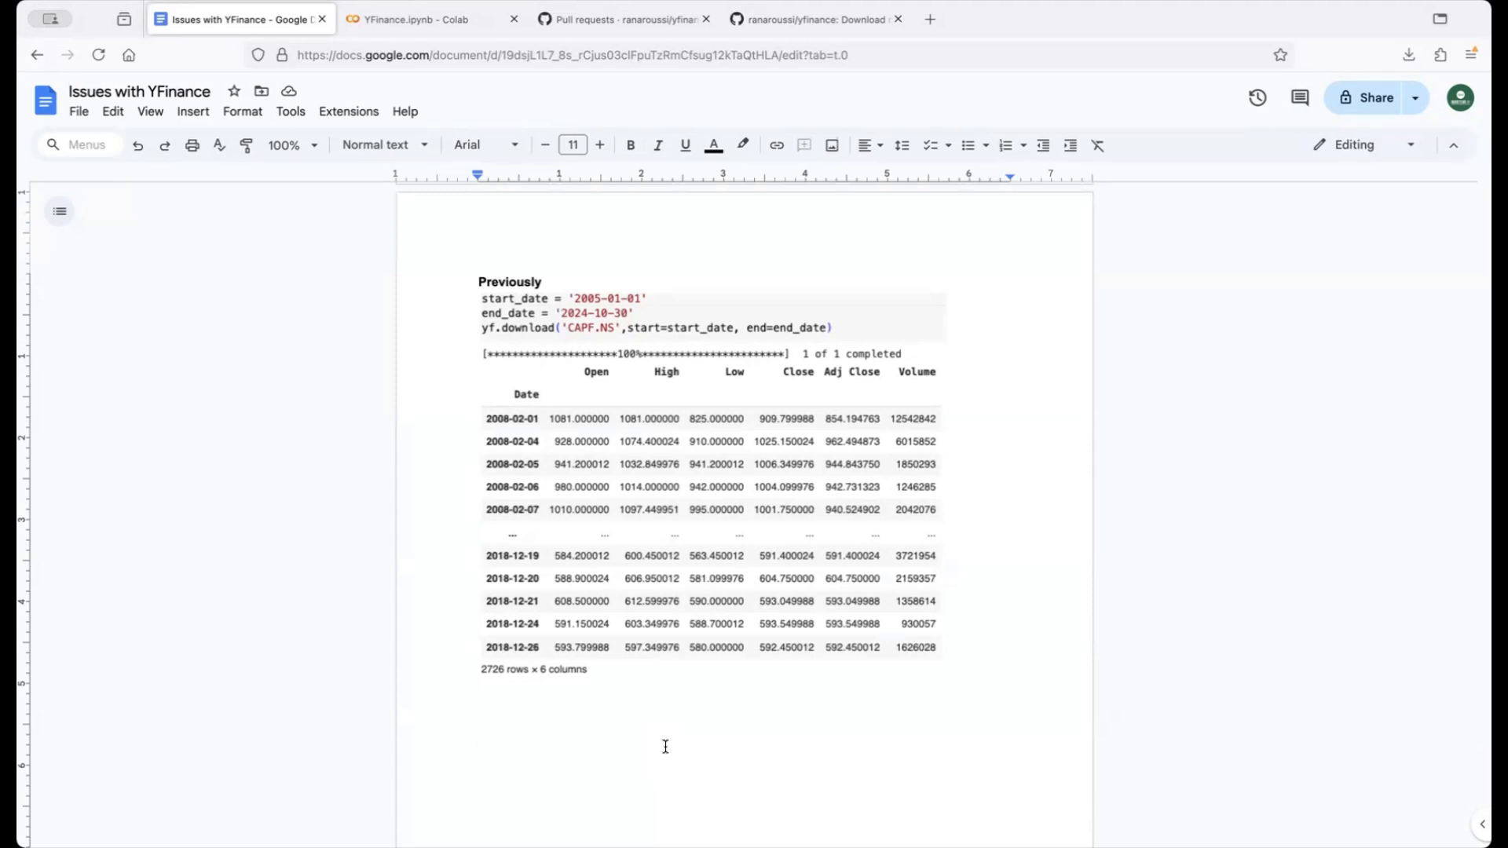
- Scroll the document to the 'Now' section whose ABB.NS output shows Price/Ticker header rows
left_click(479, 741)
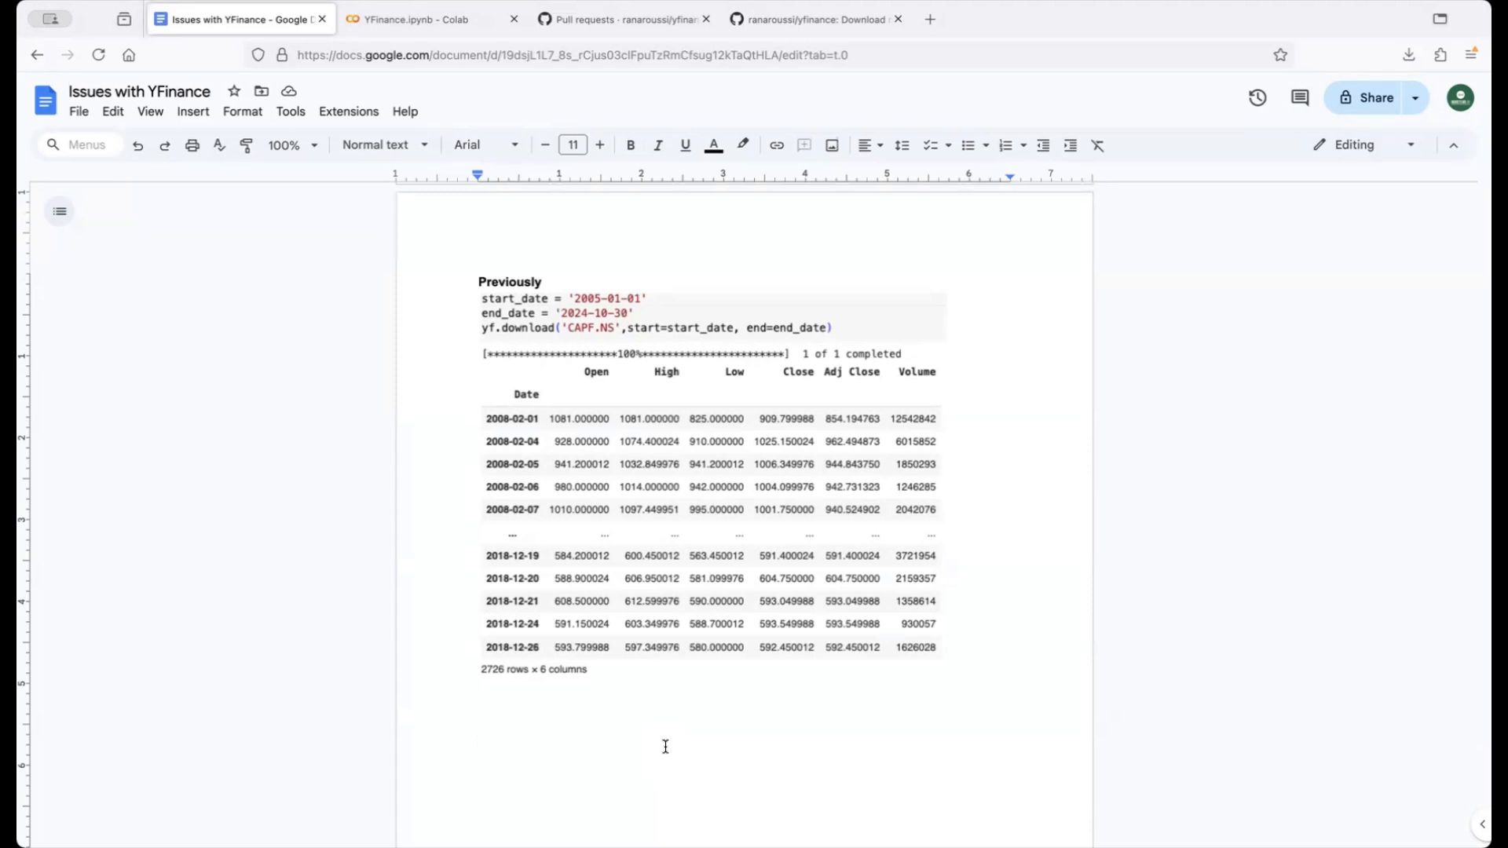
left_click(478, 741)
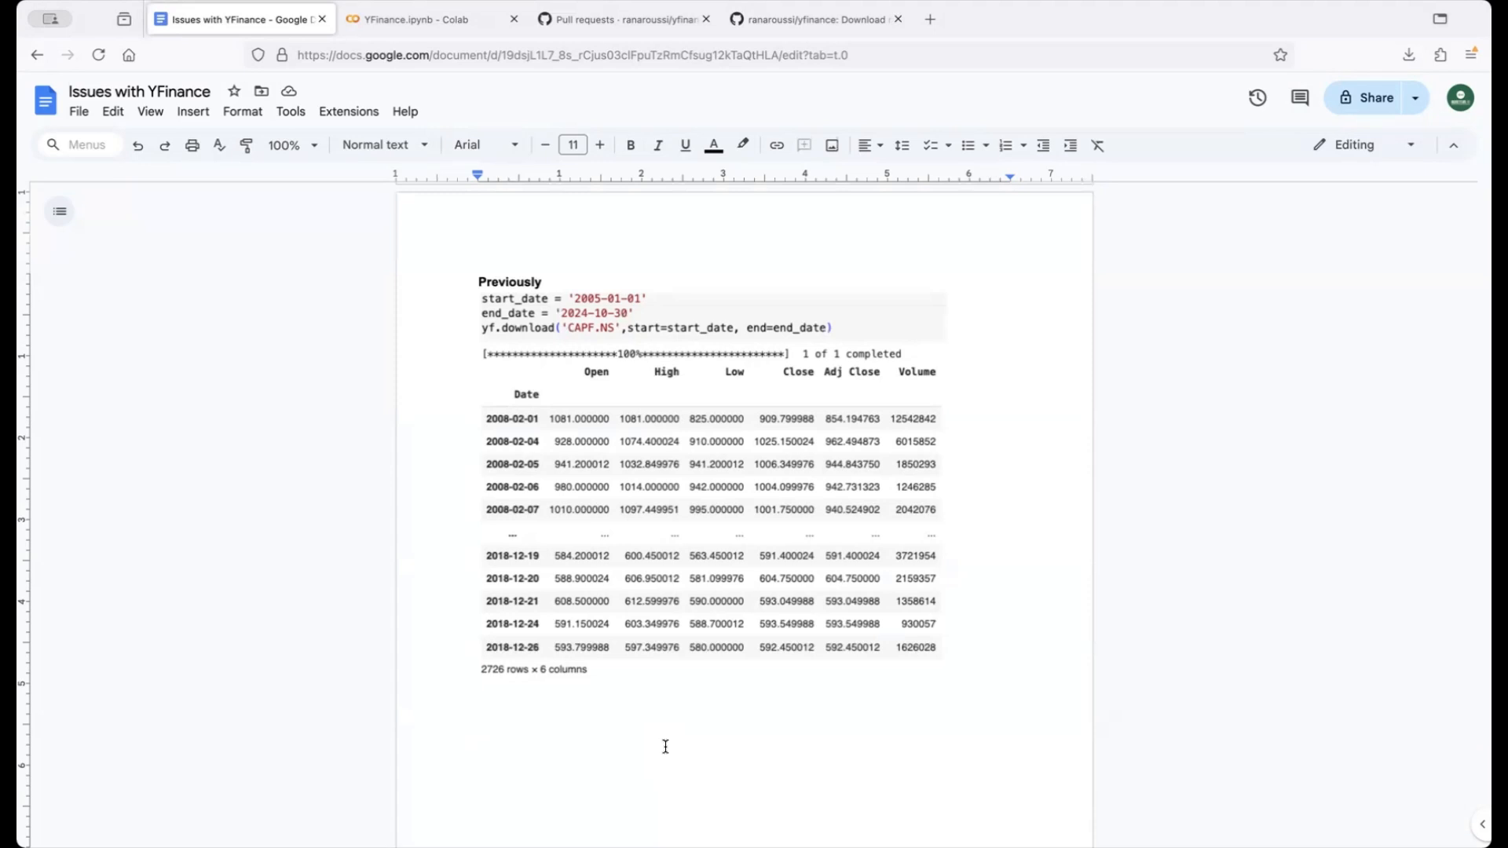
left_click(478, 742)
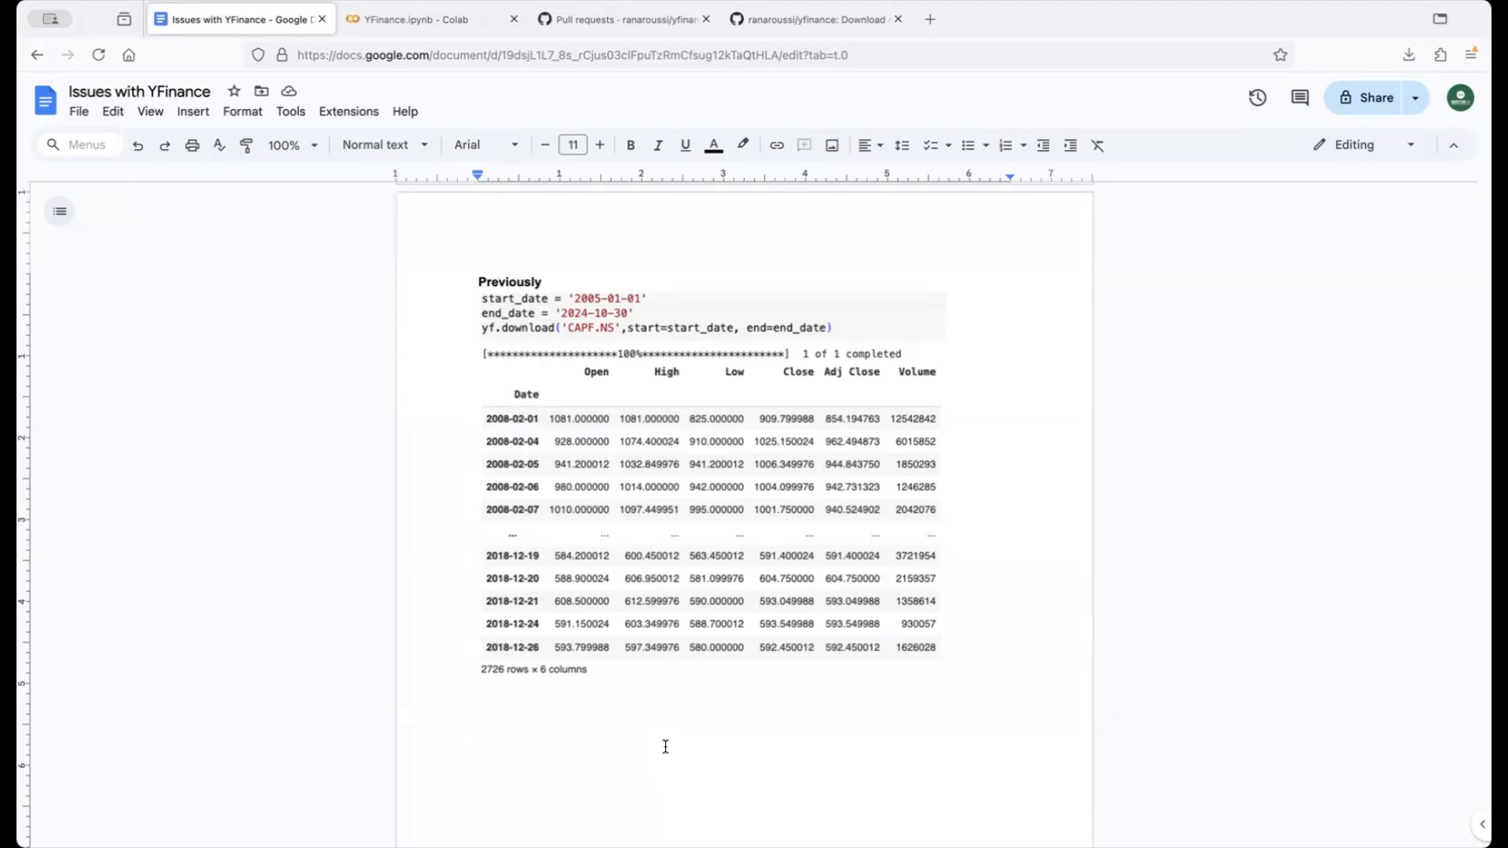
left_click(477, 741)
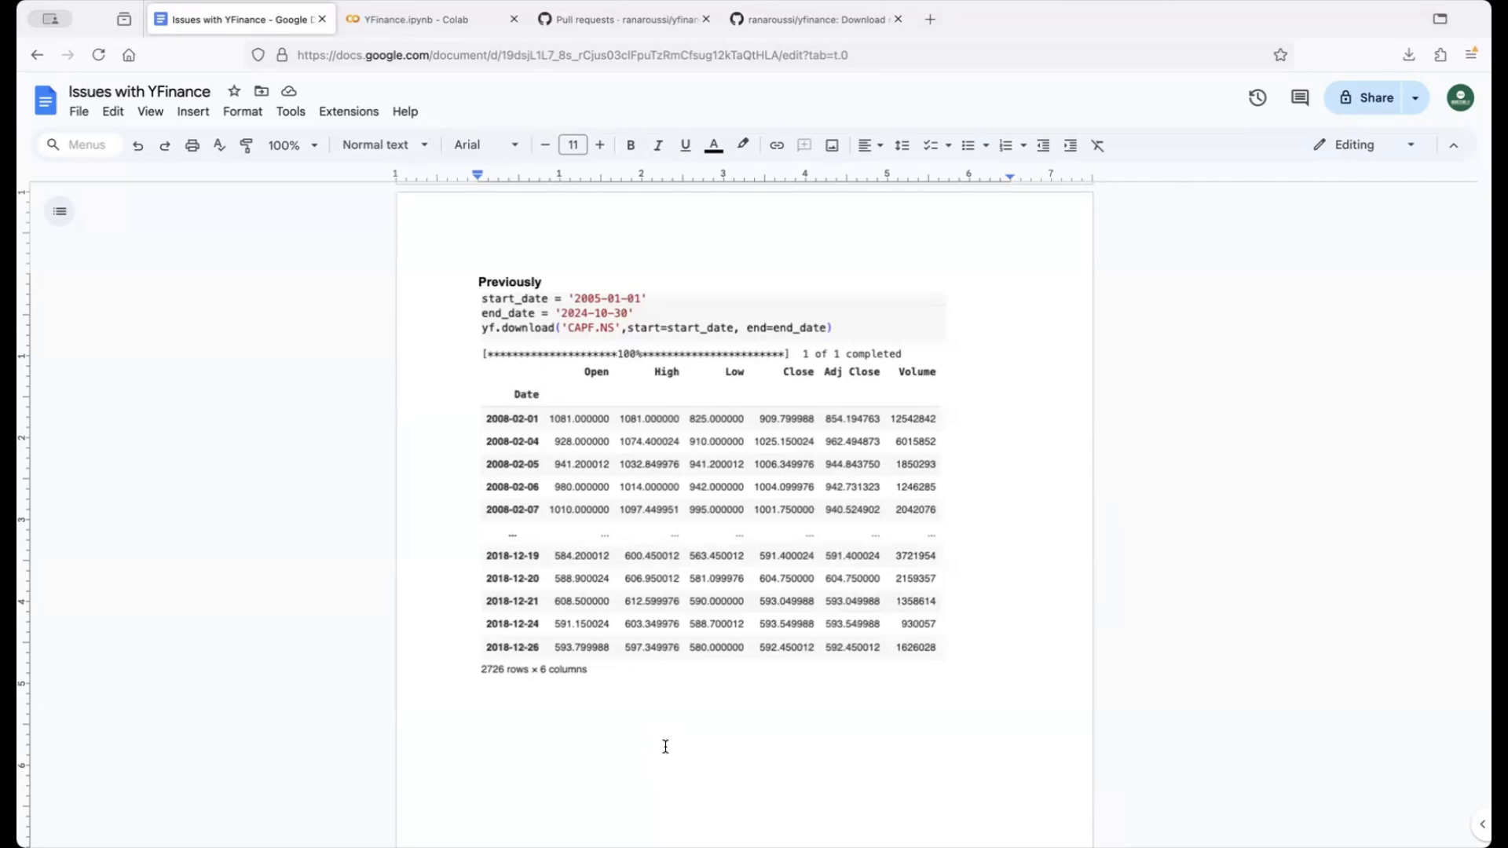
left_click(477, 742)
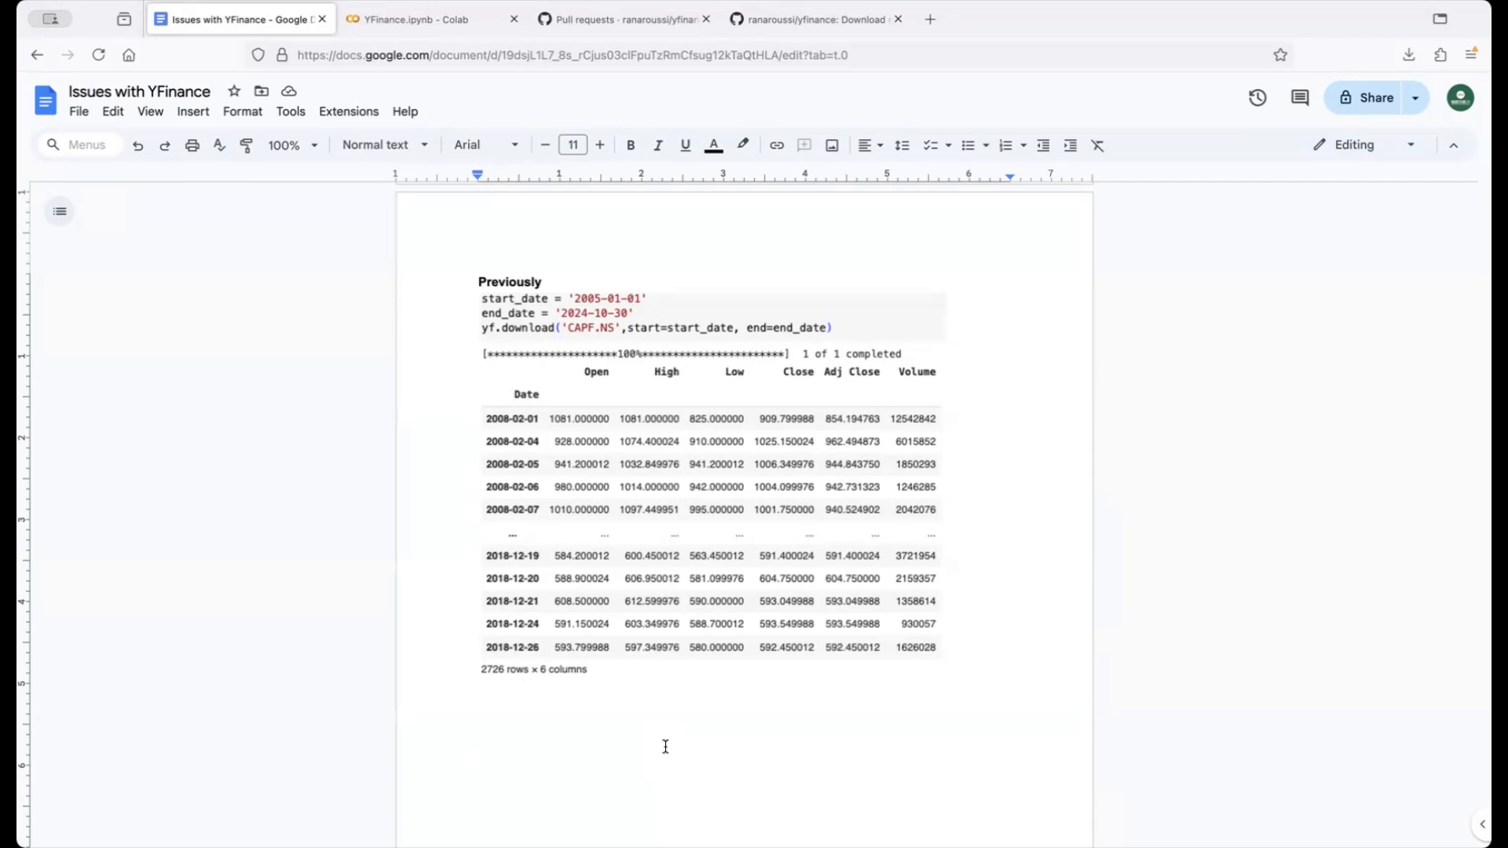
left_click(478, 741)
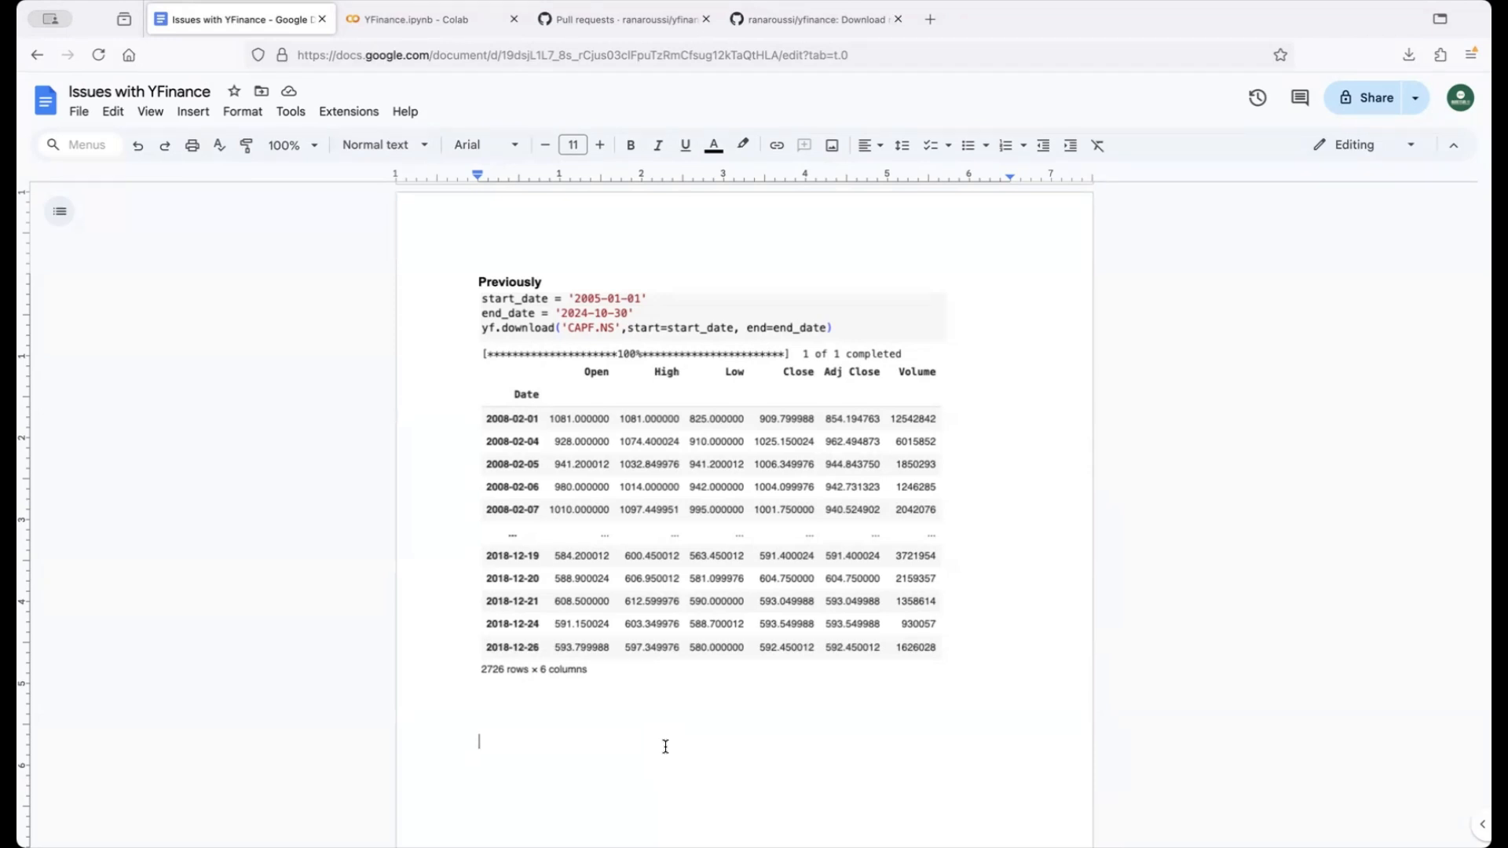
mouse_move(891, 403)
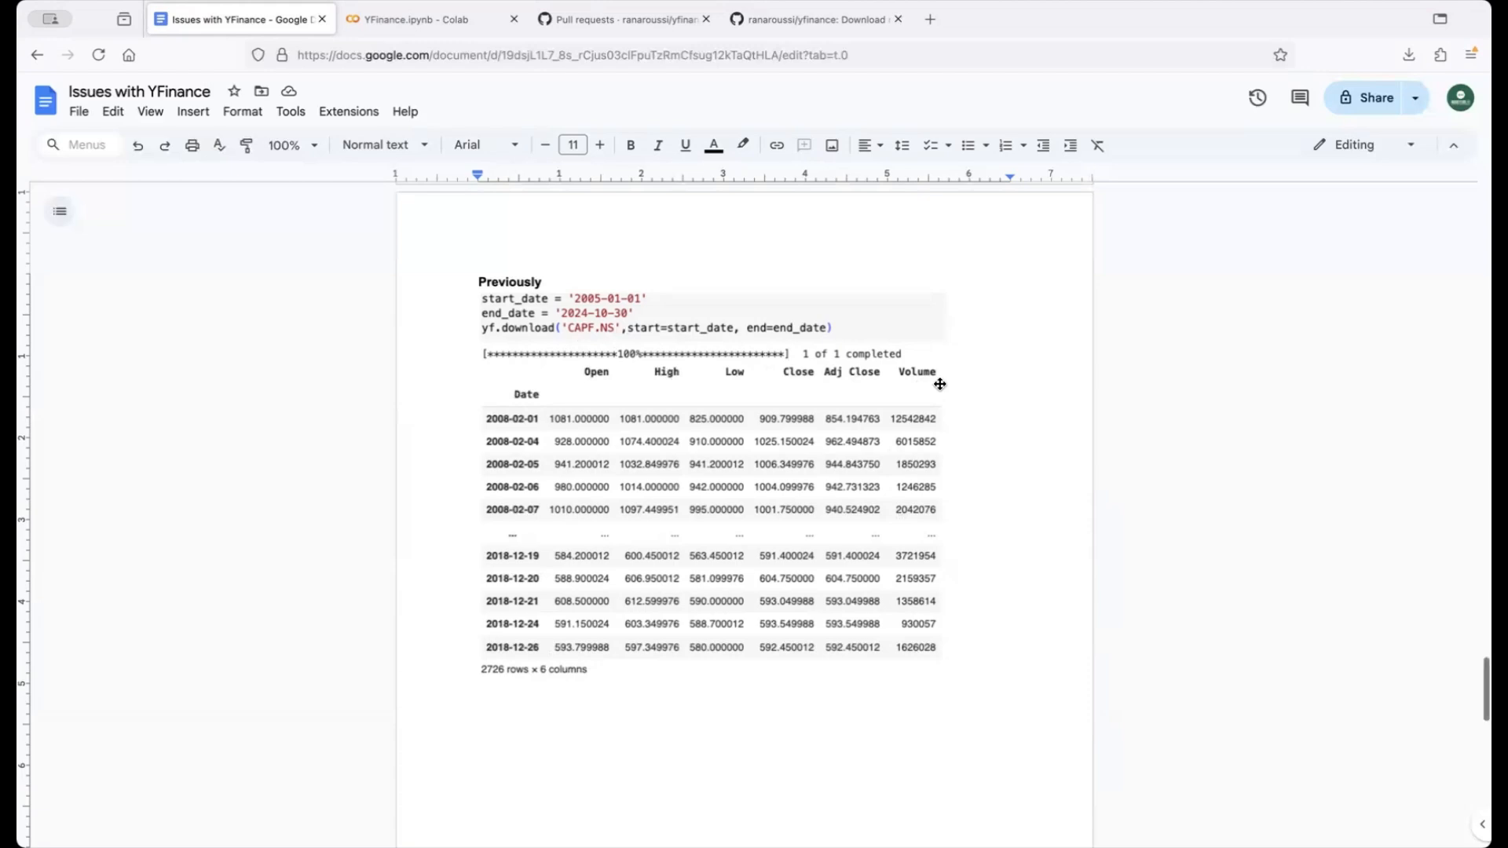
scroll("down", 3)
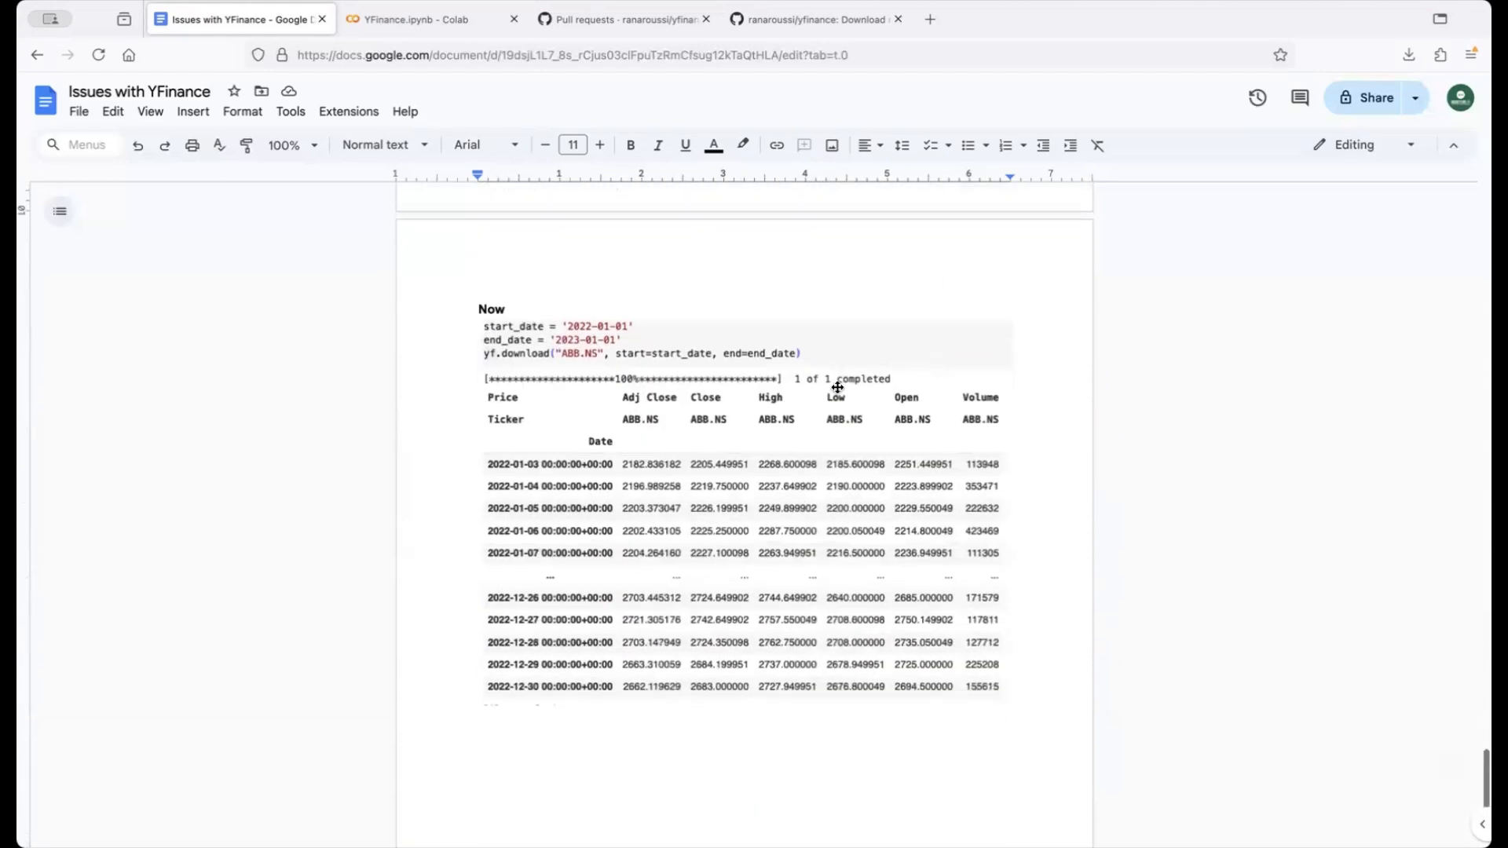
mouse_move(792, 412)
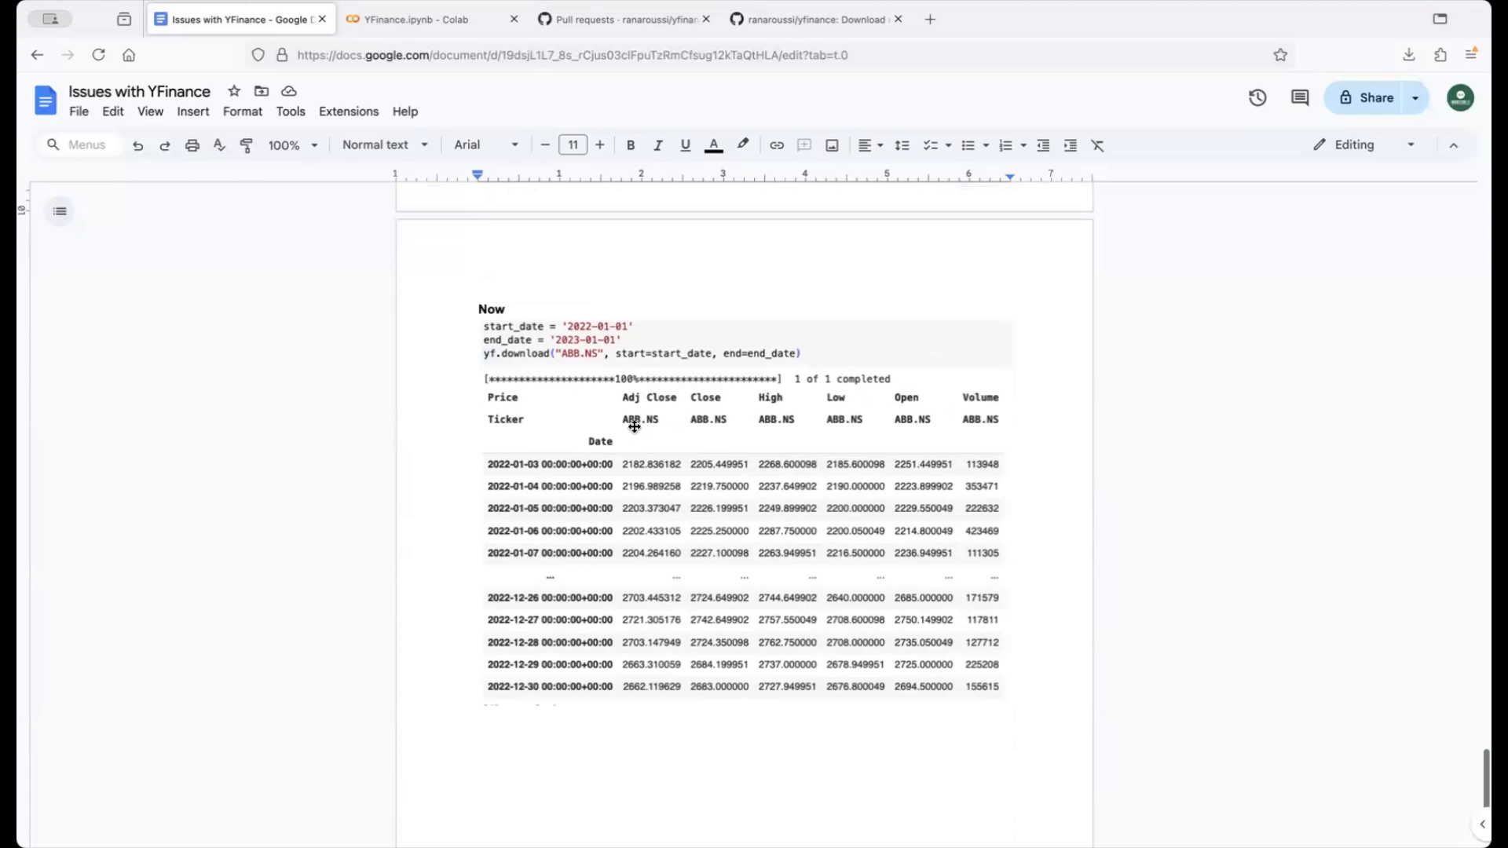
mouse_move(867, 425)
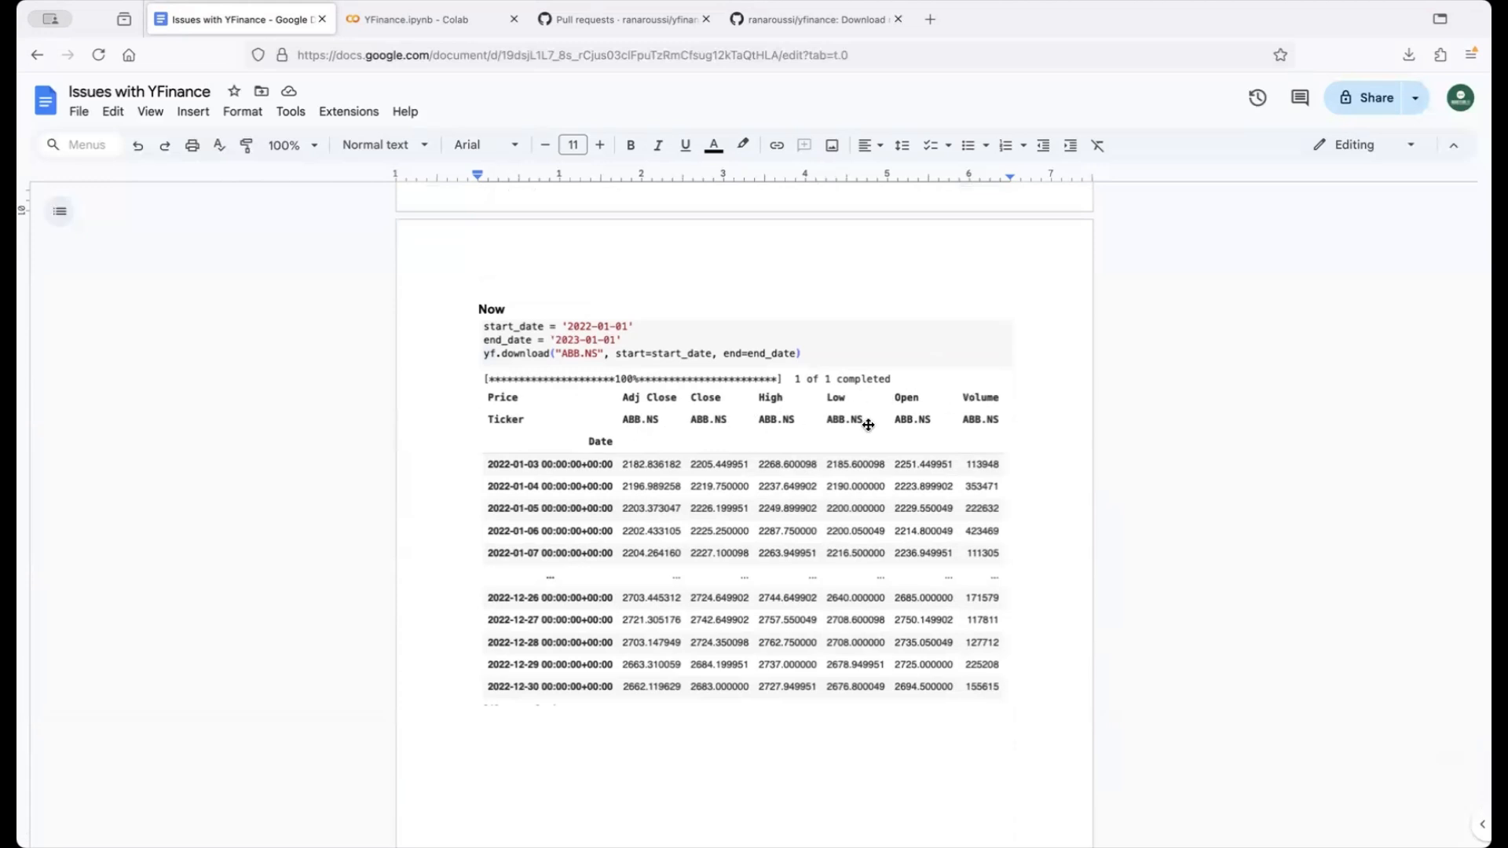
mouse_move(997, 436)
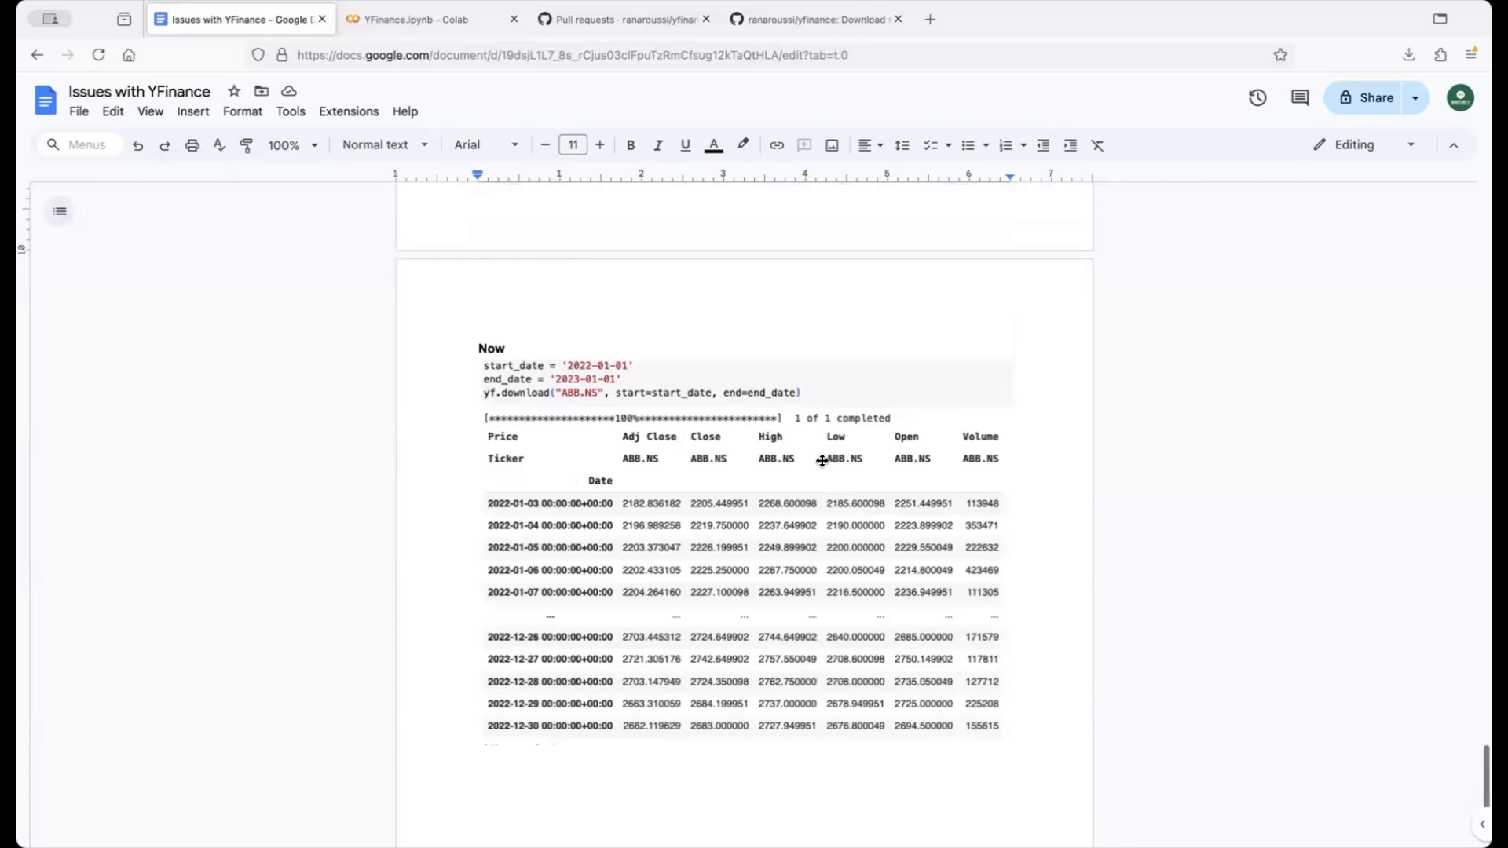
mouse_move(963, 433)
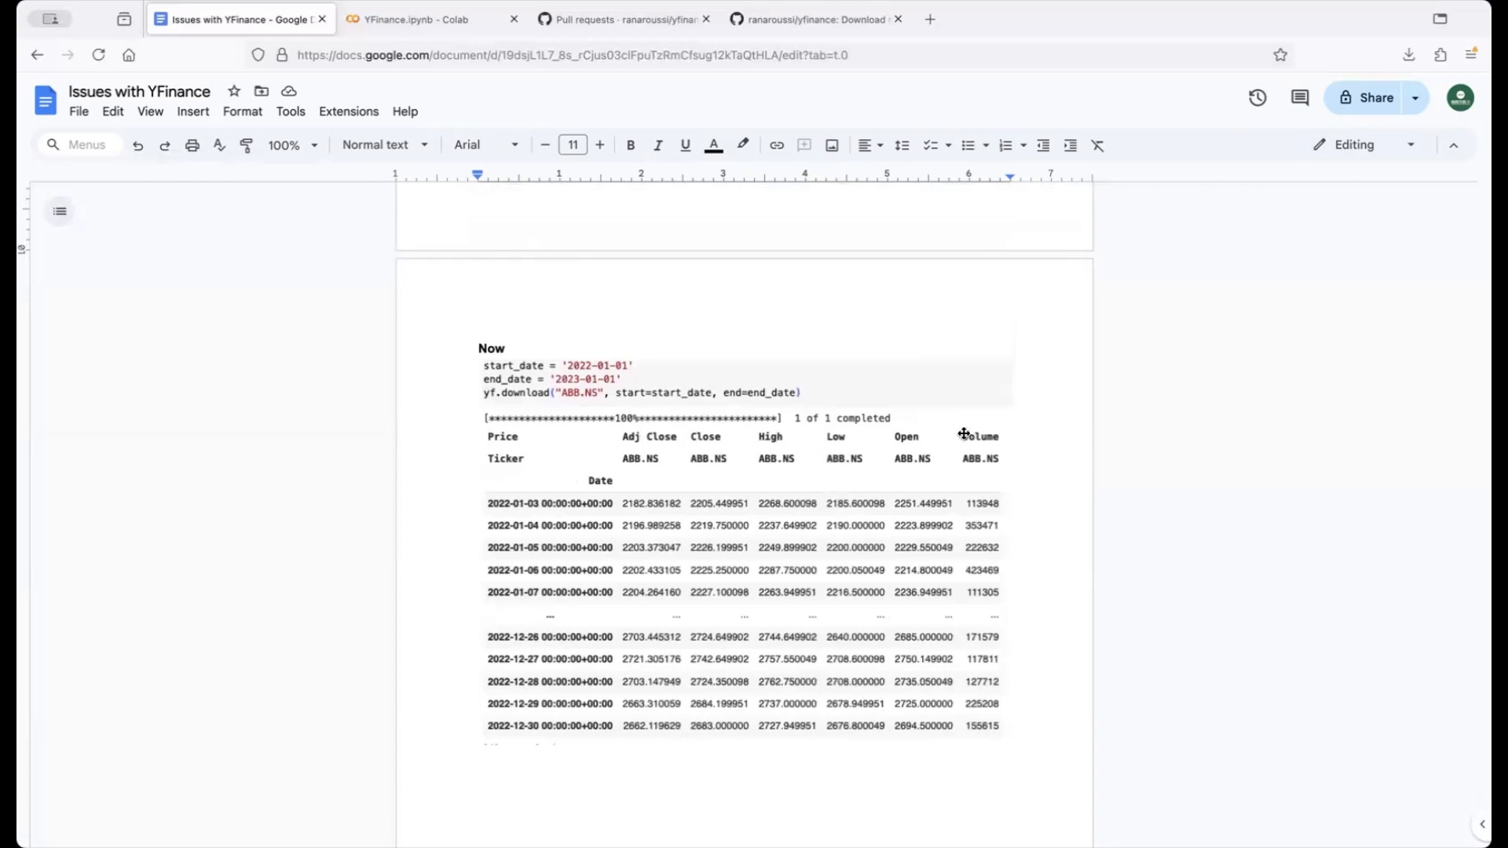
mouse_move(924, 473)
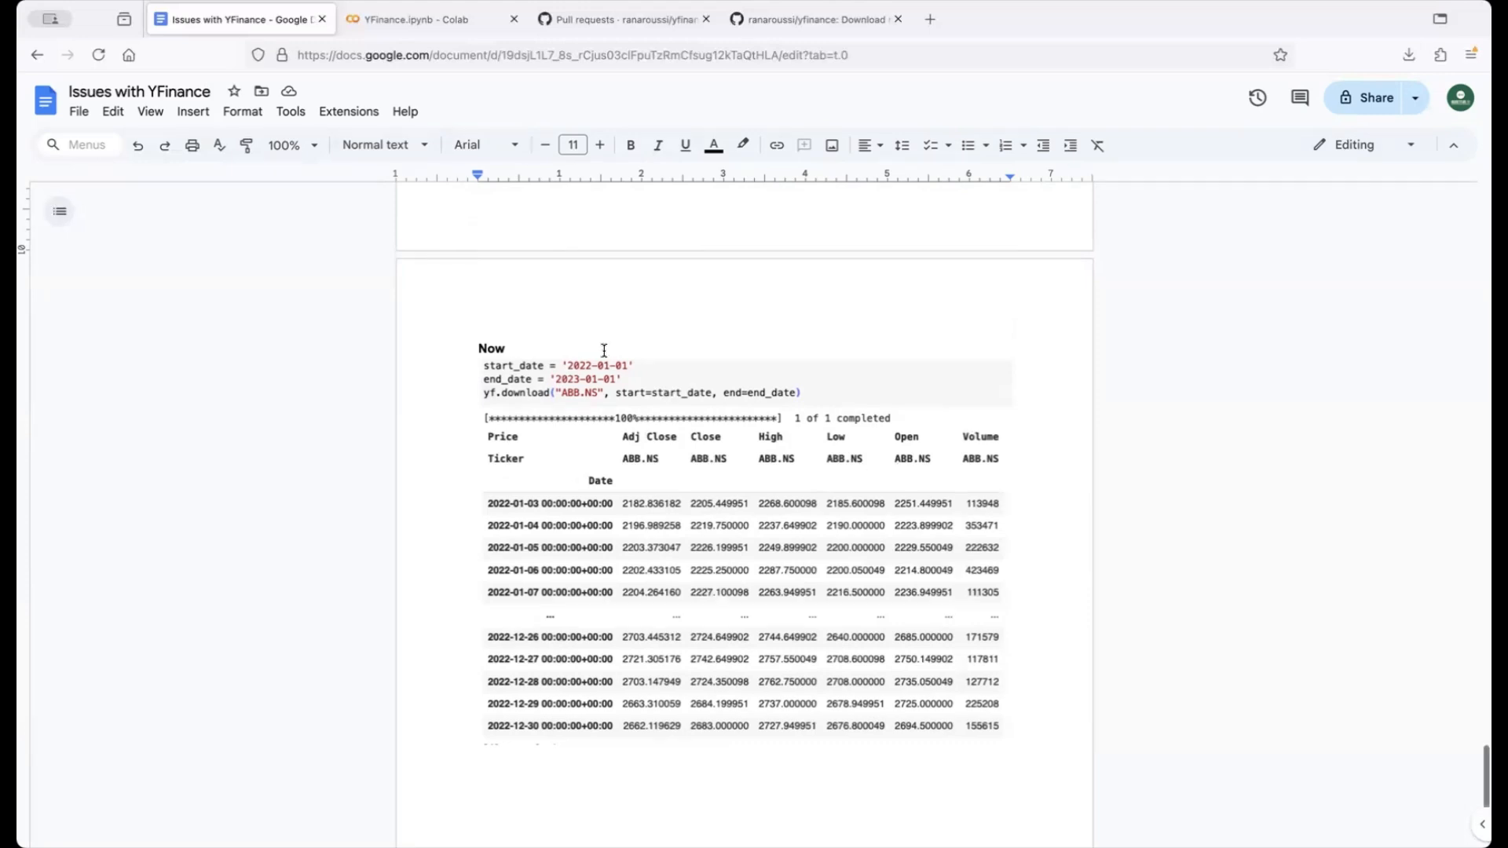
- In YFinance.ipynb, run a stock.columns cell showing a MultiIndex with Price and Ticker levels
left_click(418, 19)
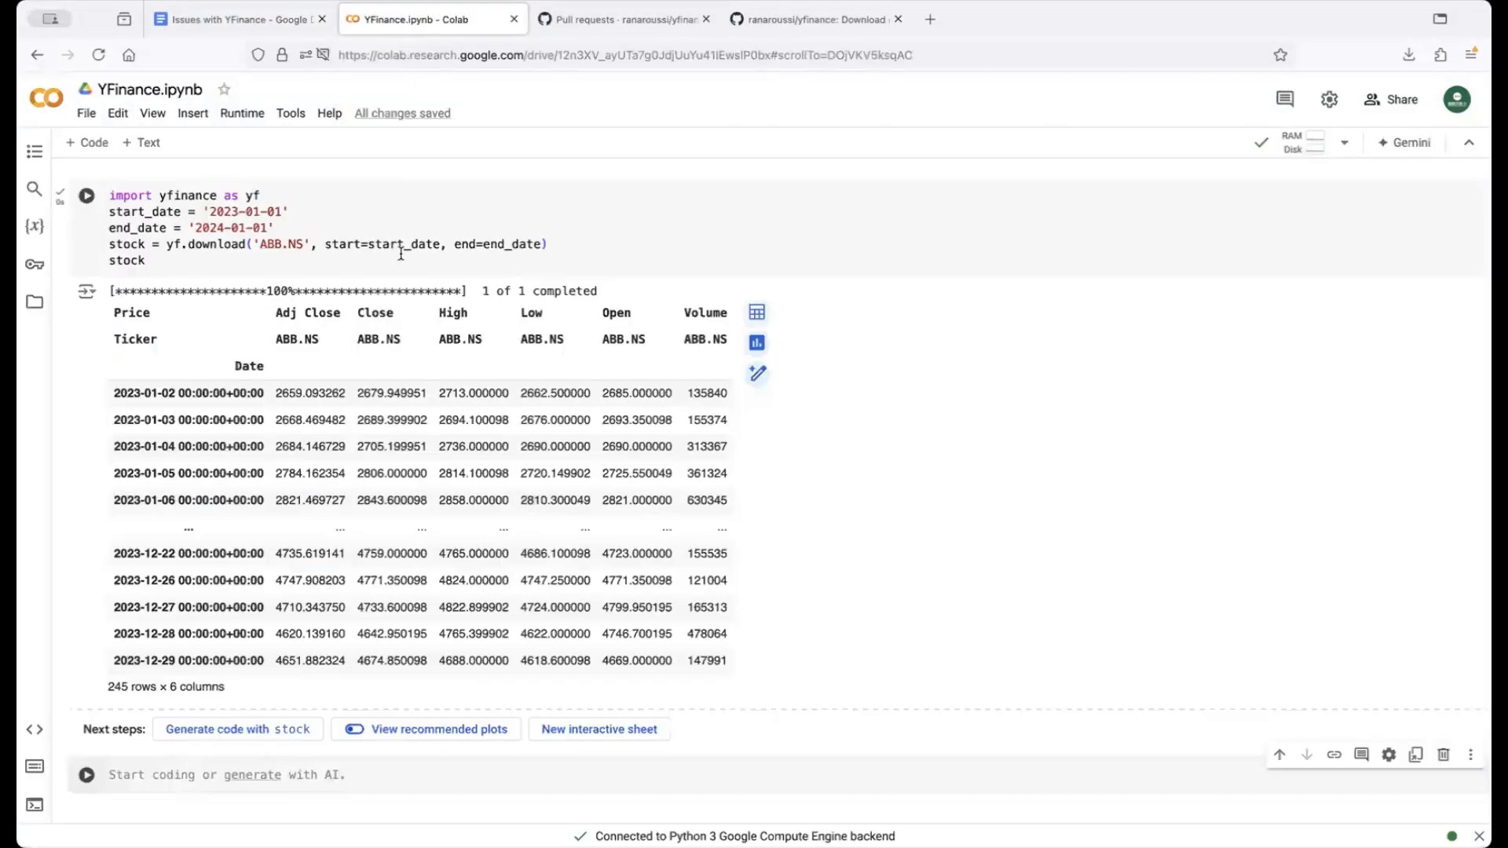
left_click(146, 260)
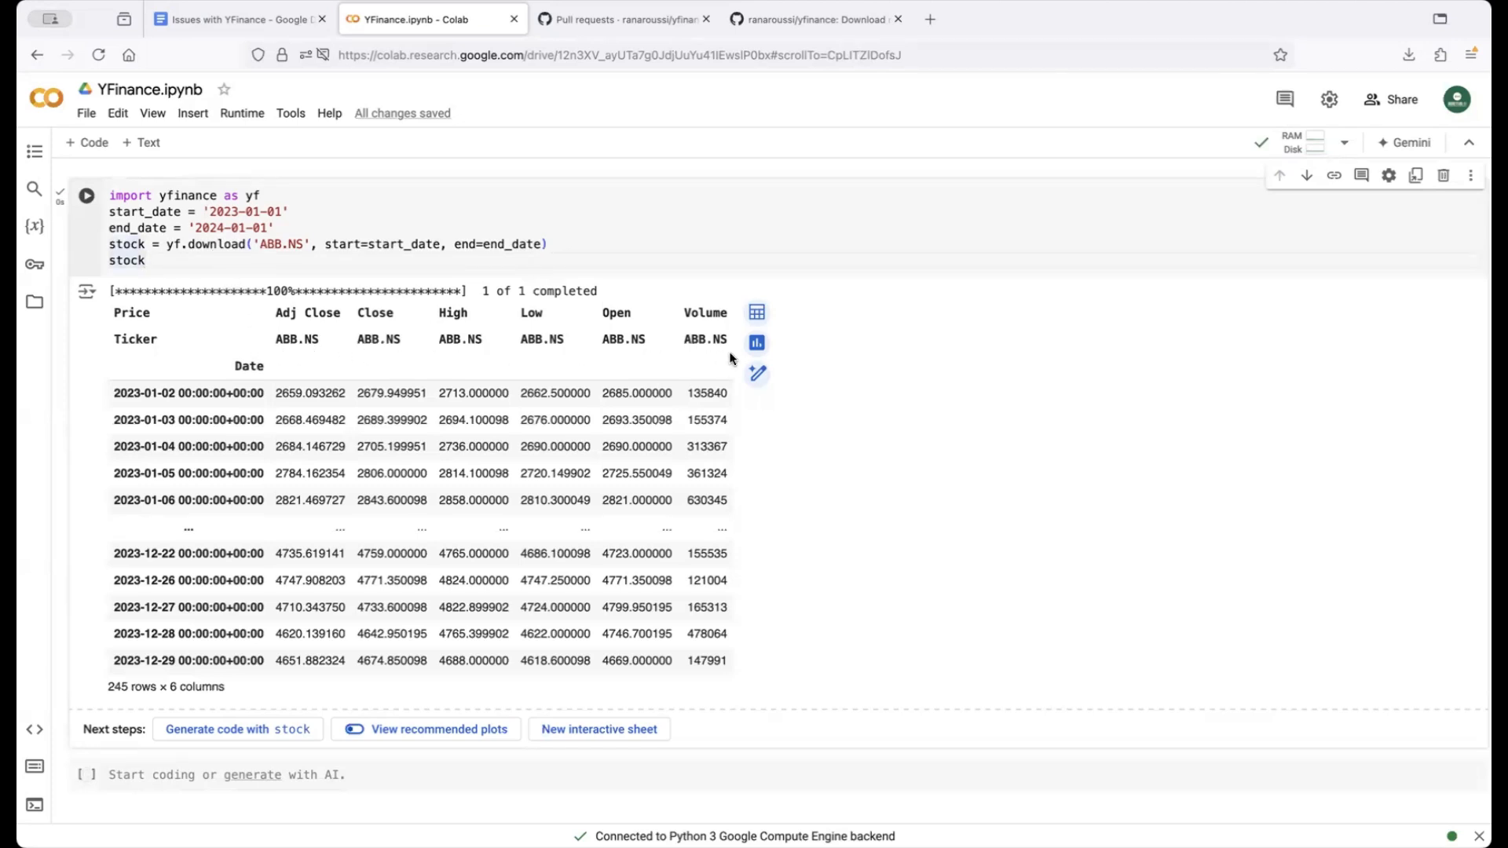
left_click(226, 774)
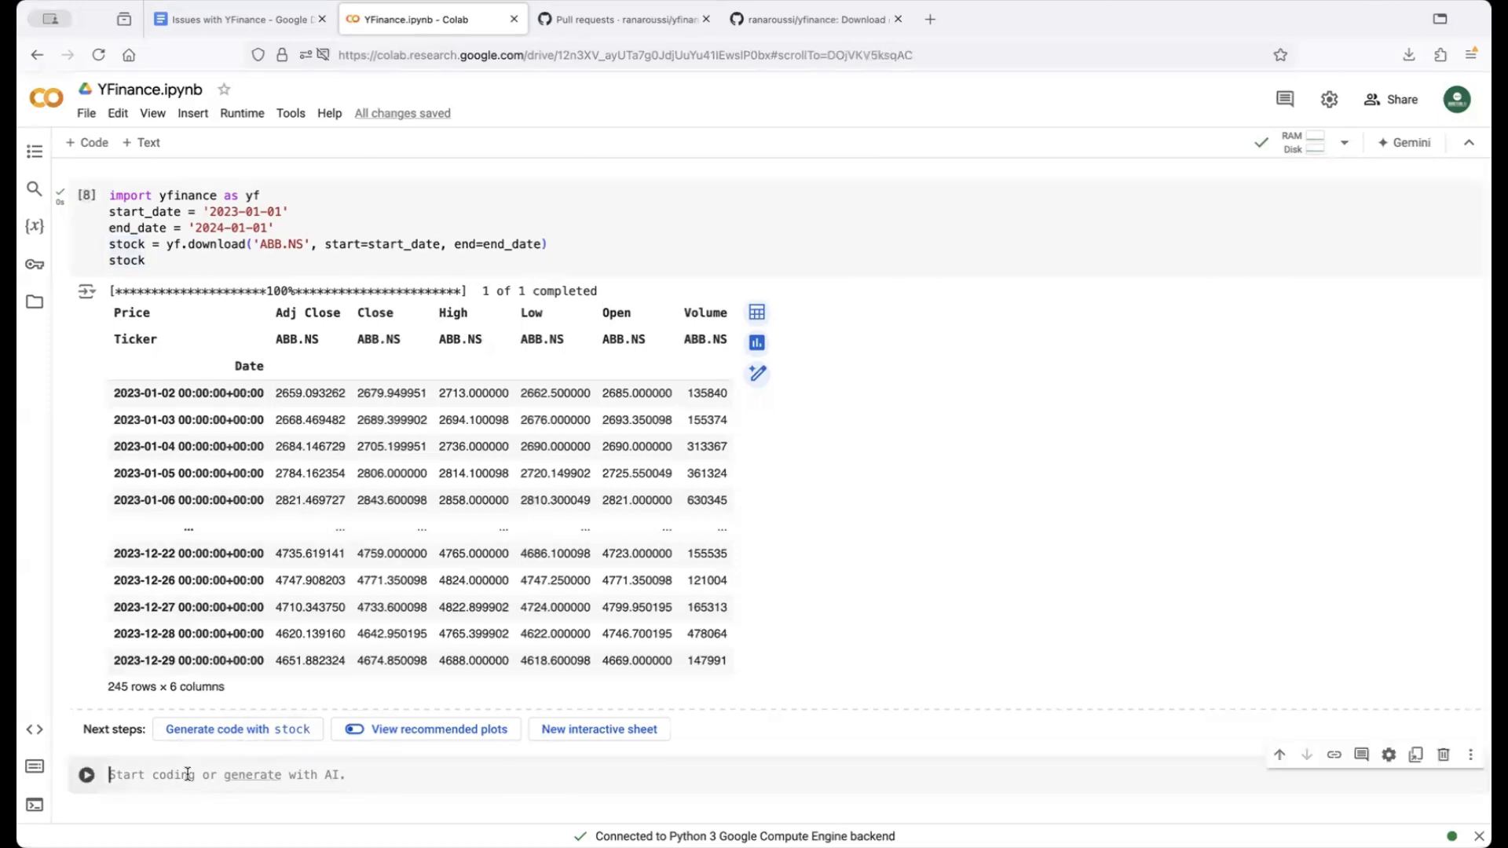
type("stock.co")
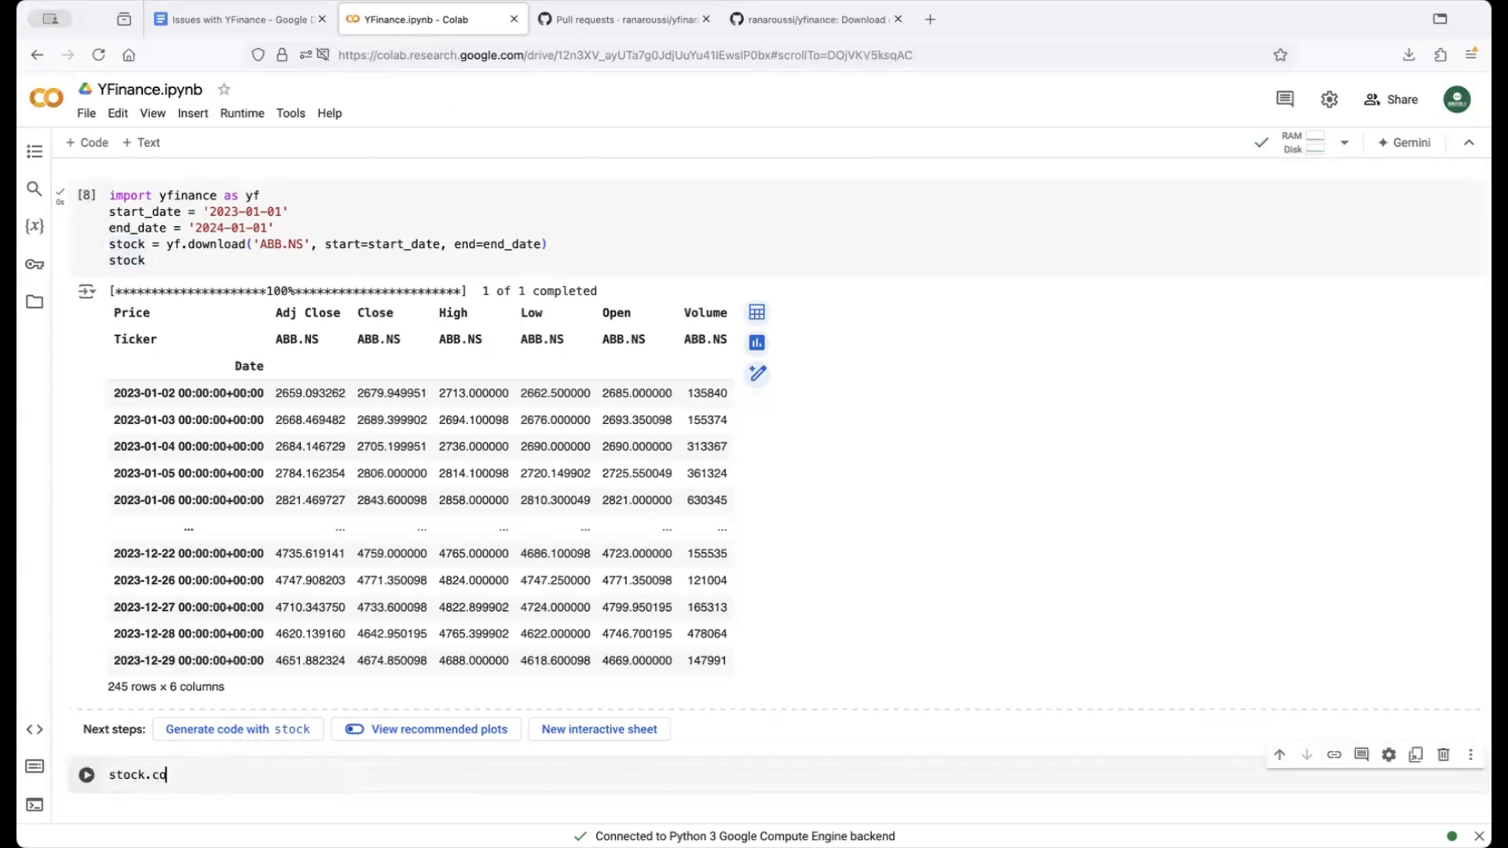
type("lumns")
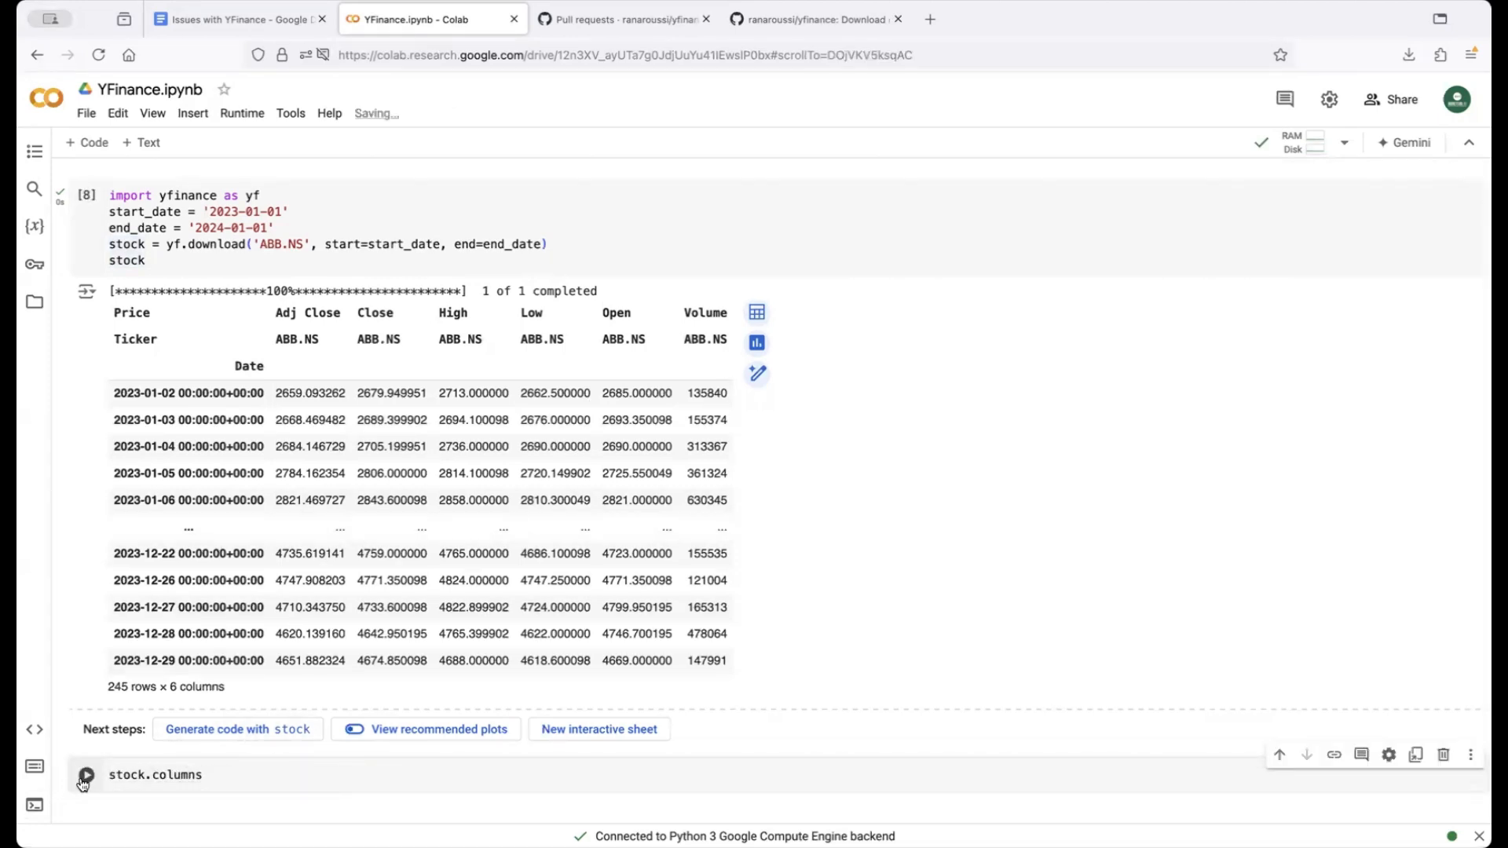
left_click(85, 774)
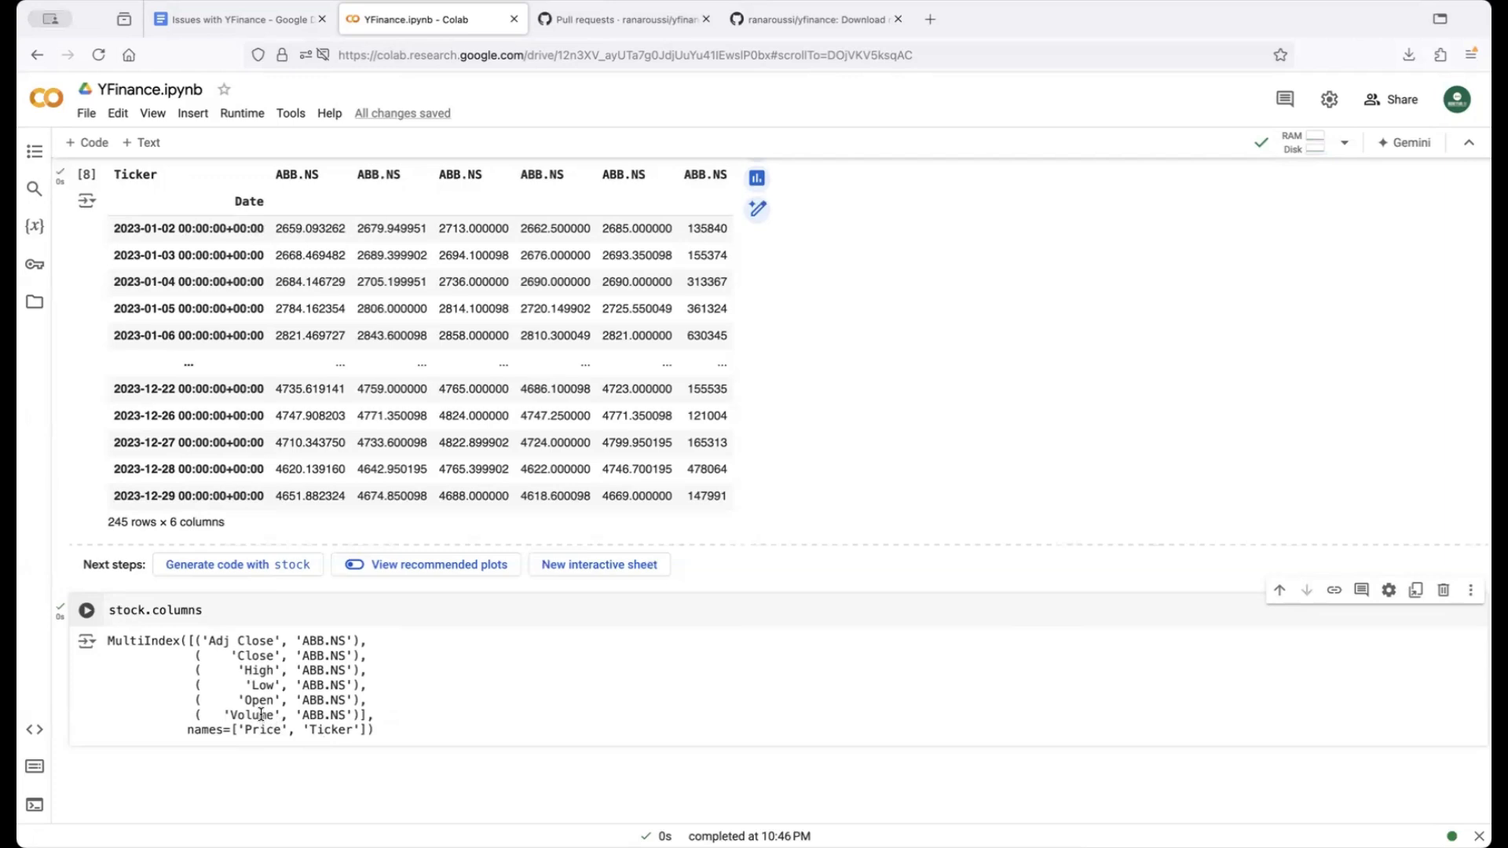
scroll("down", 3)
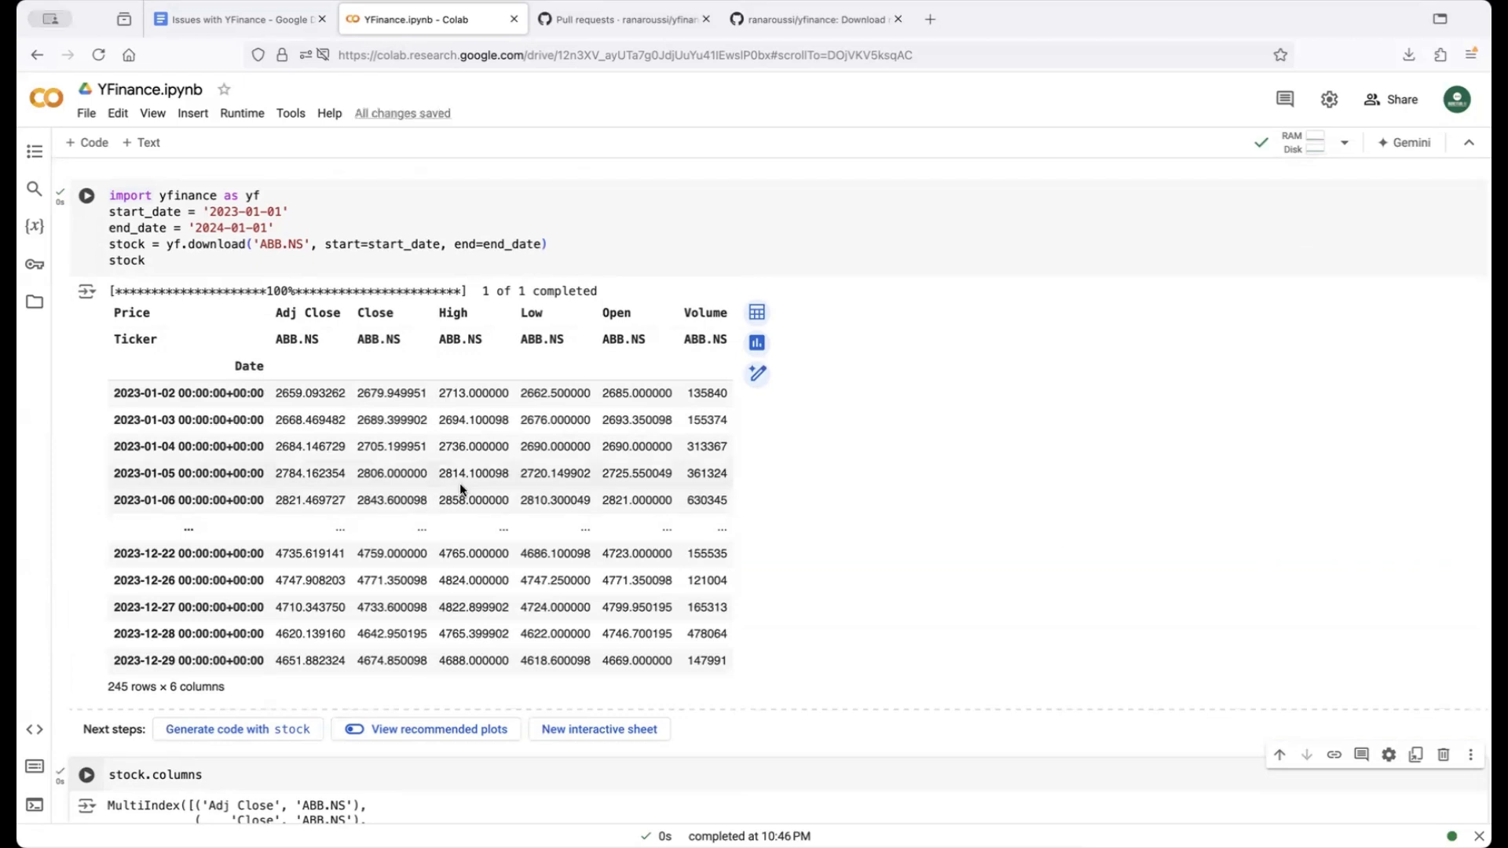
- Enter stock = yf.download('ABB.NS', start=start_date, end=end_date, multi_level_index=False) followed by stock
scroll("down", 3)
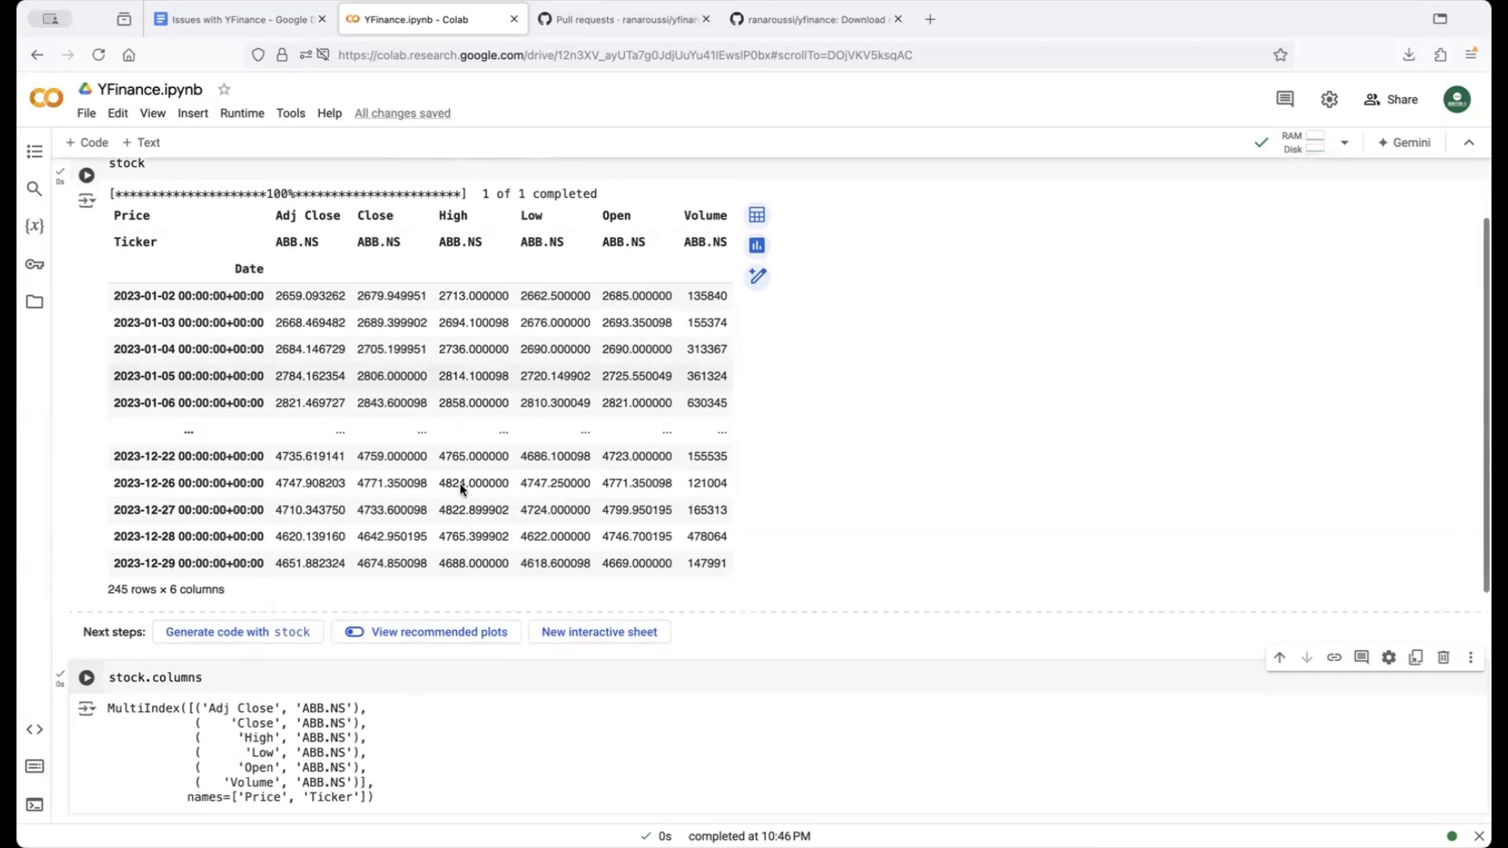
scroll("down", 3)
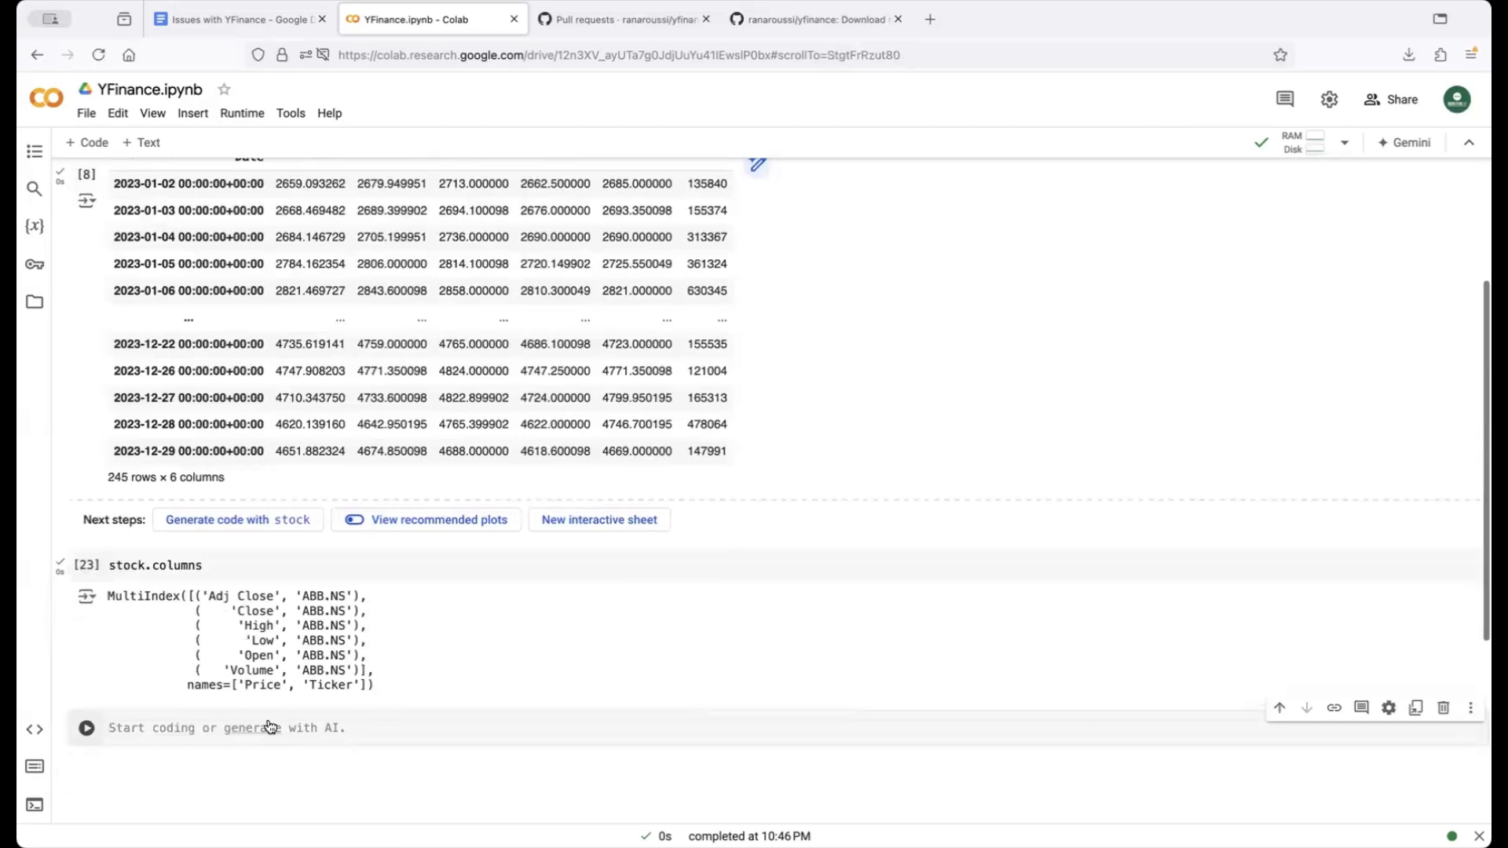
type("stock = yf.download('ABB.NS', start=start_date, end=end_date")
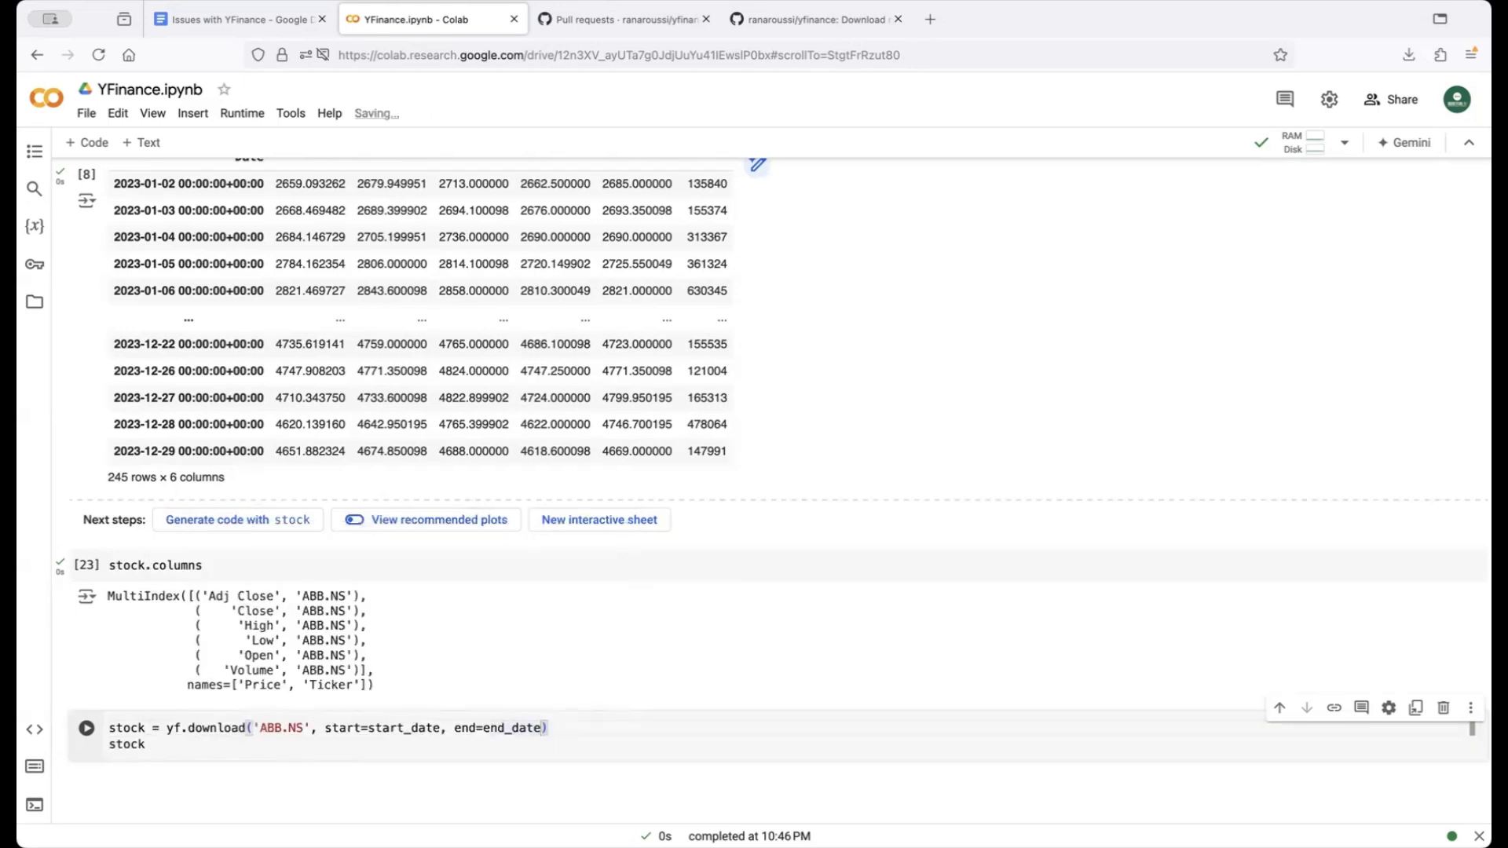
type(",multi_level_index=Fa")
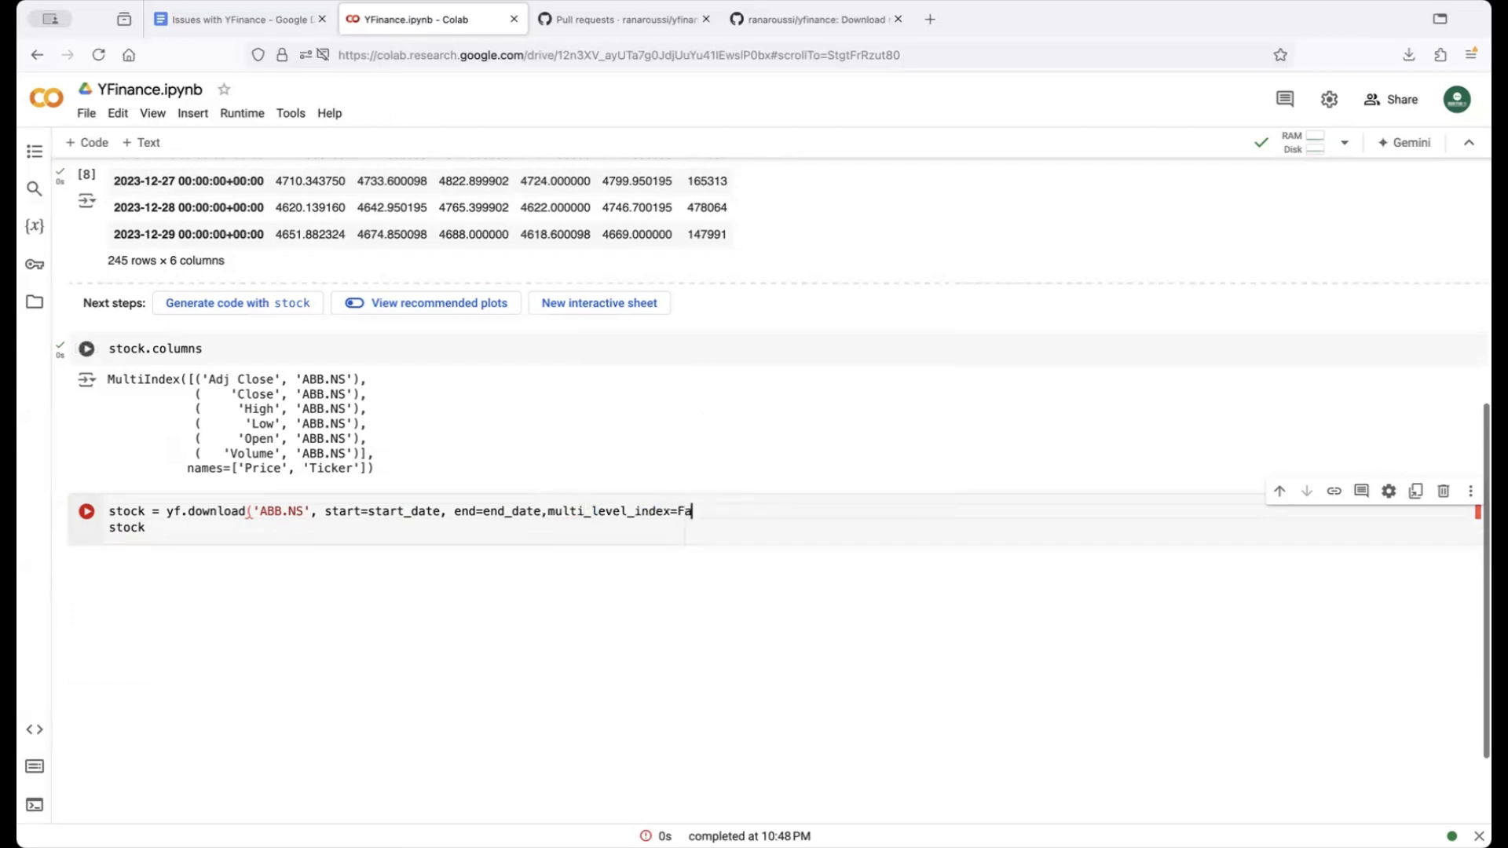
type("lse)")
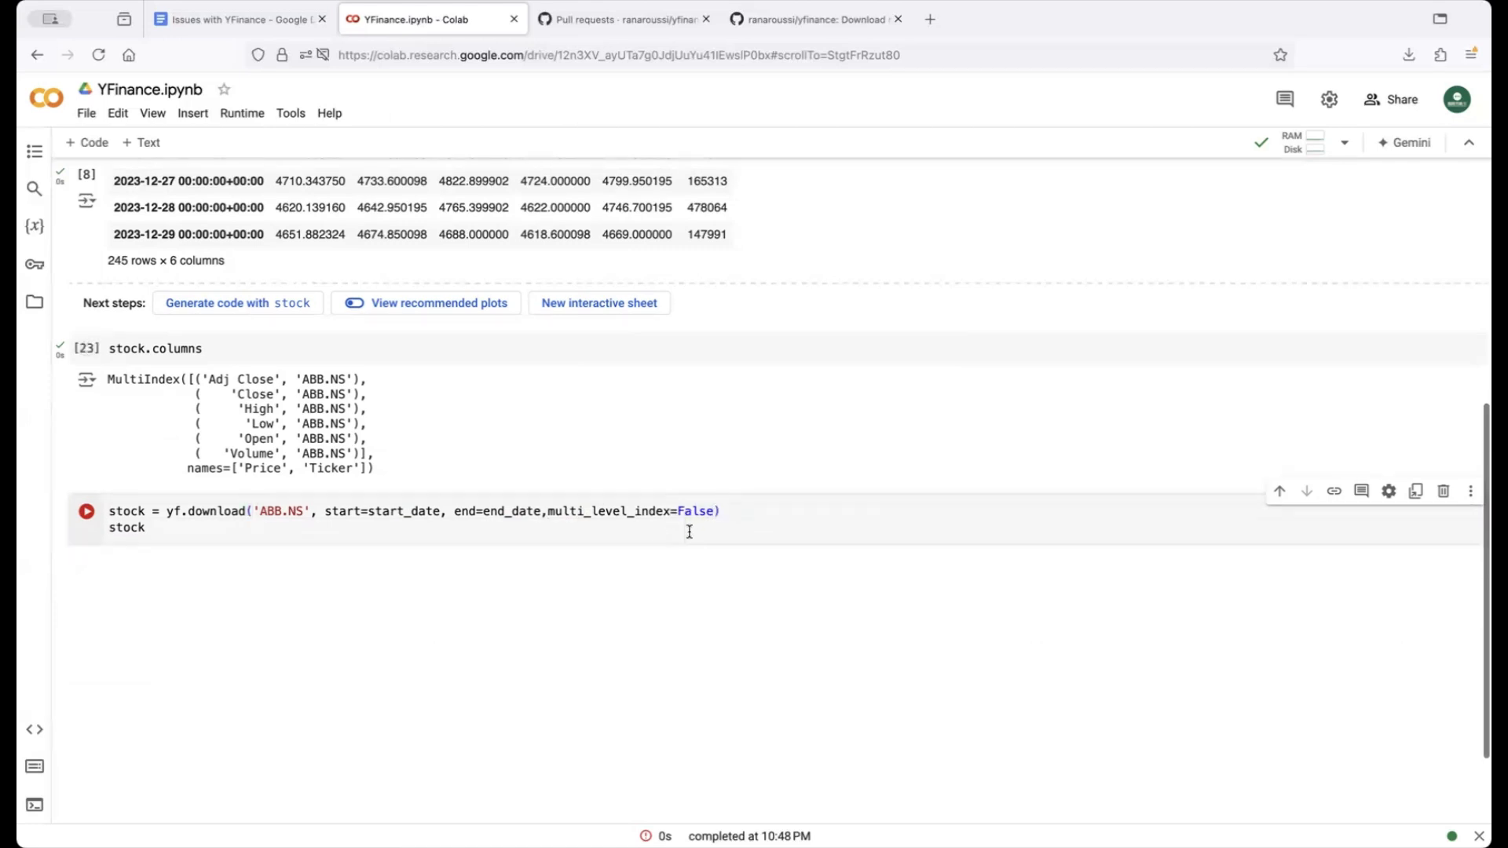
- Run the cell to get single-level Adj Close, Close, High, Low, Open, Volume columns
left_click(85, 511)
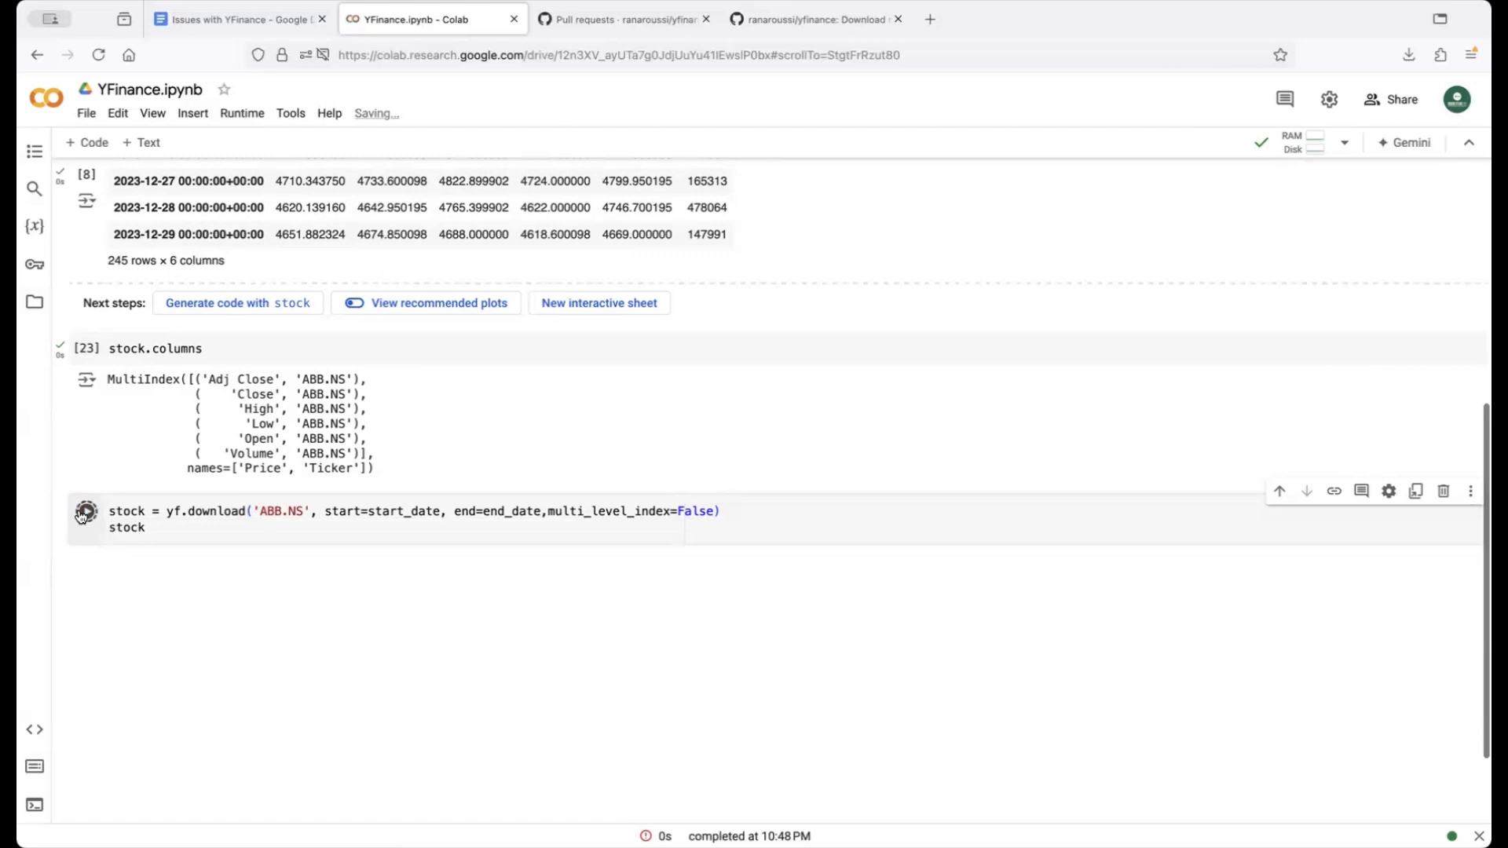
left_click(84, 510)
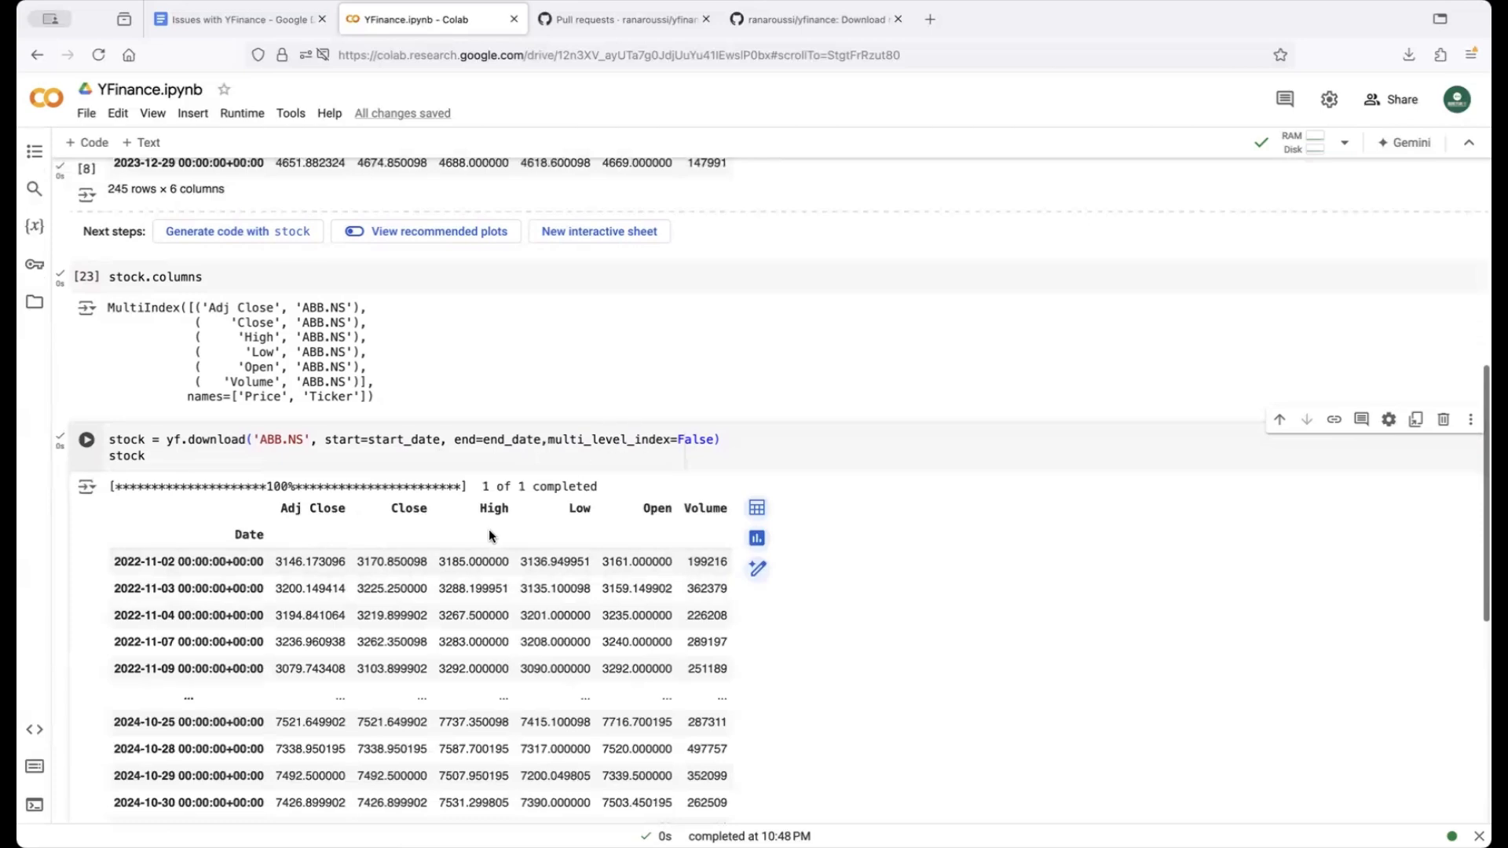
mouse_move(267, 532)
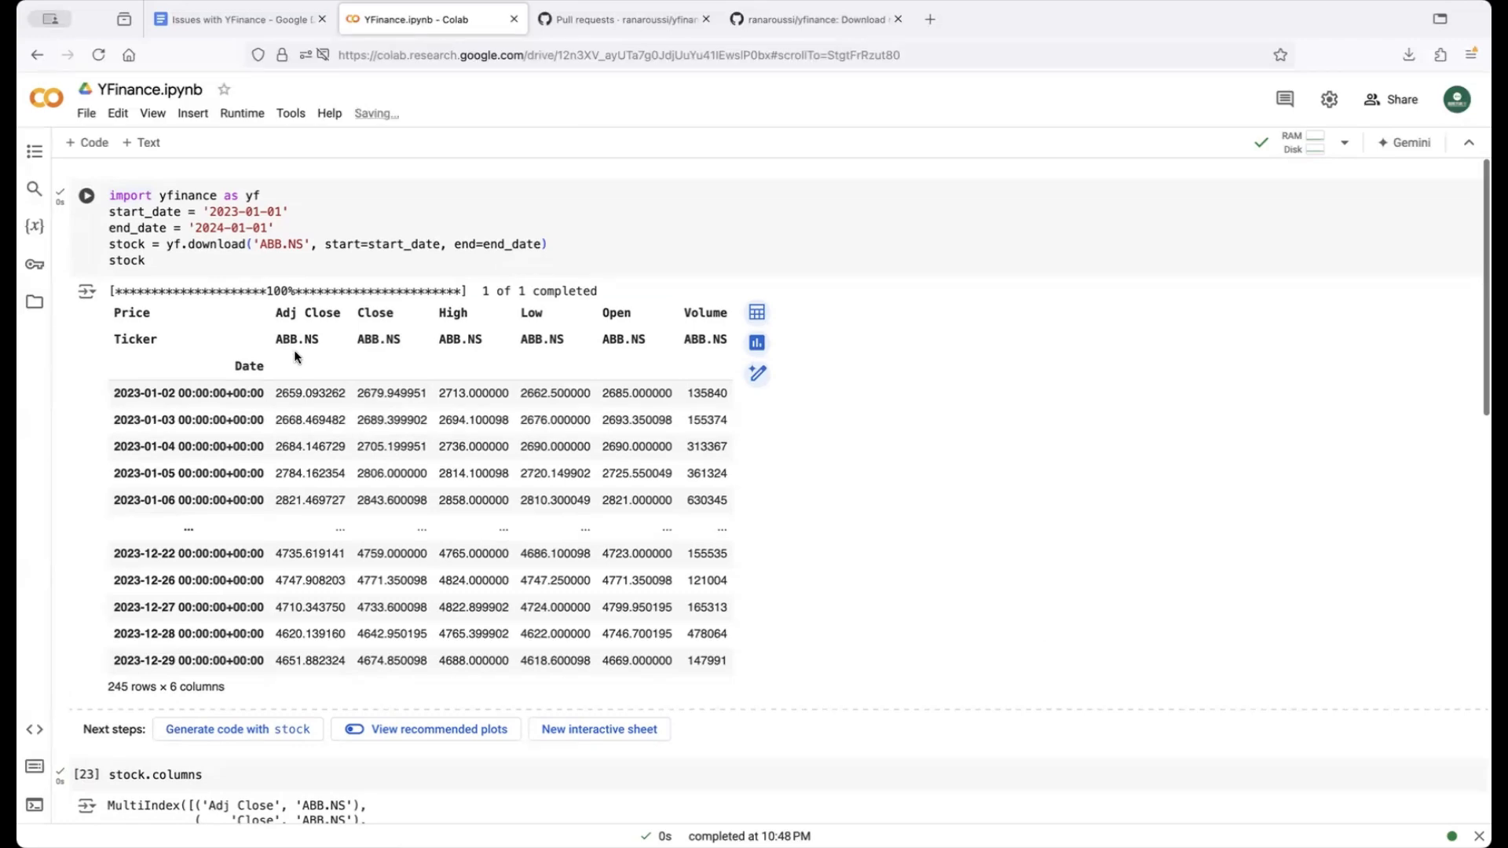
mouse_move(665, 370)
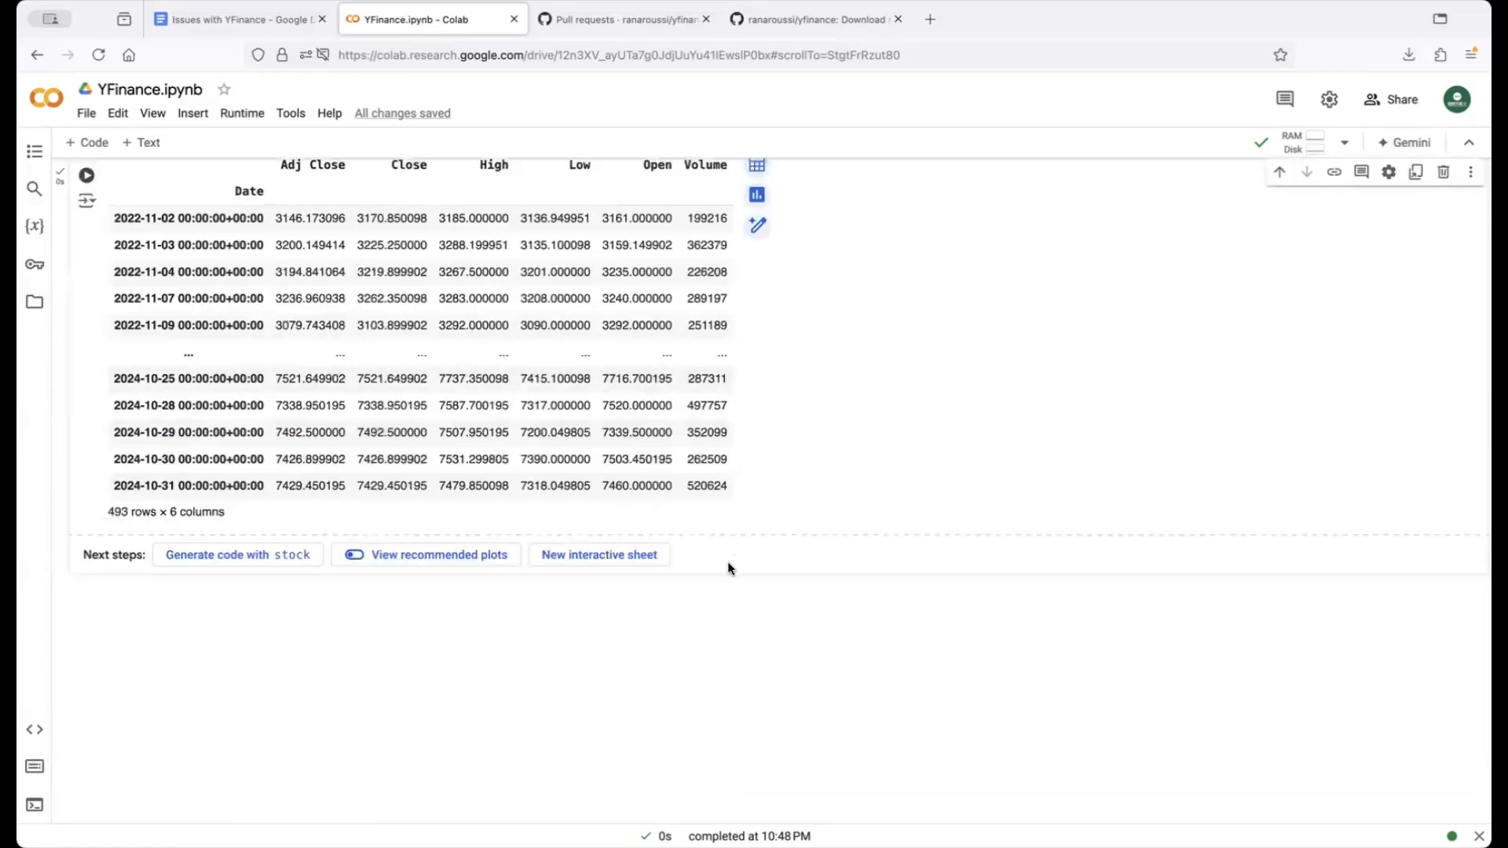
mouse_move(716, 577)
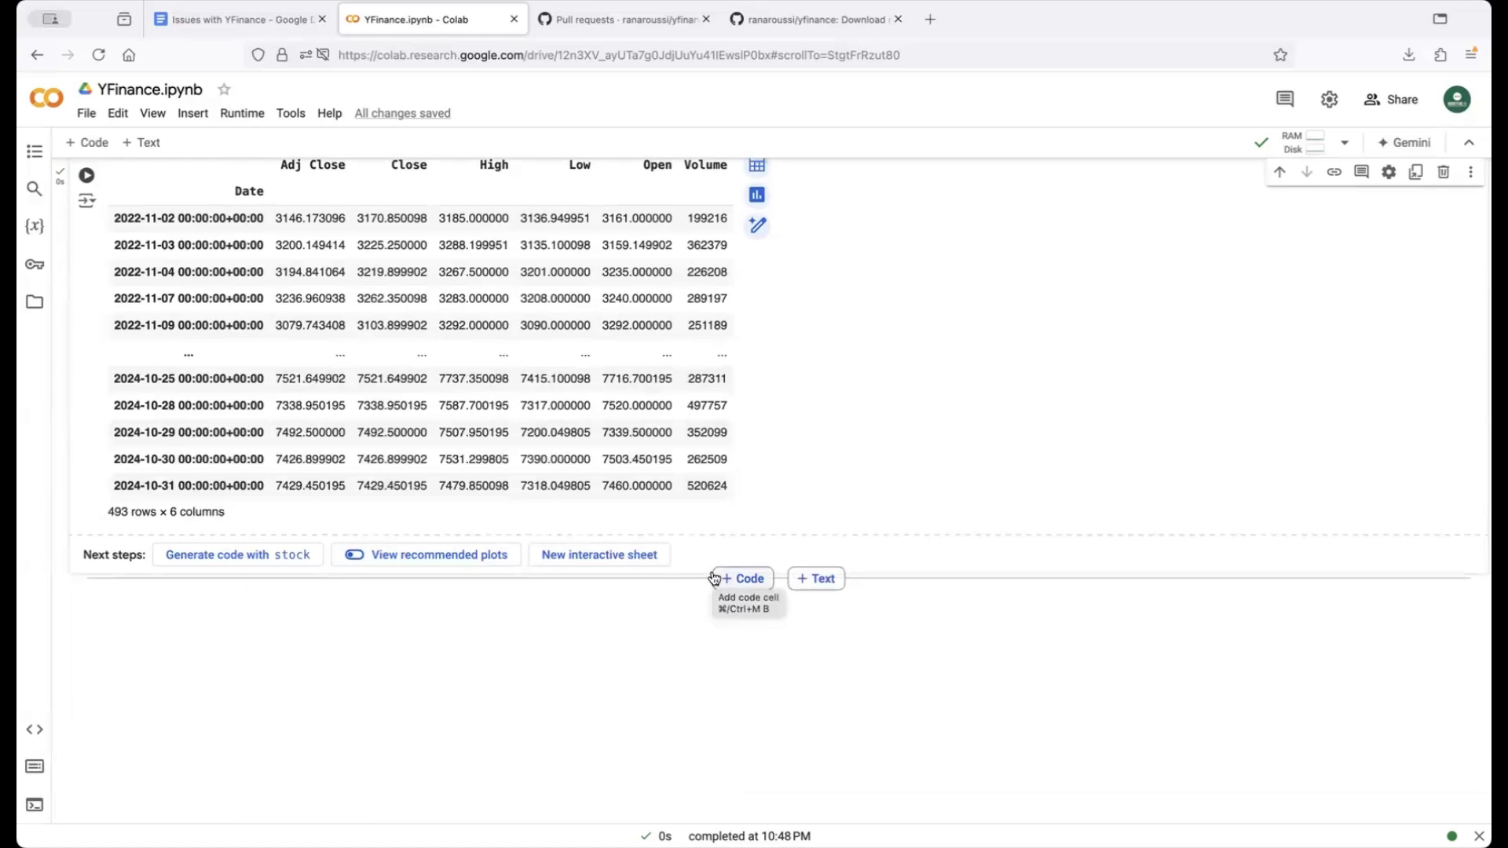
mouse_move(739, 581)
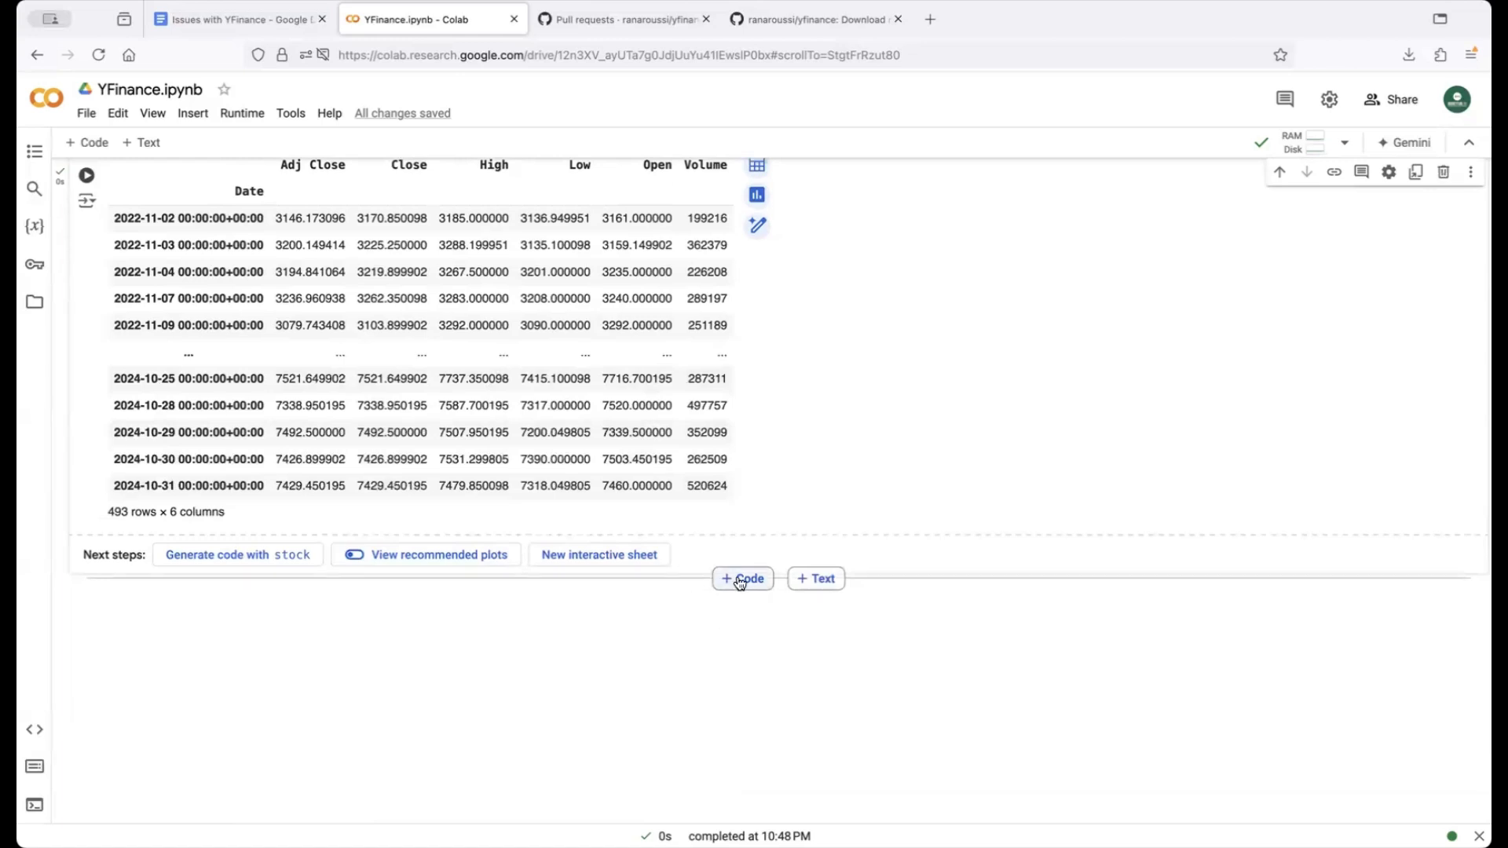
- Add a code cell with the original import yfinance download code, without multi_level_index
left_click(743, 578)
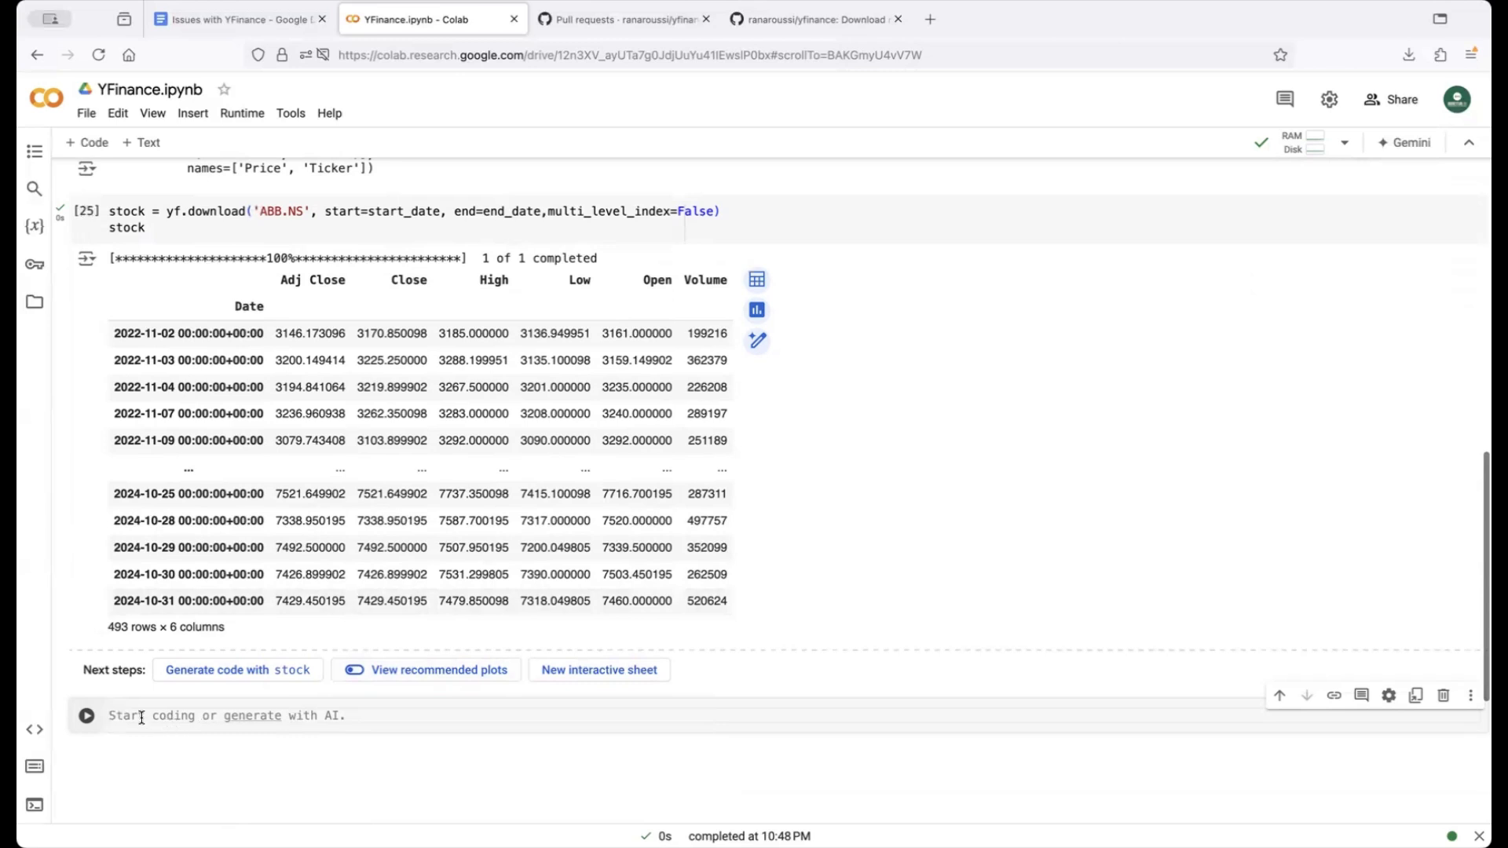
type("stock")
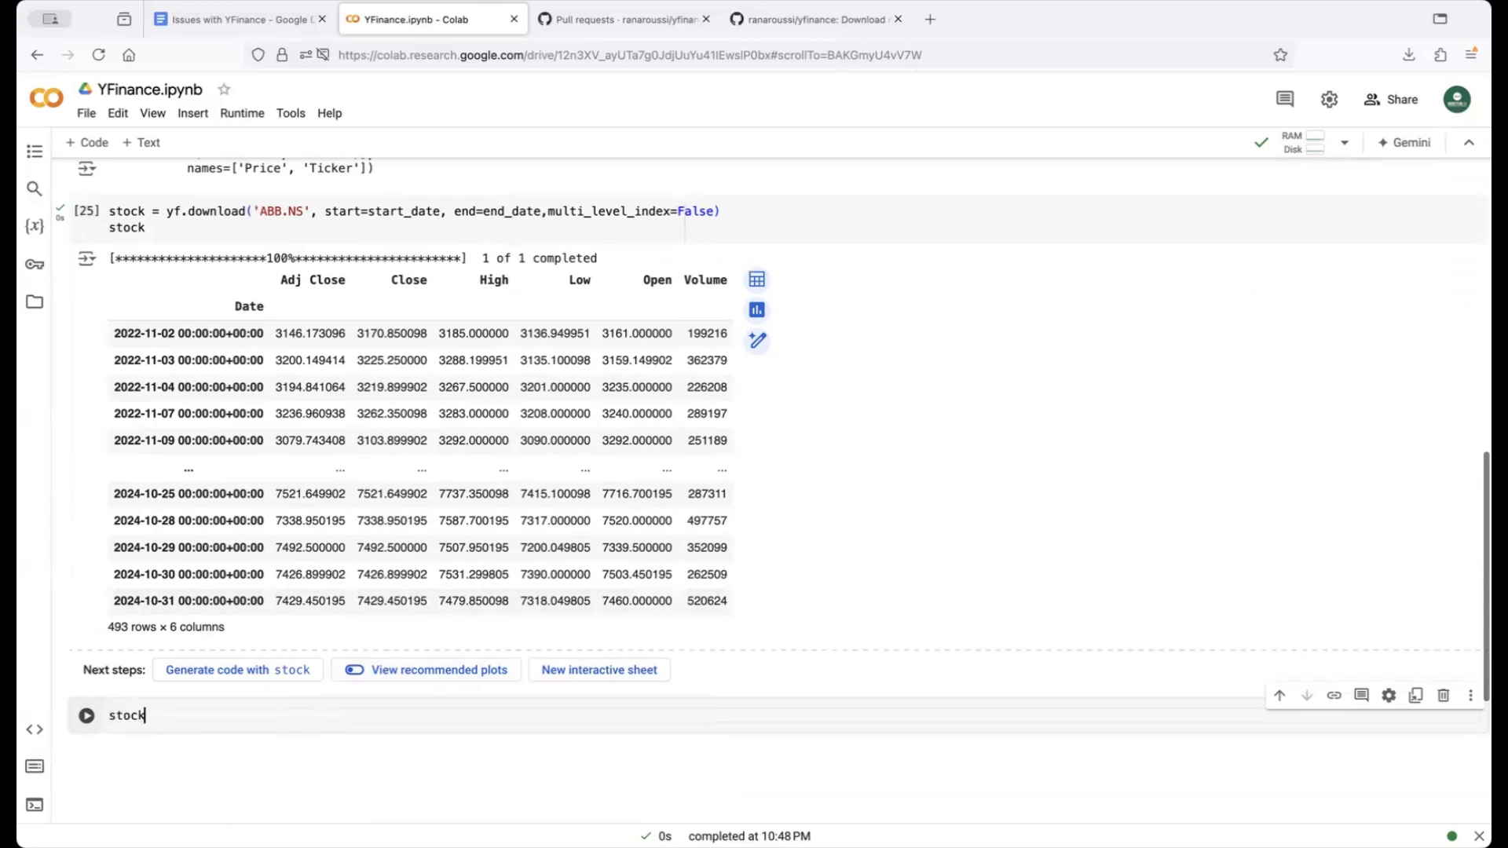
key("Backspace")
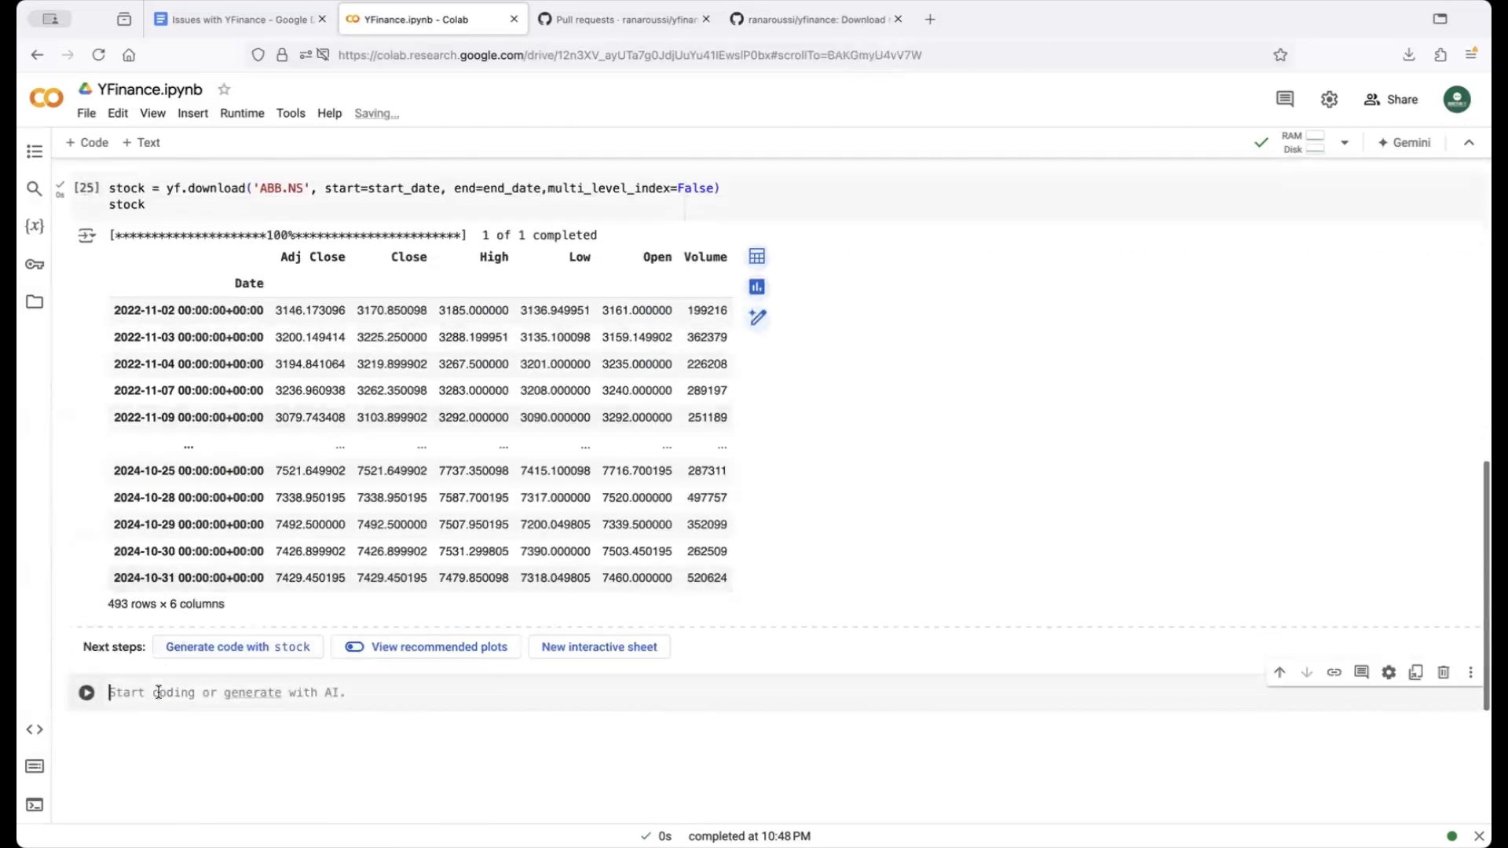
type("import yfinance as yf")
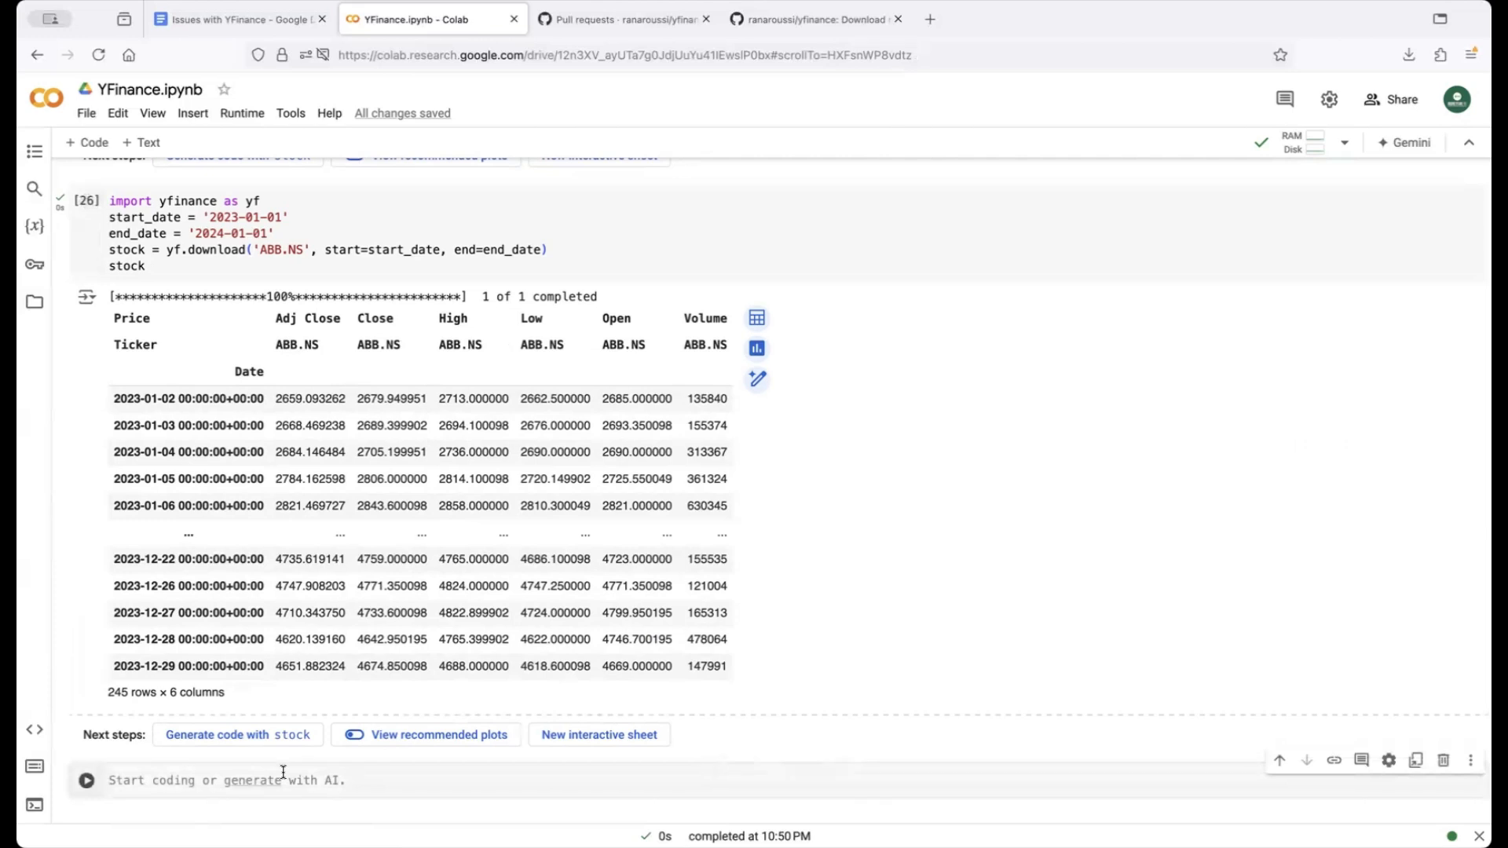
- Run stock.columns = [col[0] for col in stock.columns] and stock to show the flattened table
type("stock.columns = [")
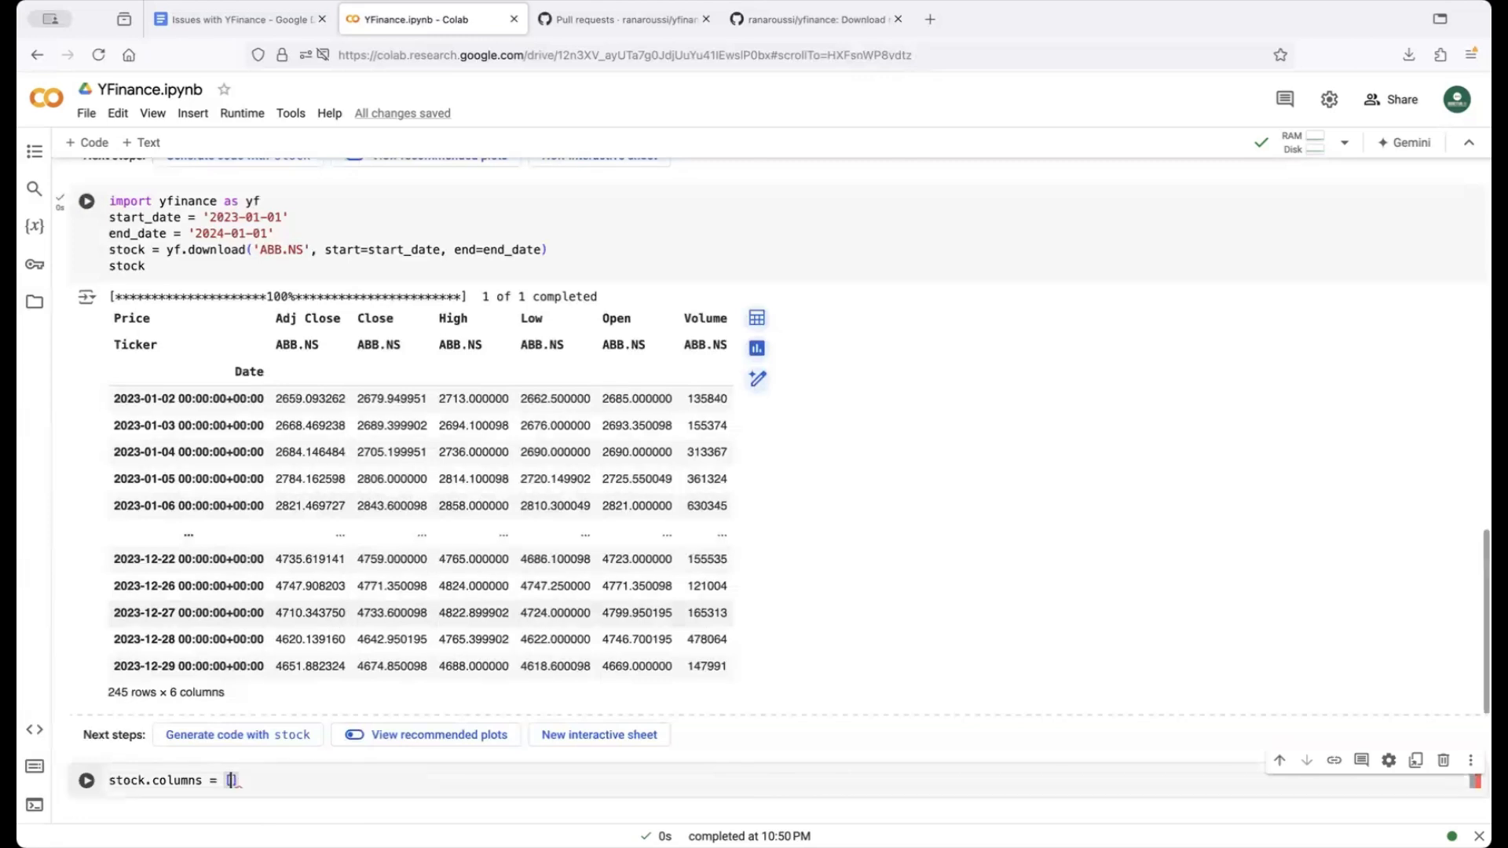
type("col[0] for col in stock.columns]")
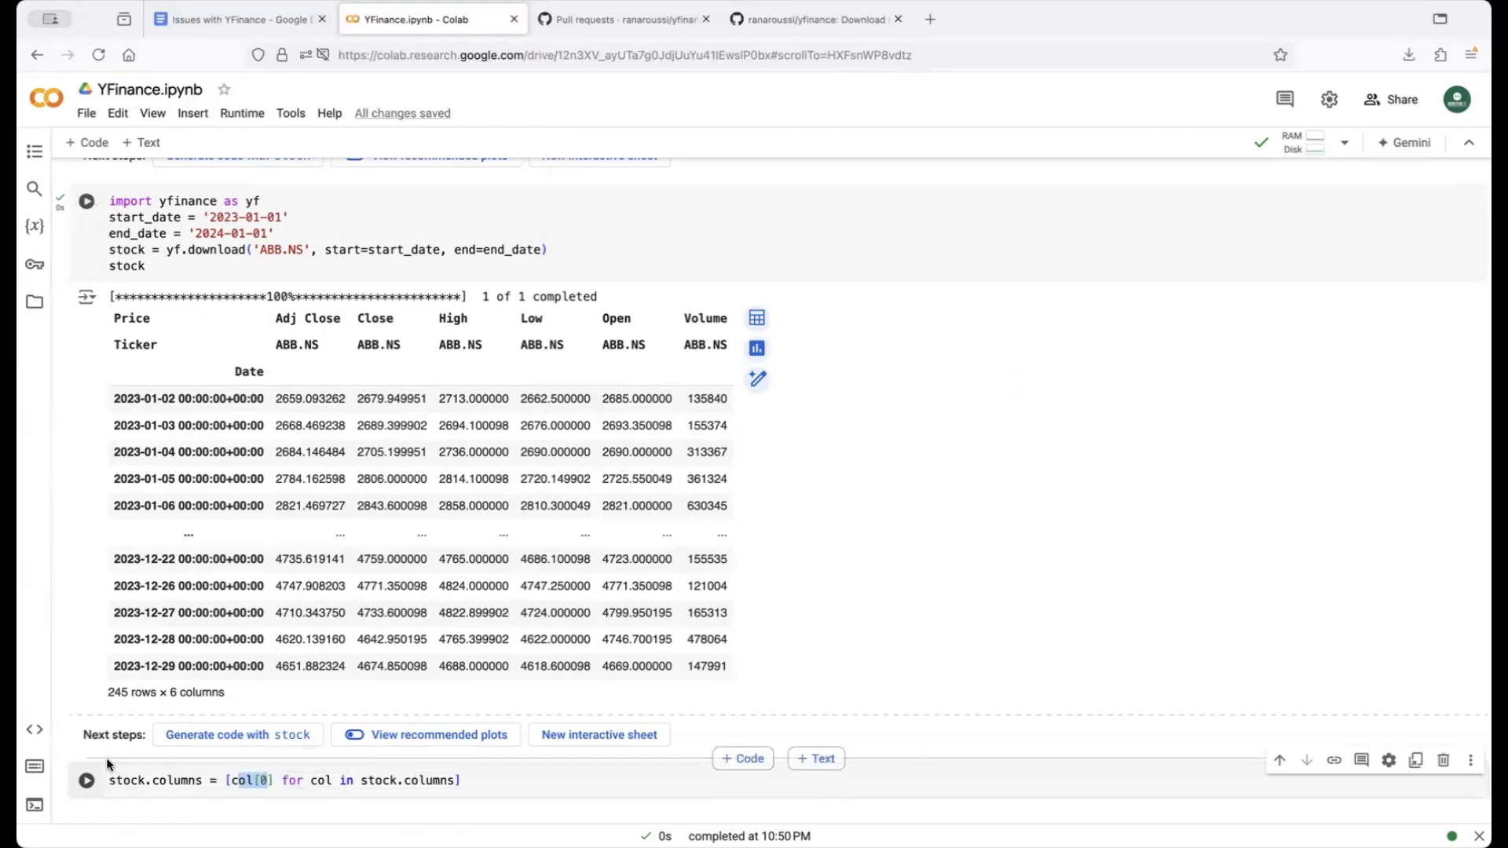
type("stock")
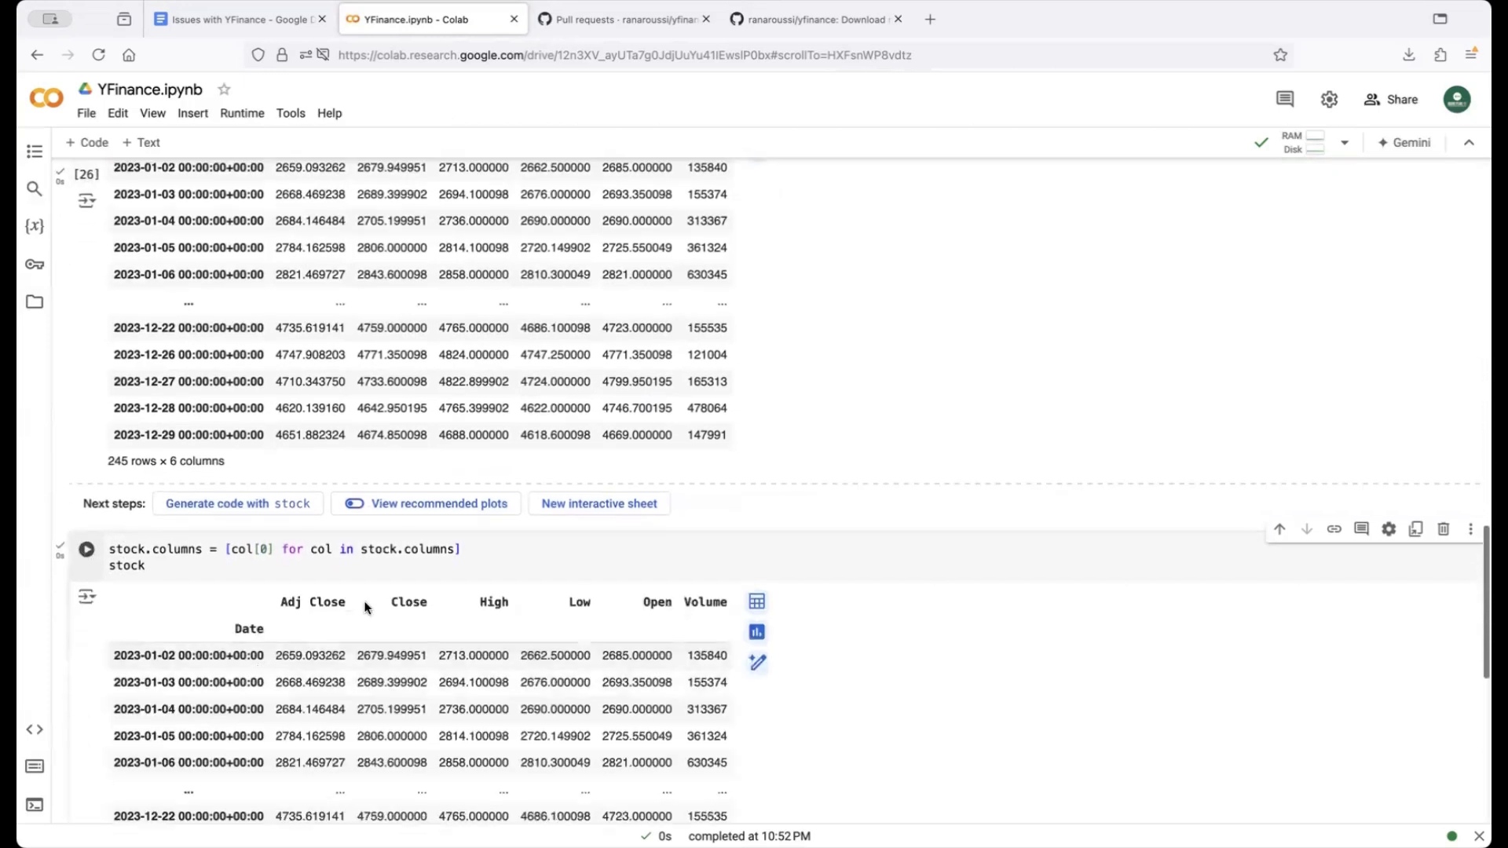
scroll("down", 3)
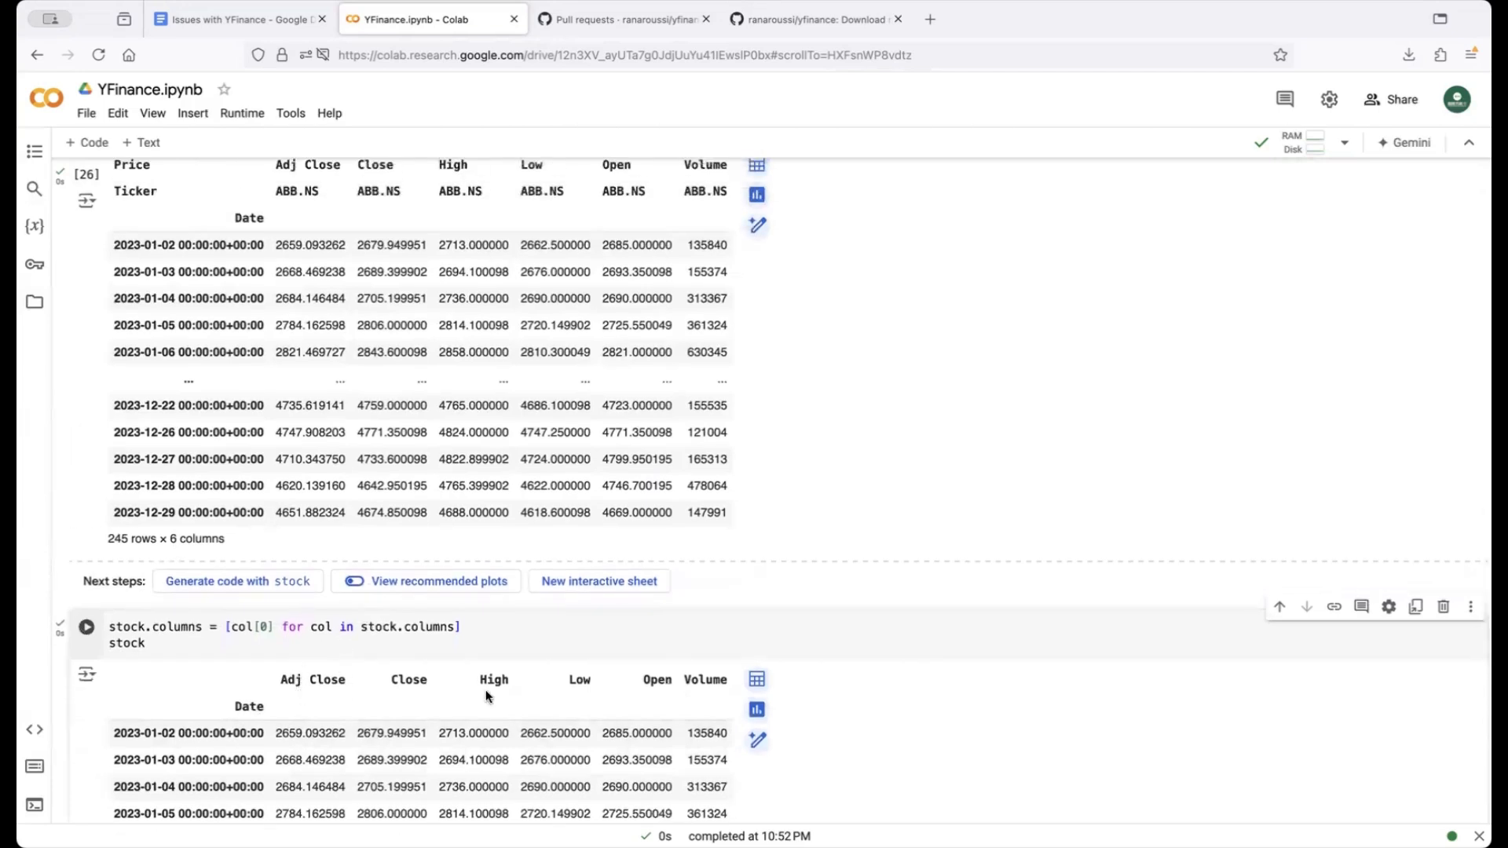
scroll("down", 3)
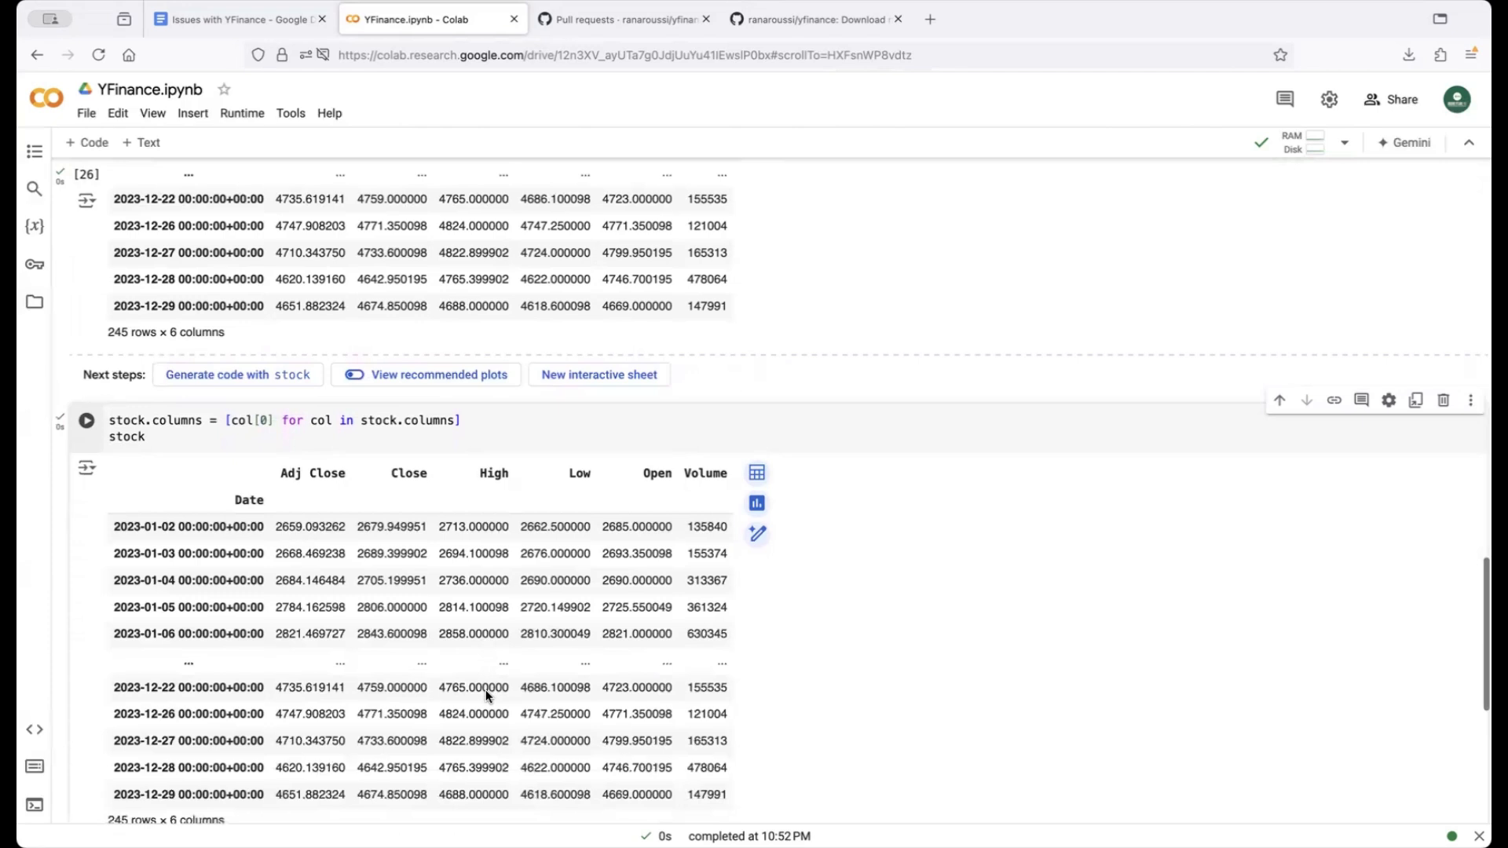
scroll("down", 3)
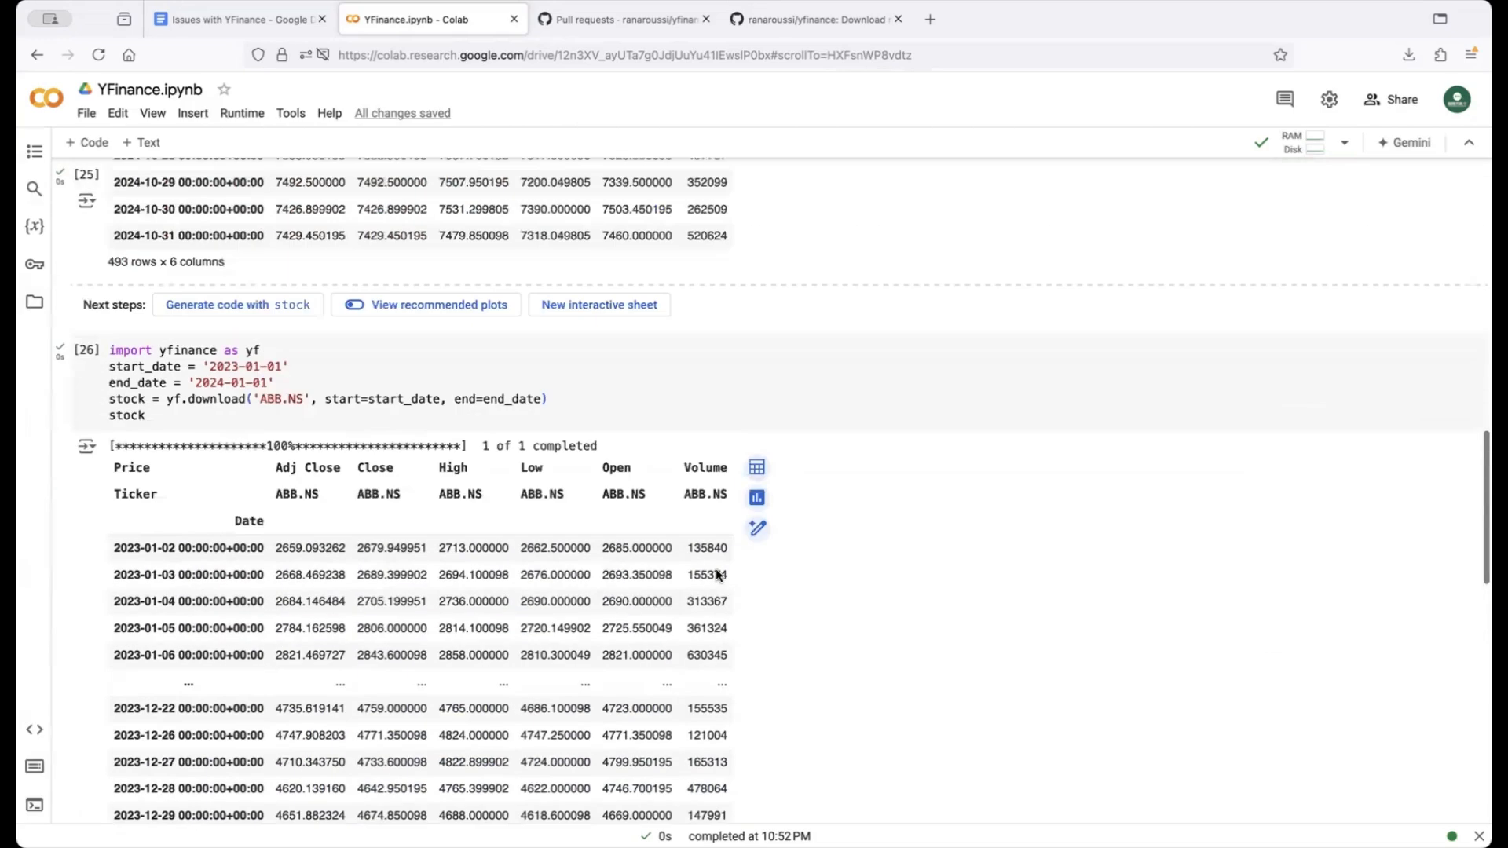
scroll("down", 3)
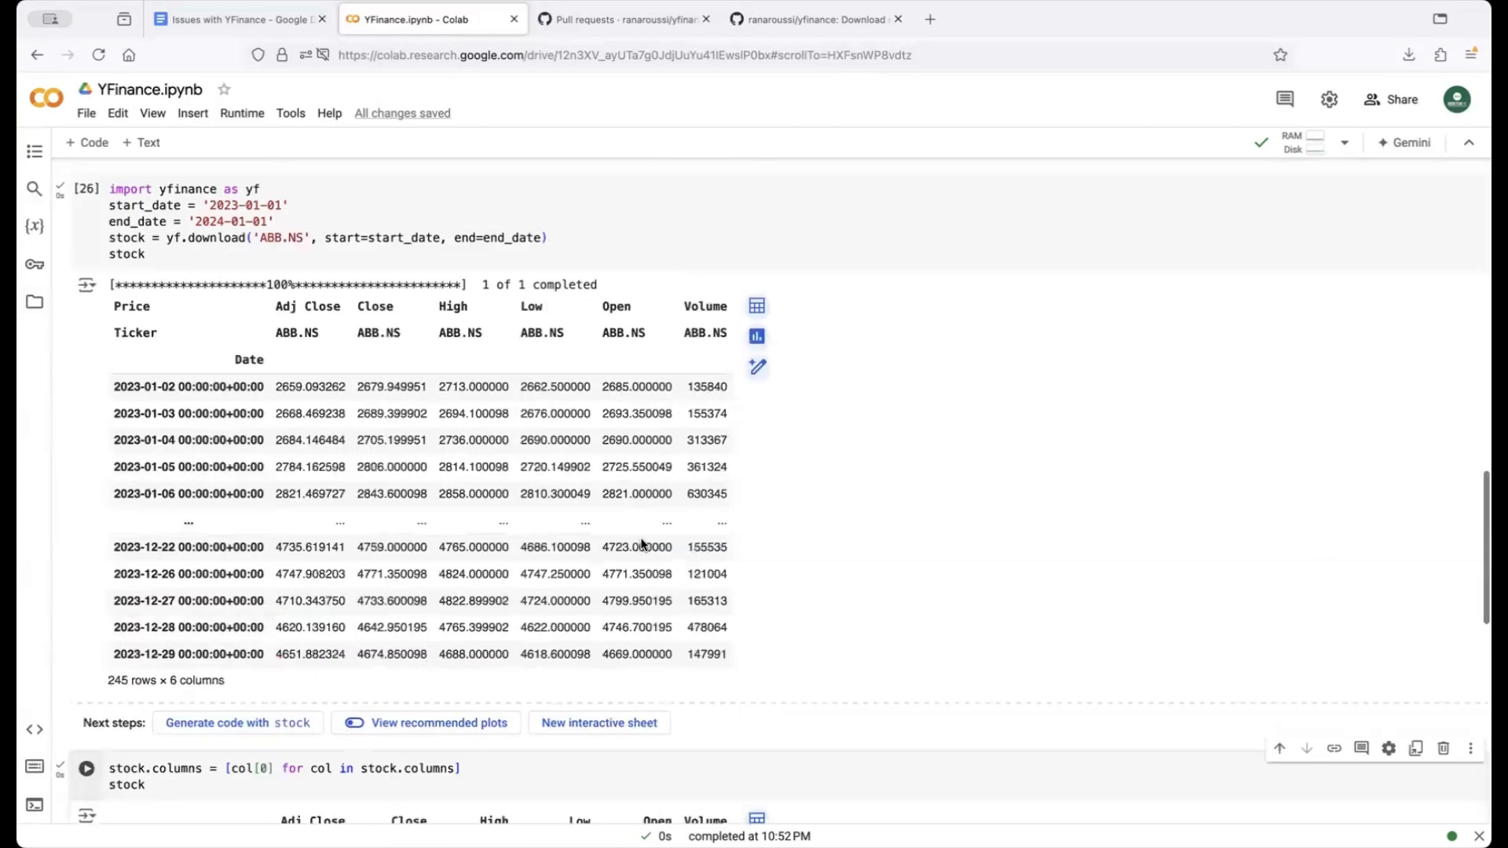
scroll("down", 3)
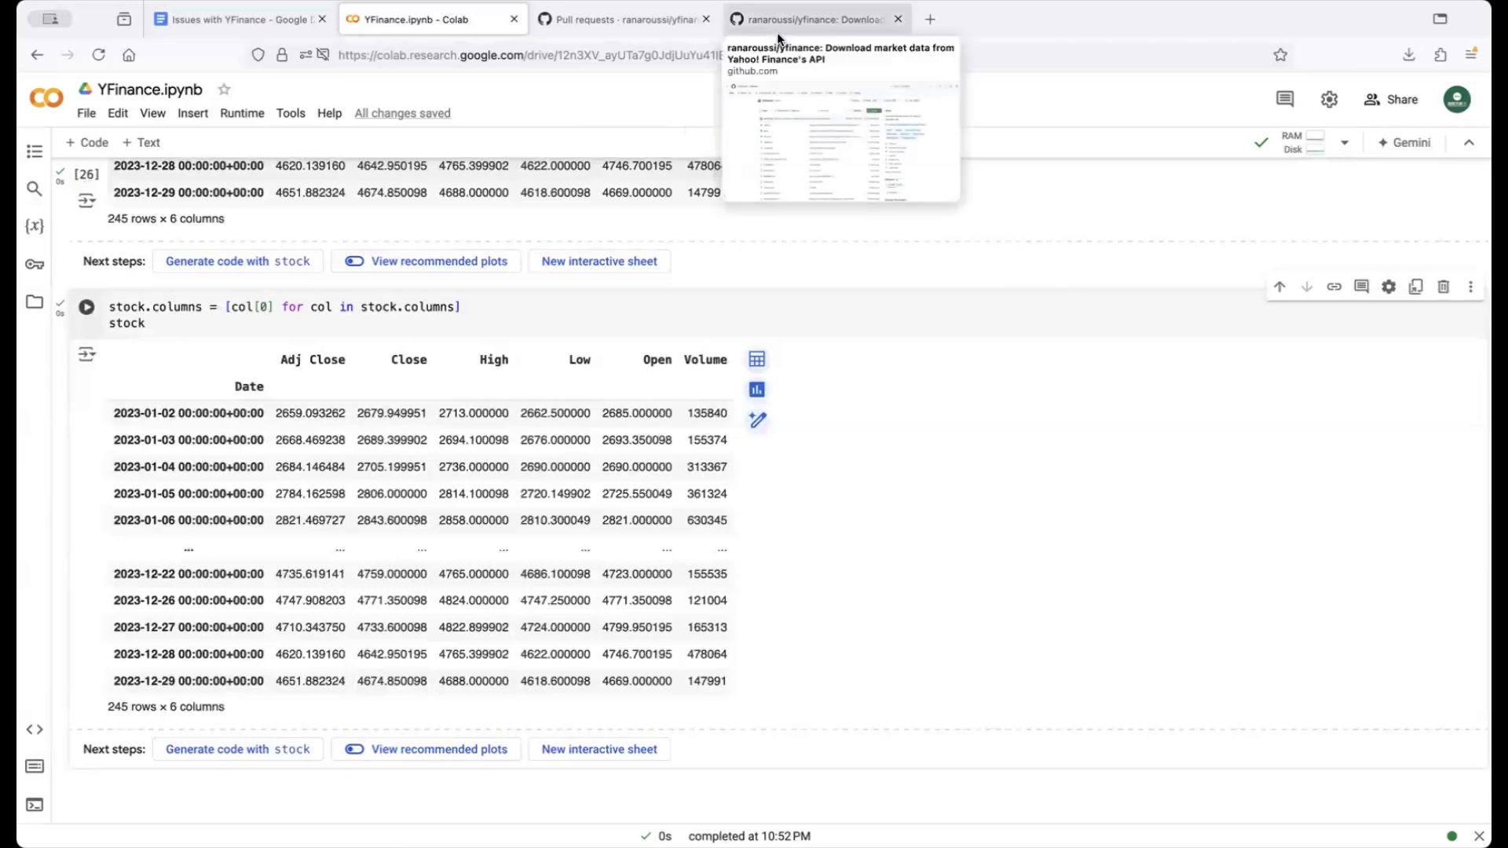
- Switch to the ranaroussi/yfinance repository and scroll through the README installation section
left_click(812, 19)
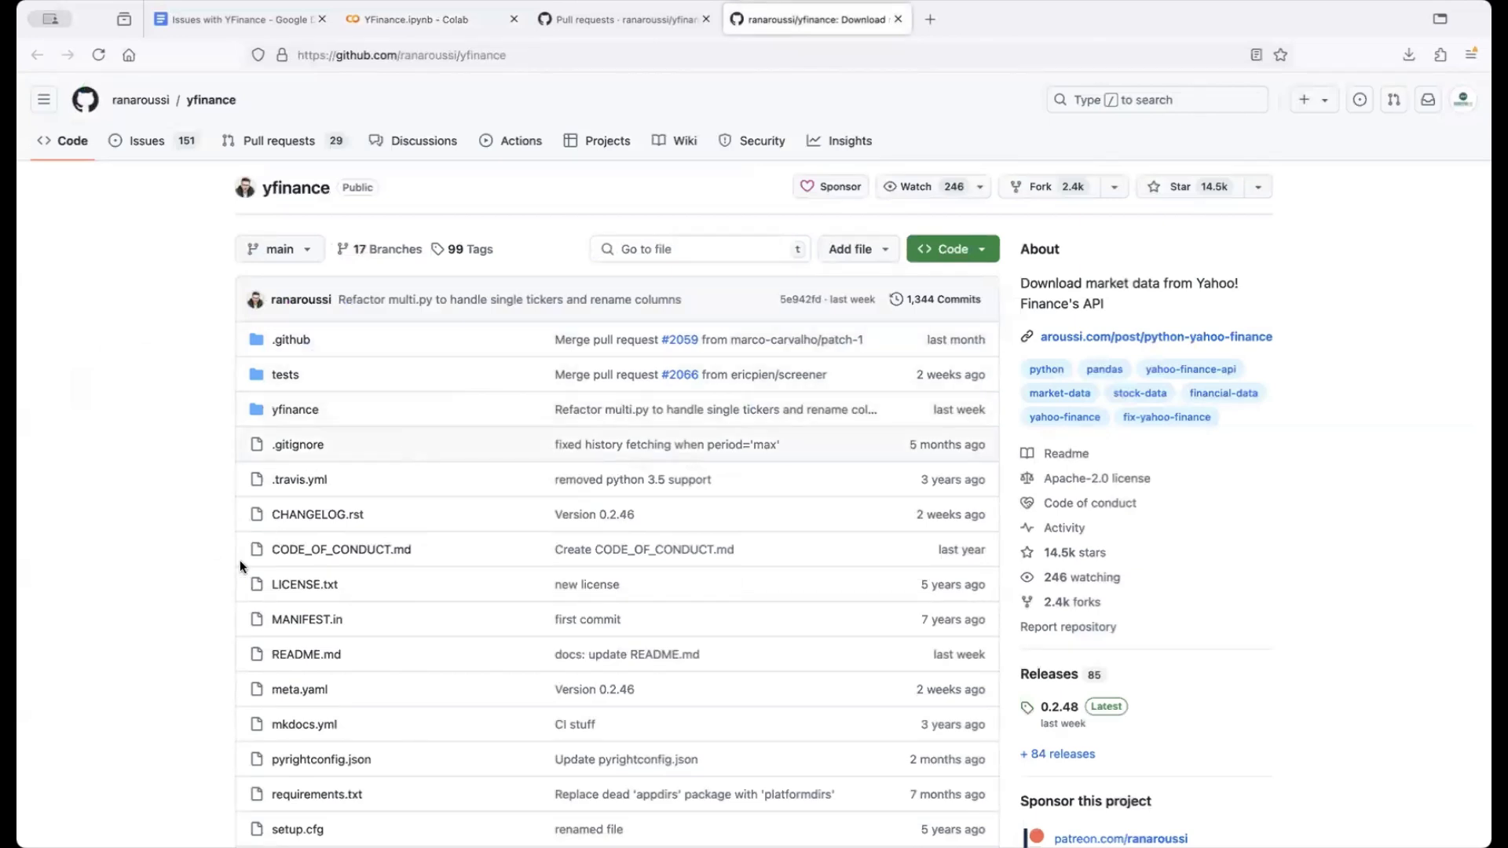
scroll("down", 3)
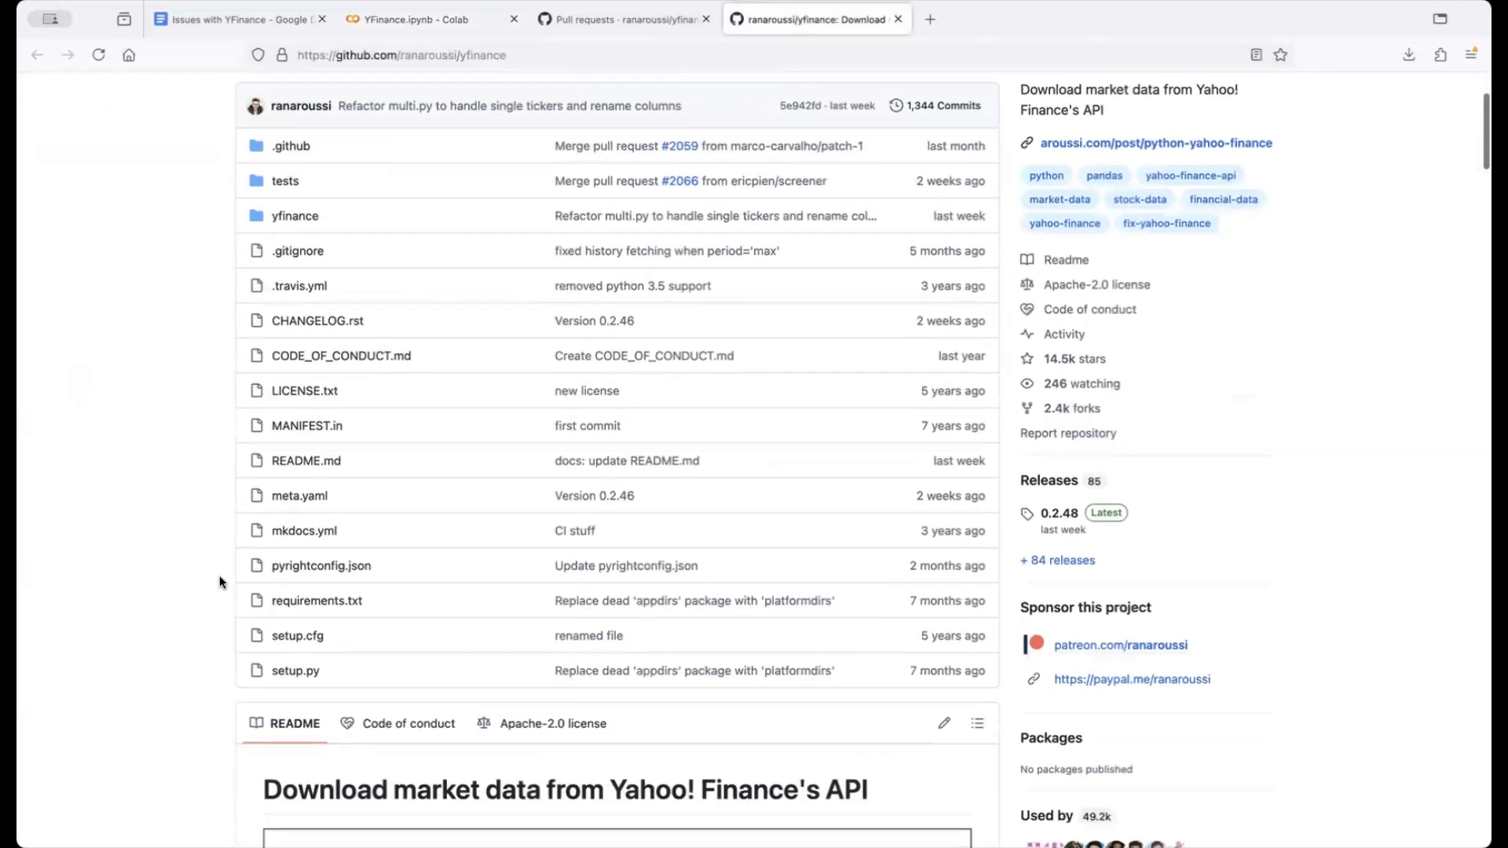
scroll("down", 3)
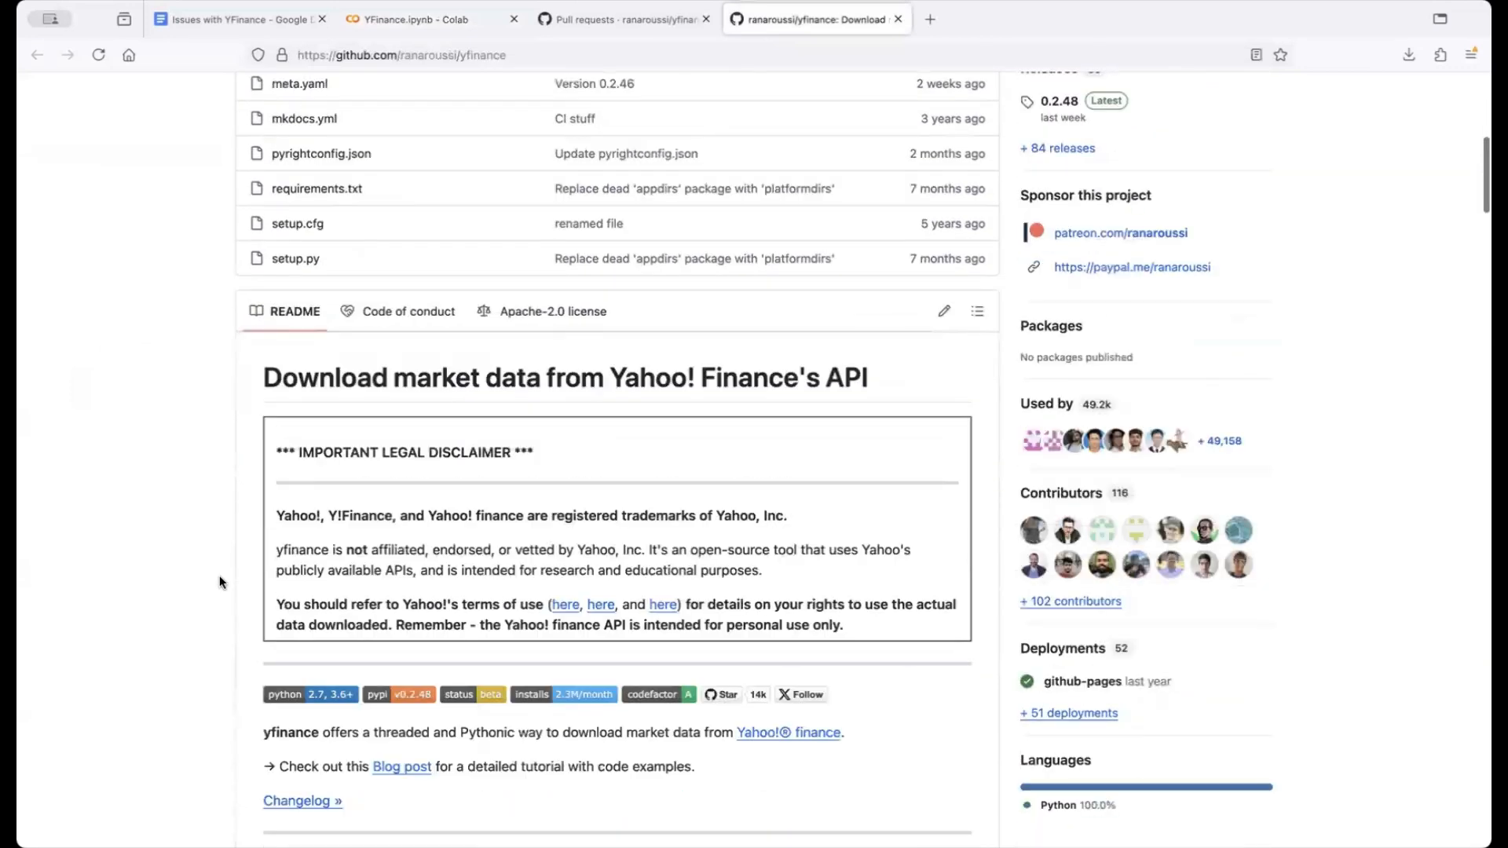
scroll("down", 3)
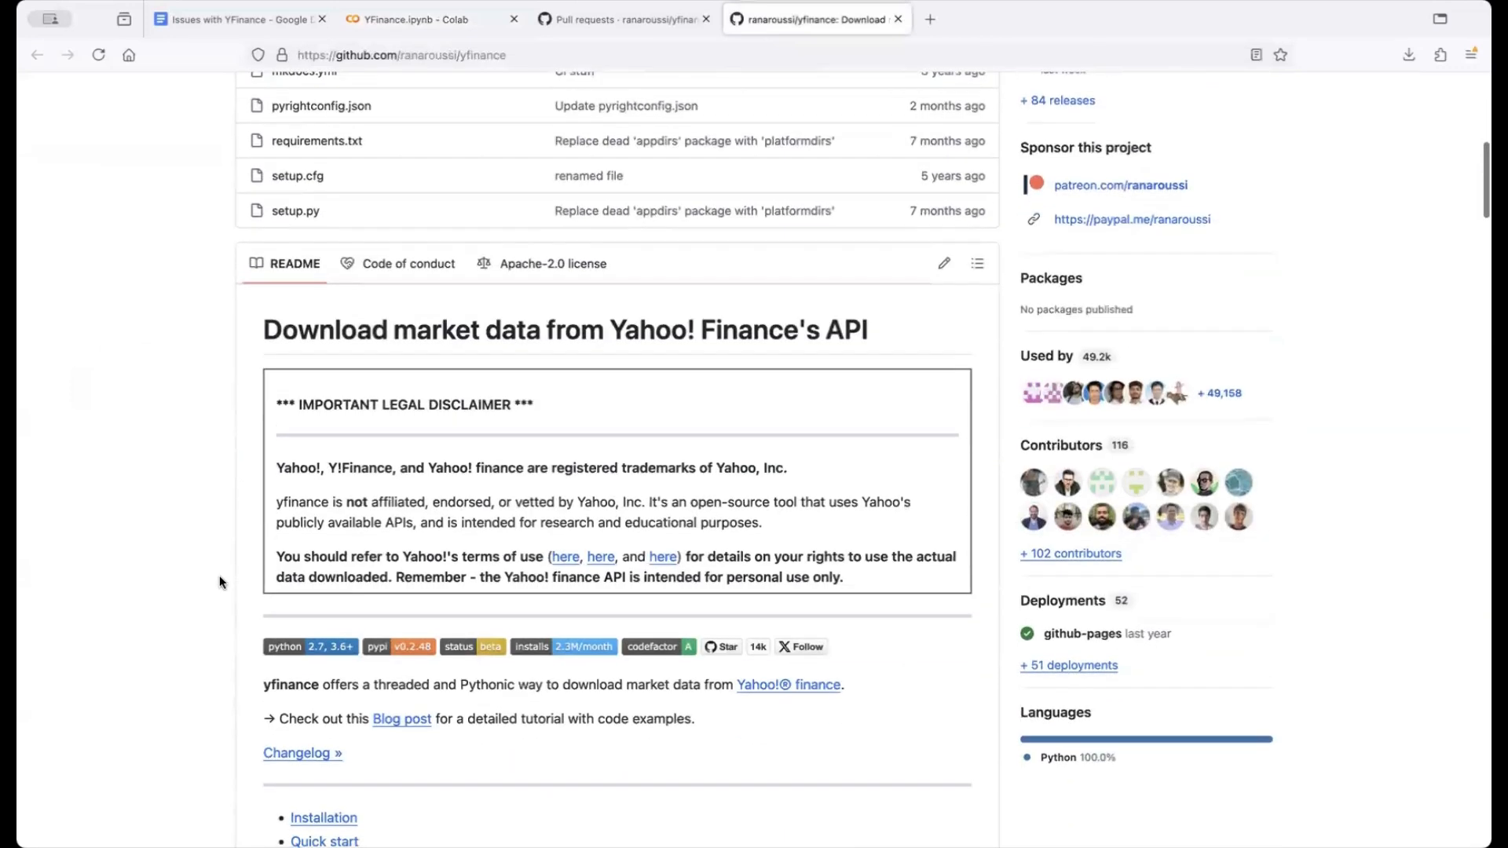
scroll("down", 3)
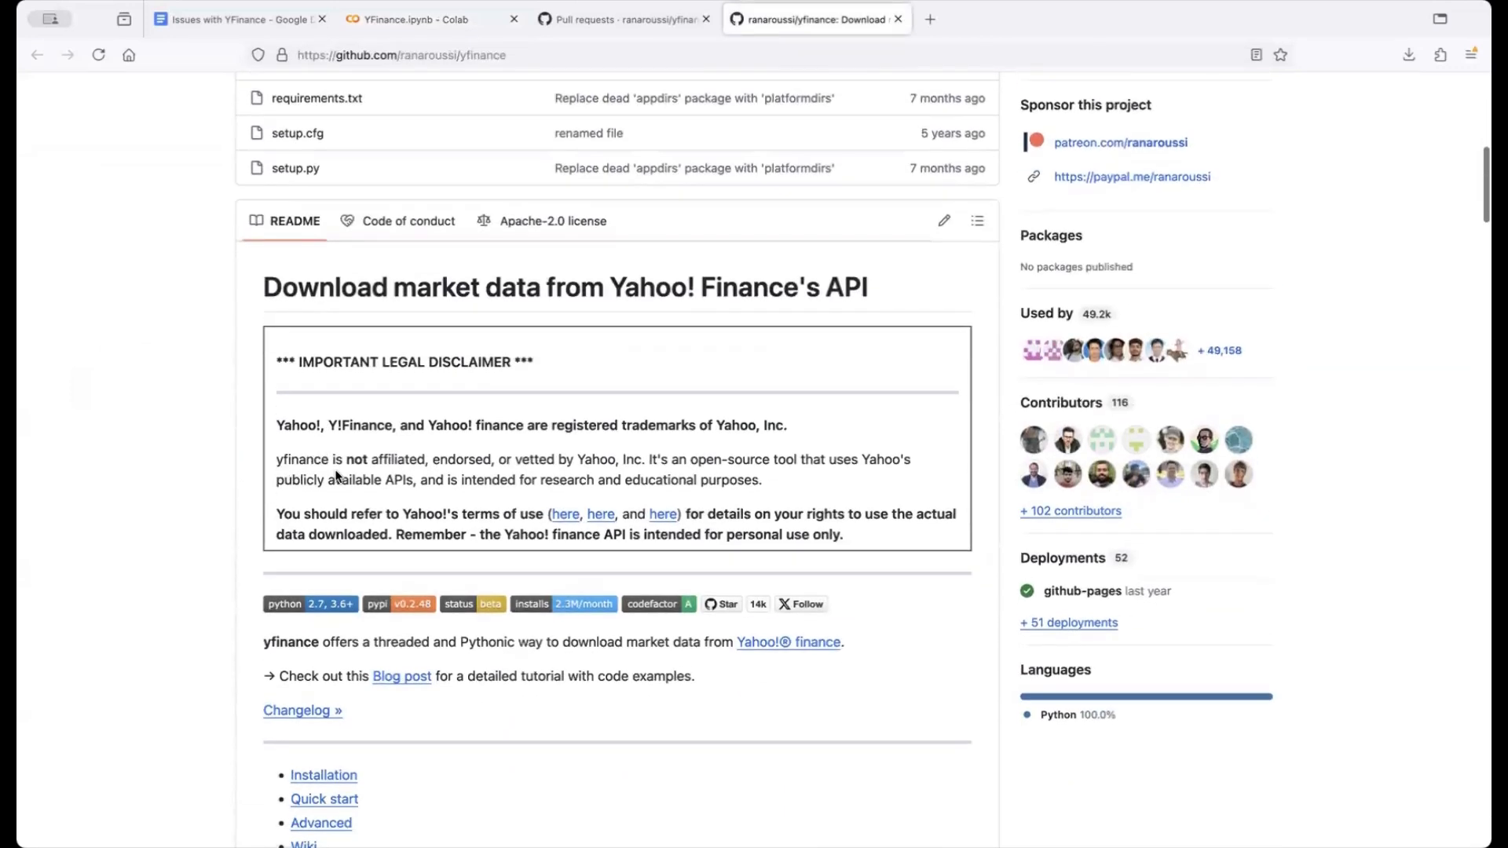
mouse_move(499, 476)
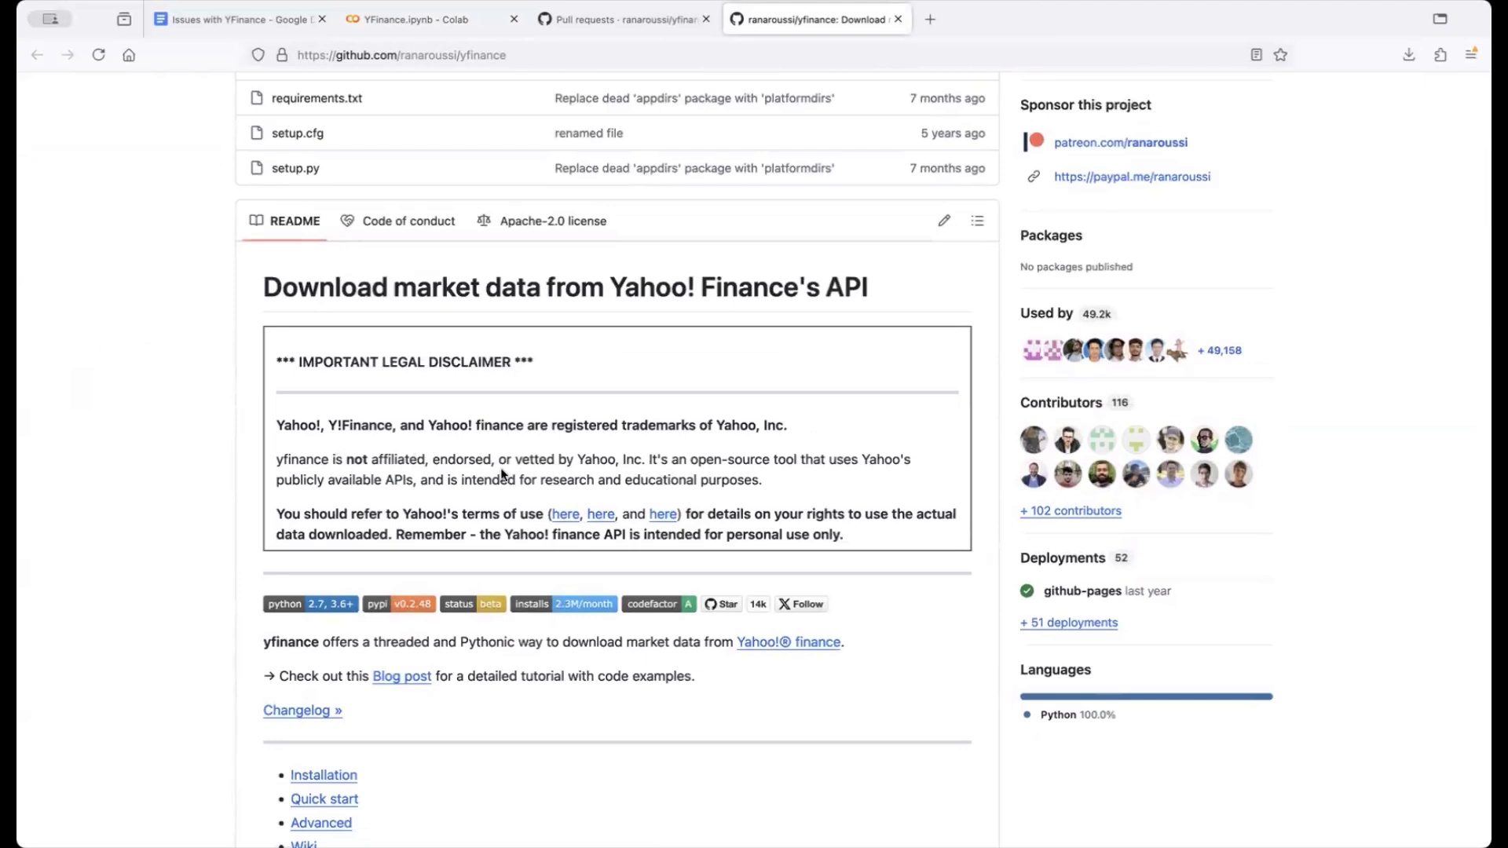
mouse_move(652, 456)
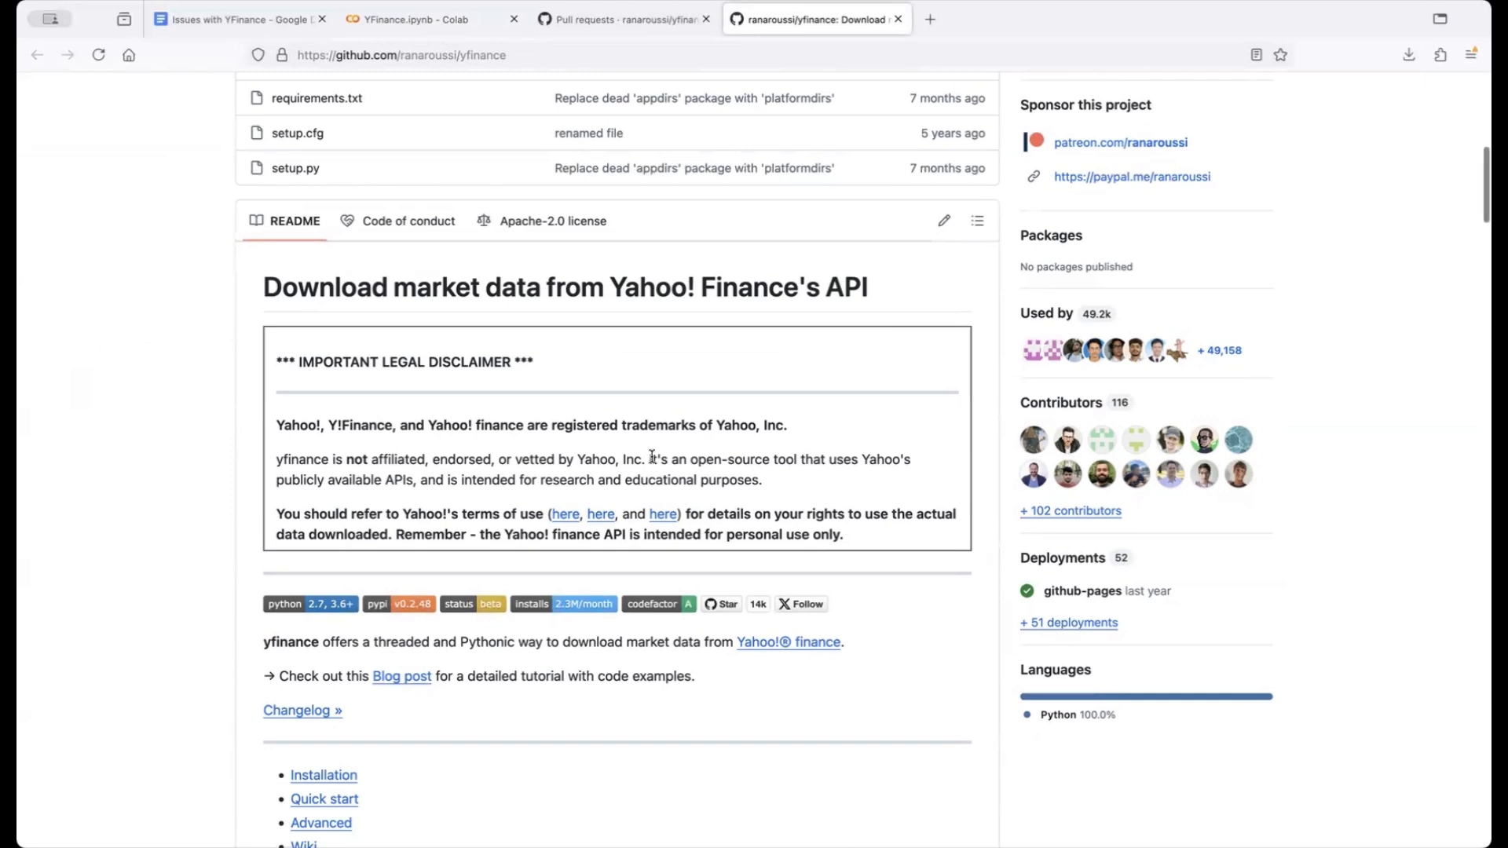
scroll("down", 3)
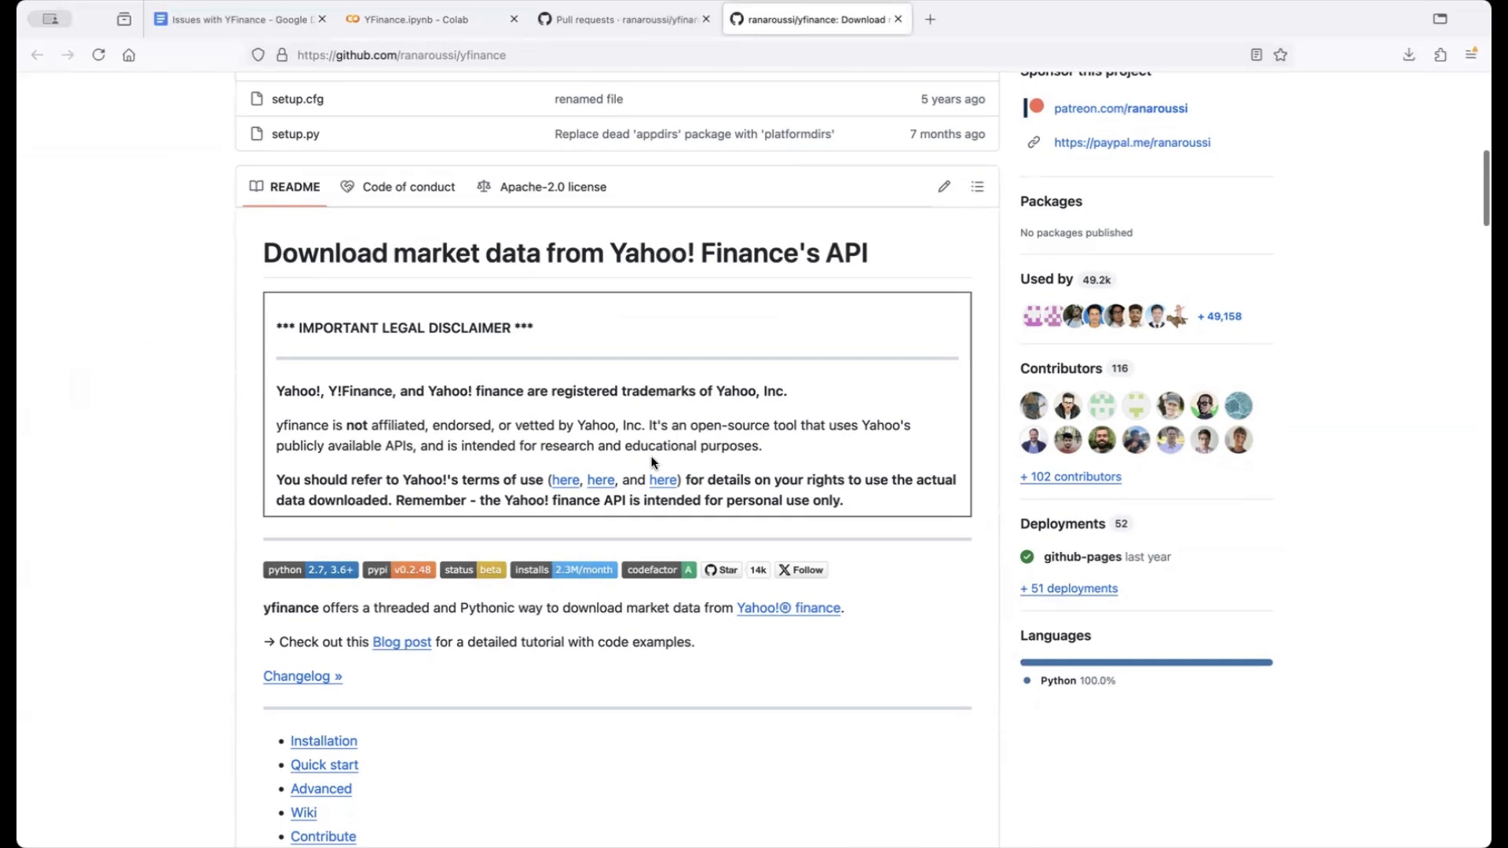
- Review the Quick Start Ticker module example, then return toward the top of the README
scroll("down", 3)
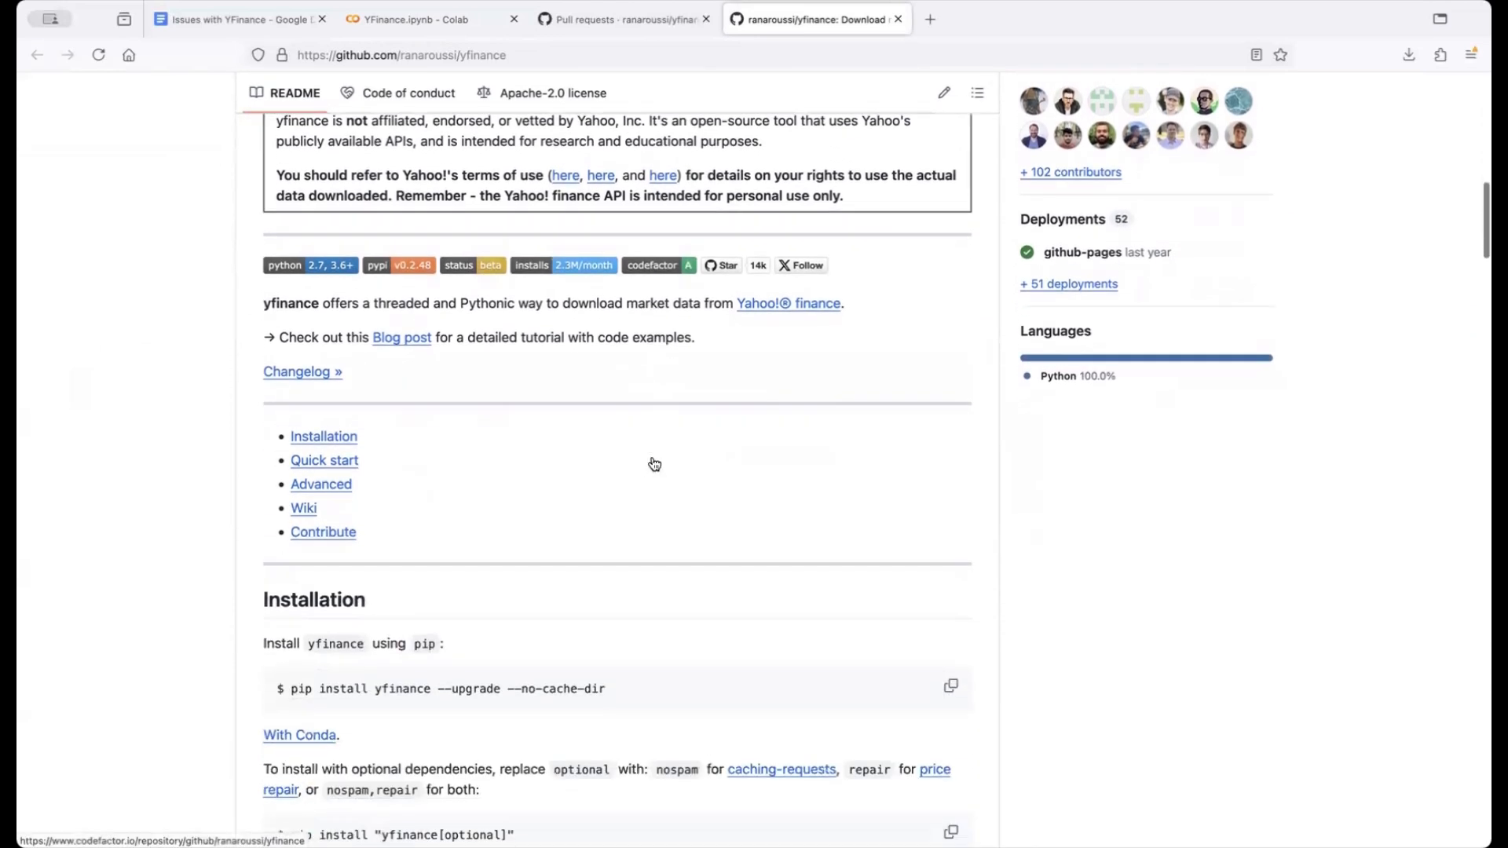
scroll("down", 3)
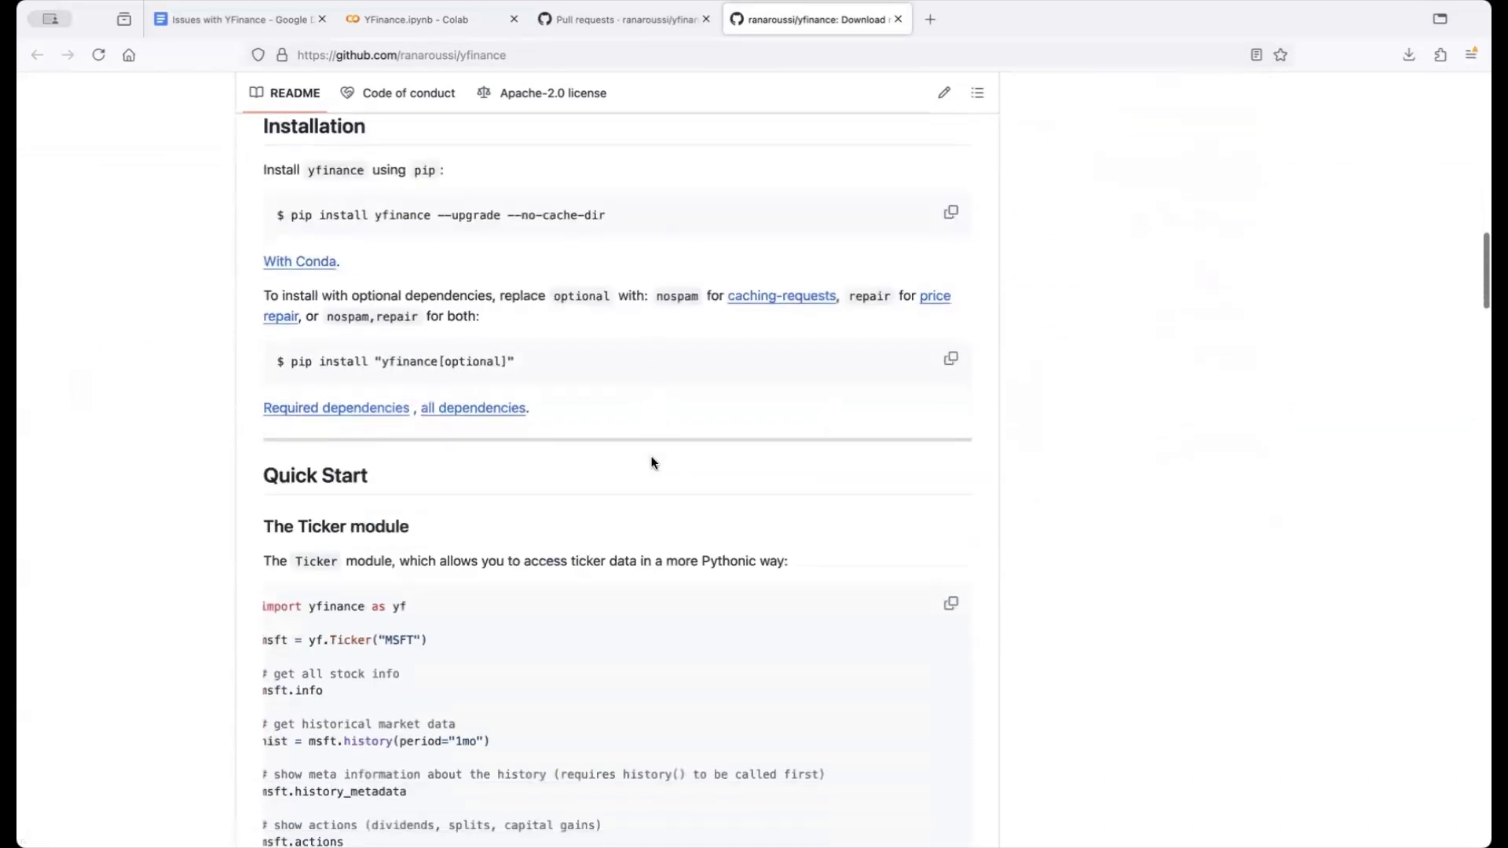
scroll("down", 3)
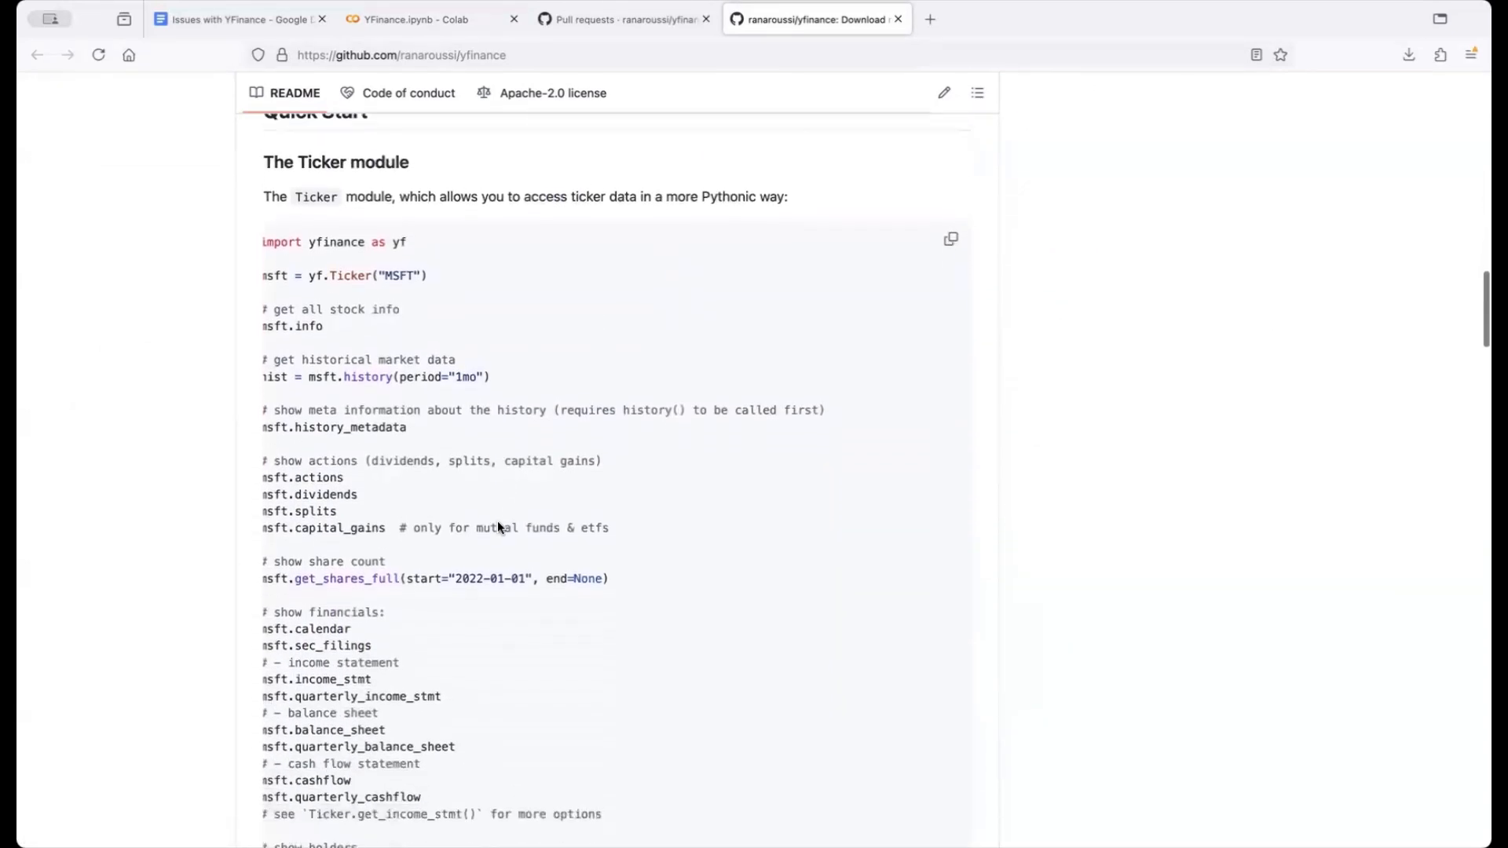
scroll("down", 3)
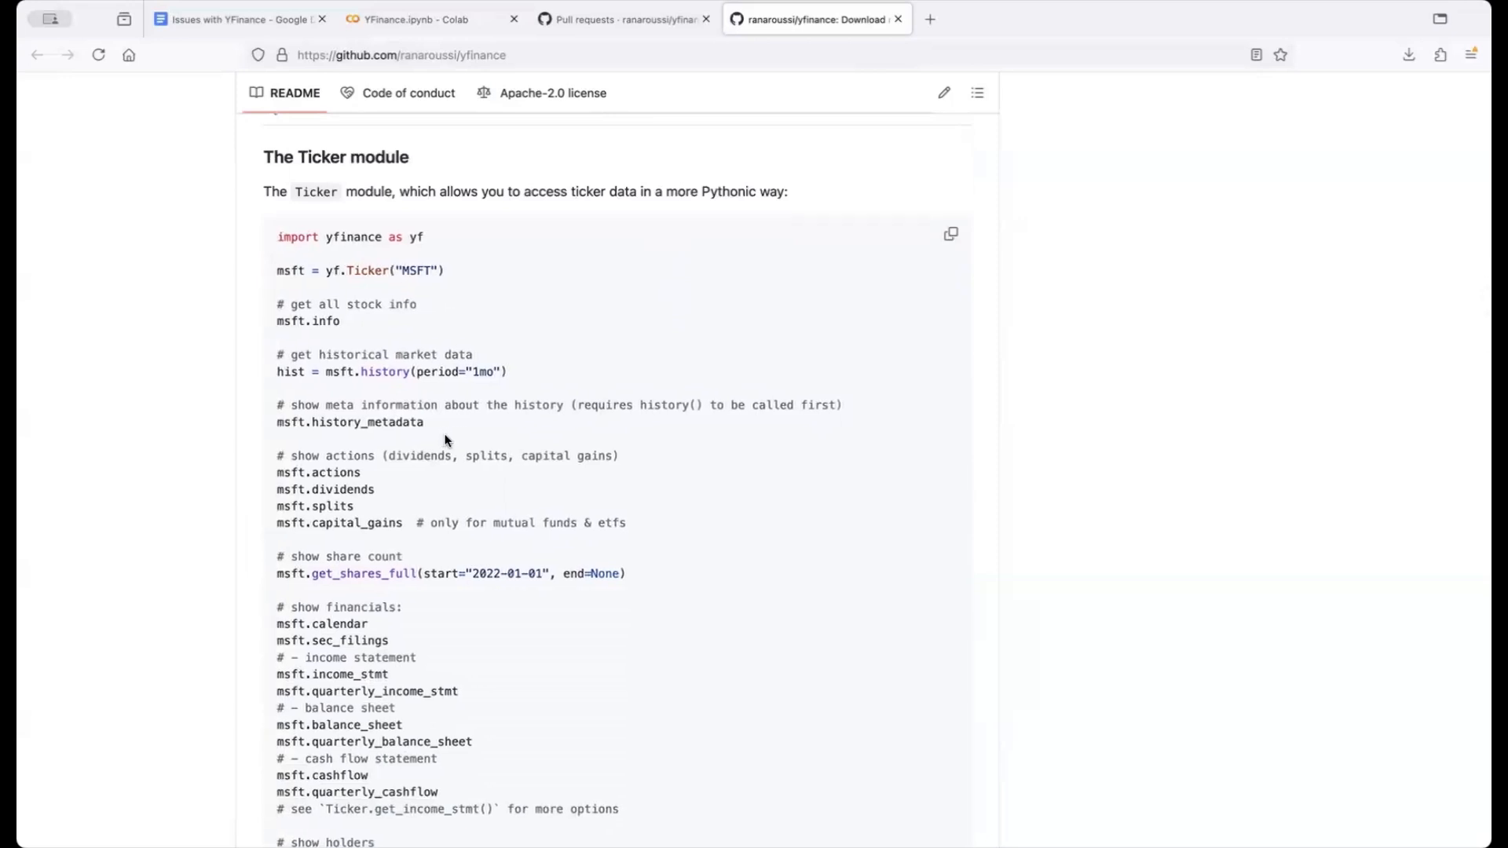
mouse_move(565, 269)
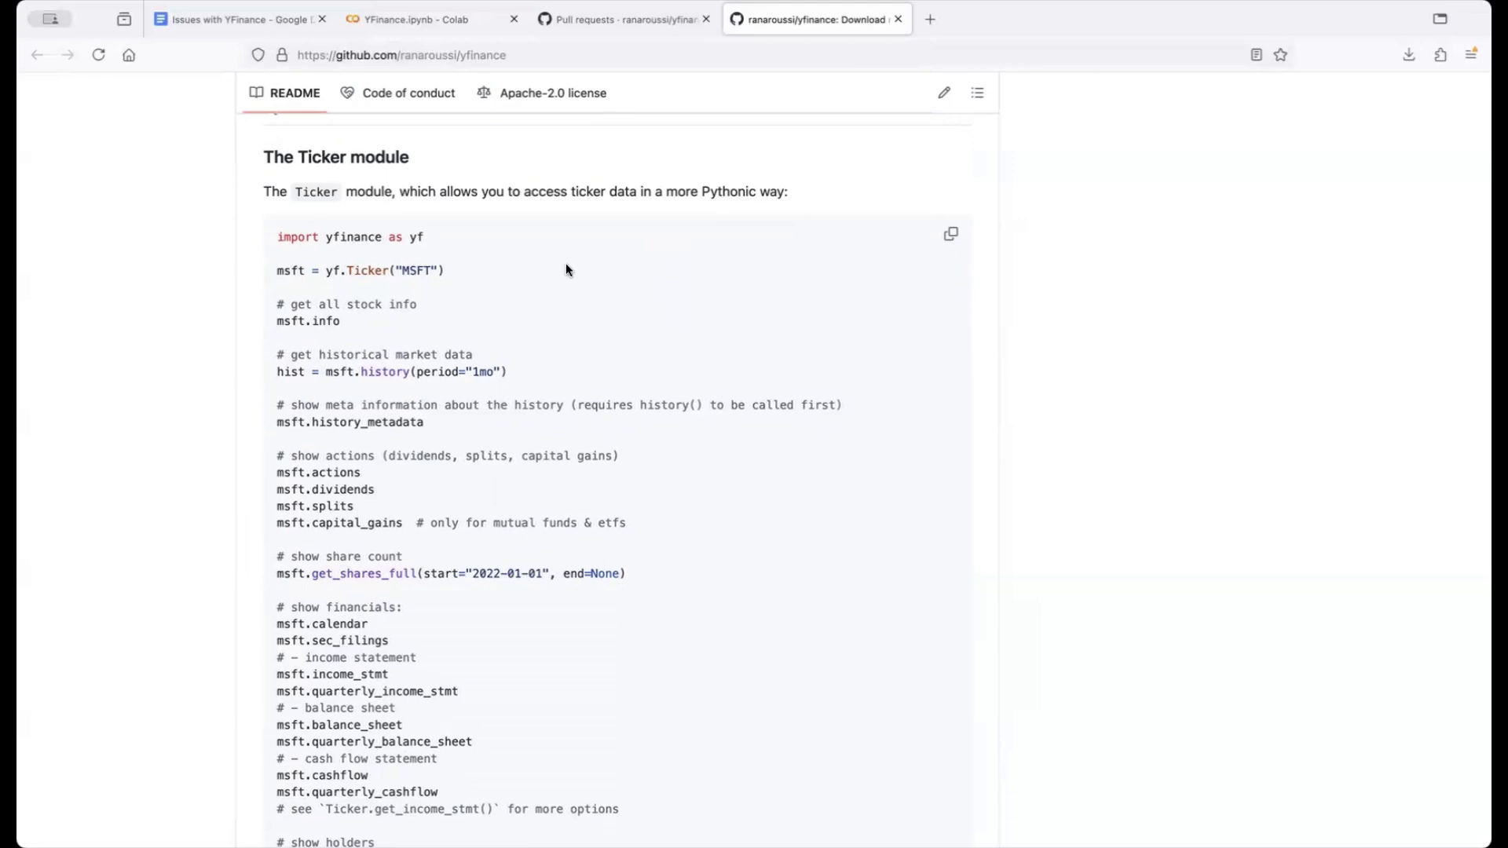
scroll("up", 3)
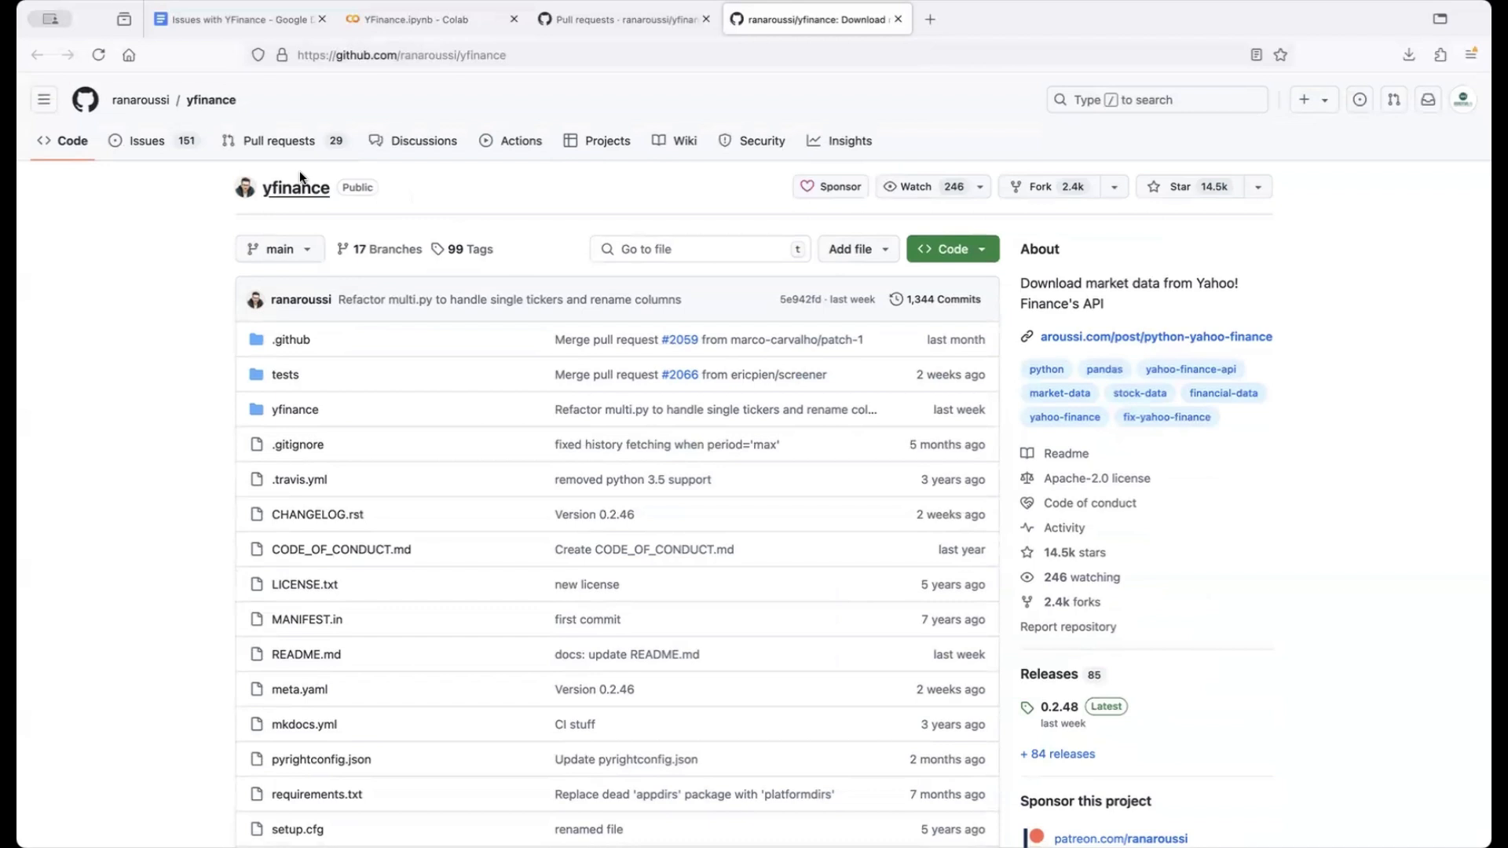
mouse_move(279, 140)
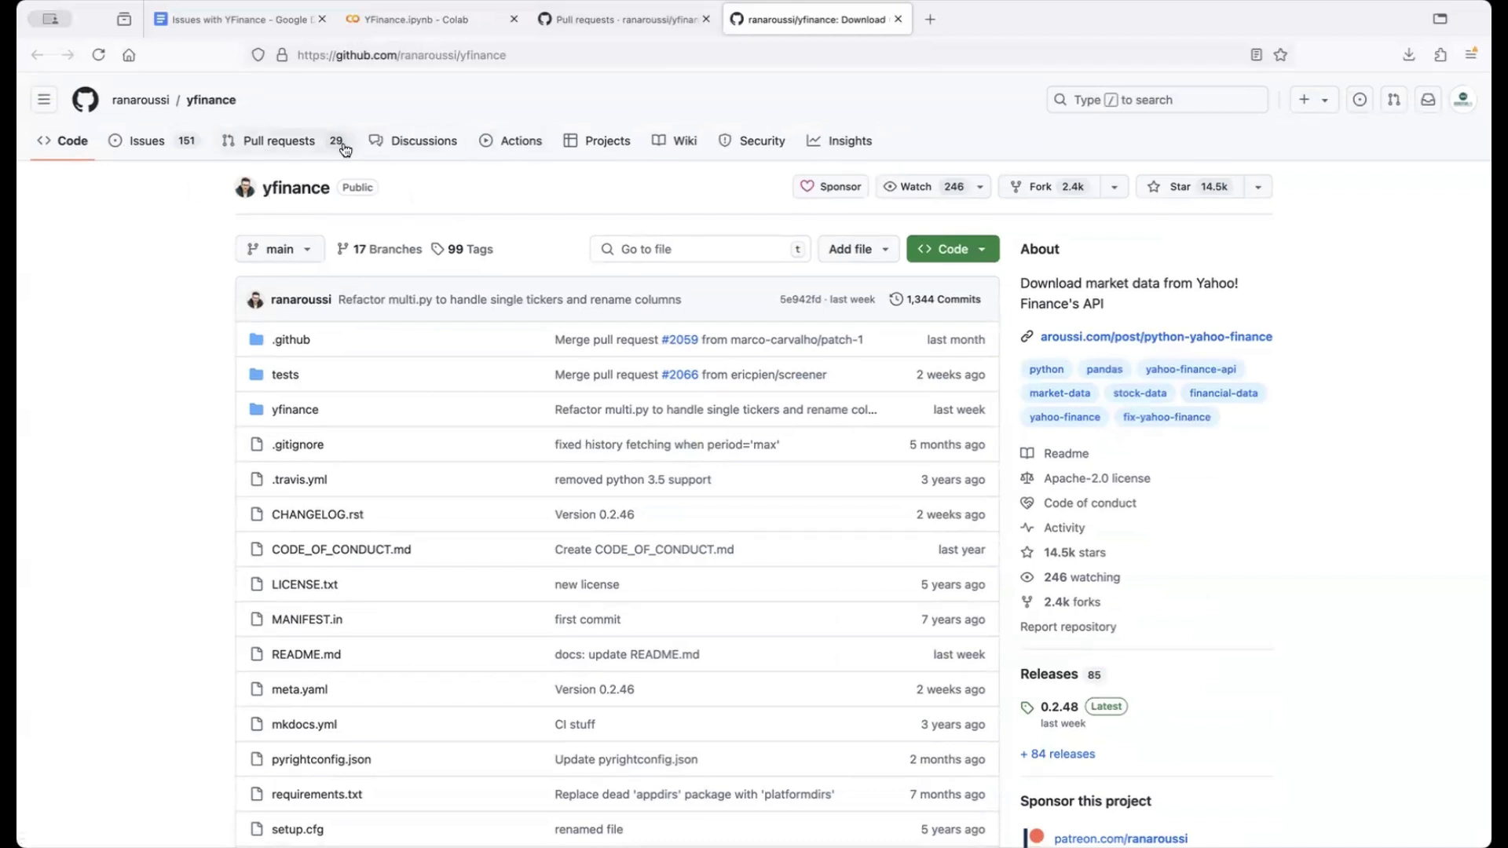
- Open pull request #2102, 'Fix default value for multi_level_index in multi.py', from the Pull requests list
left_click(280, 140)
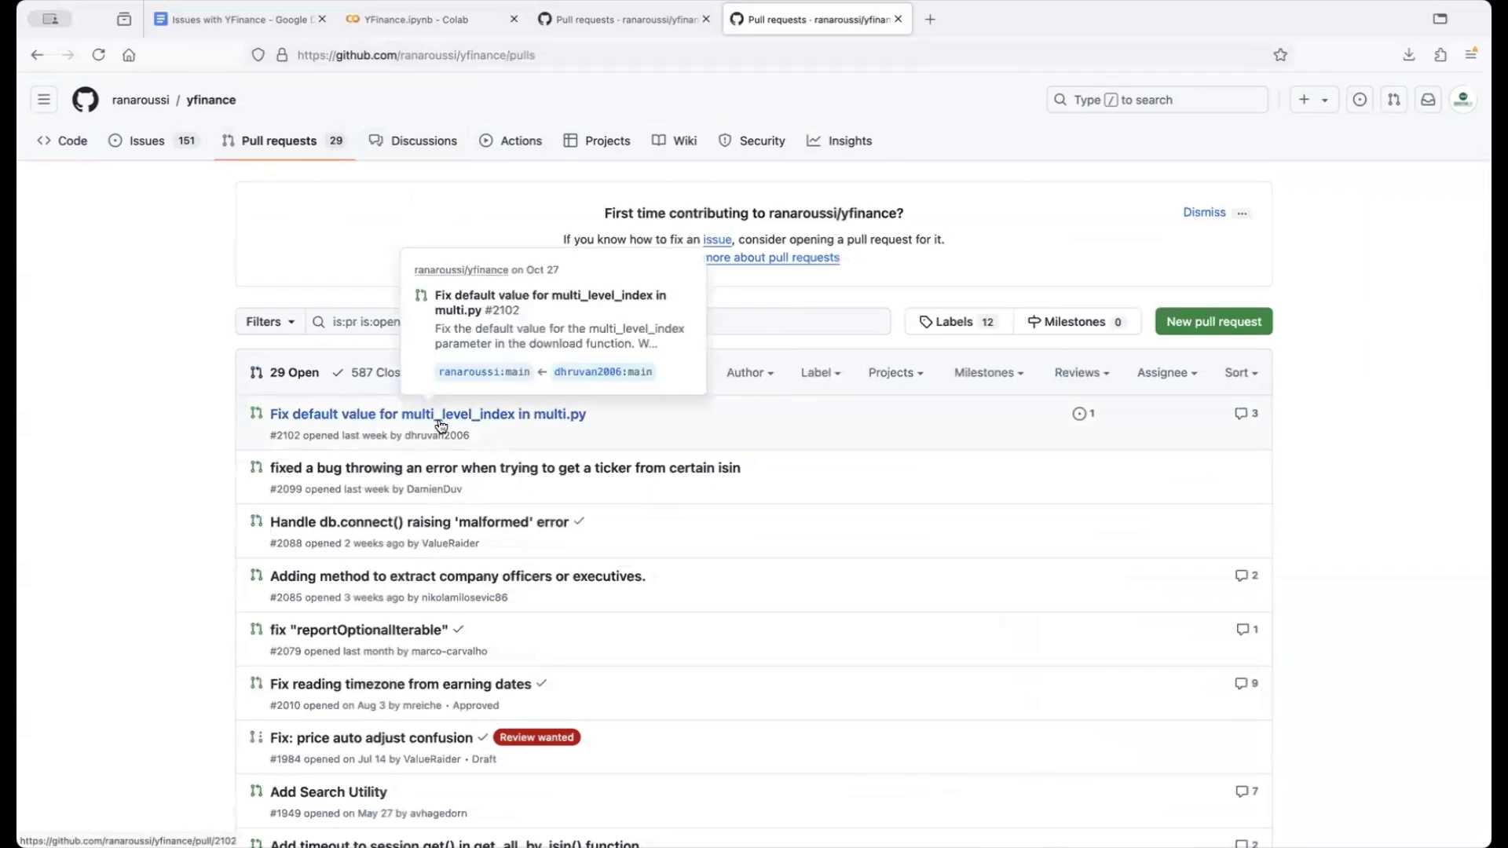
left_click(427, 413)
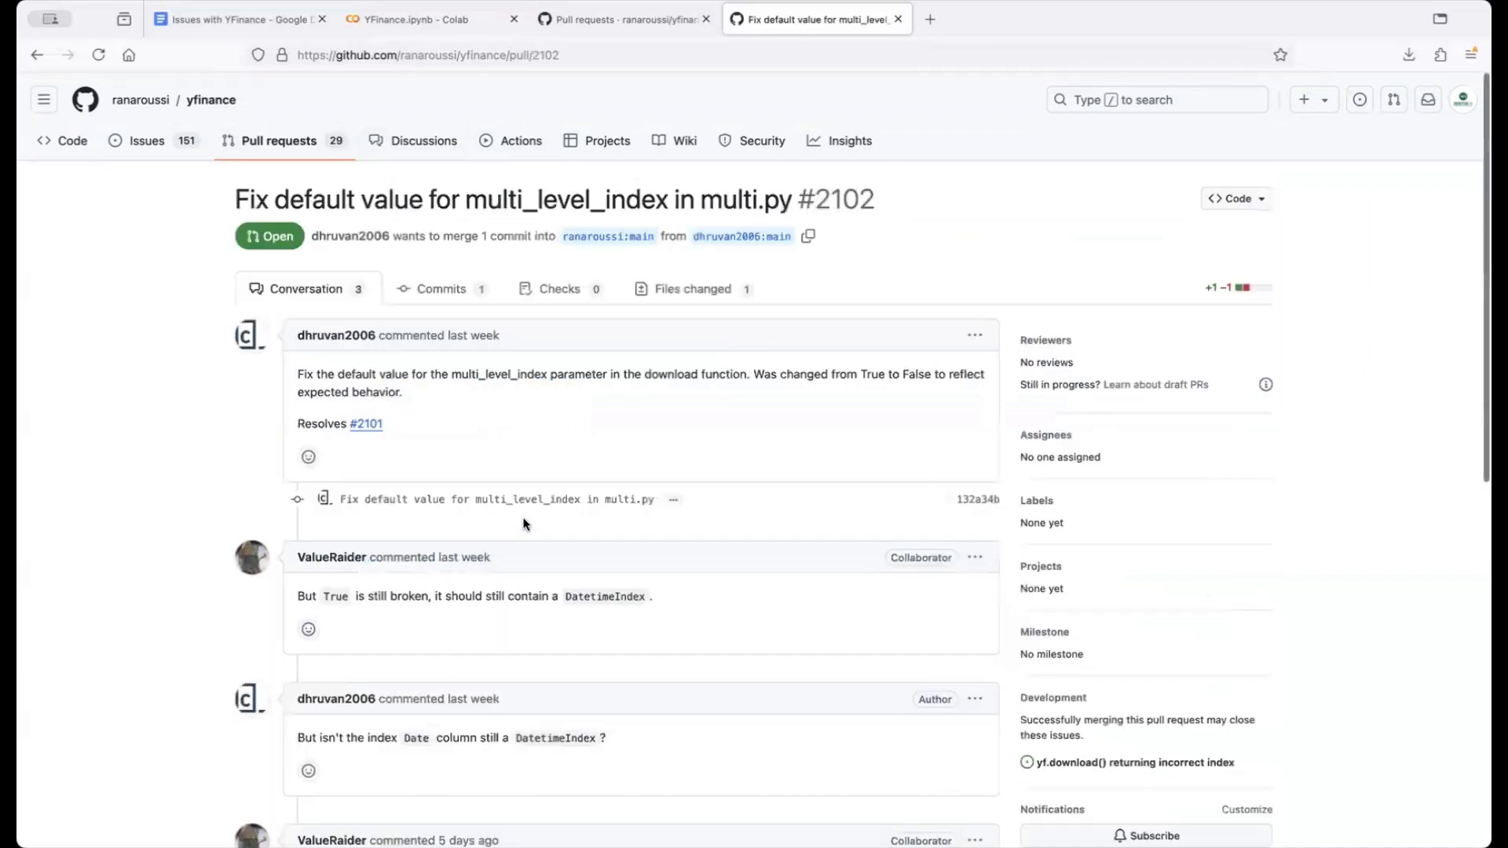
scroll("down", 3)
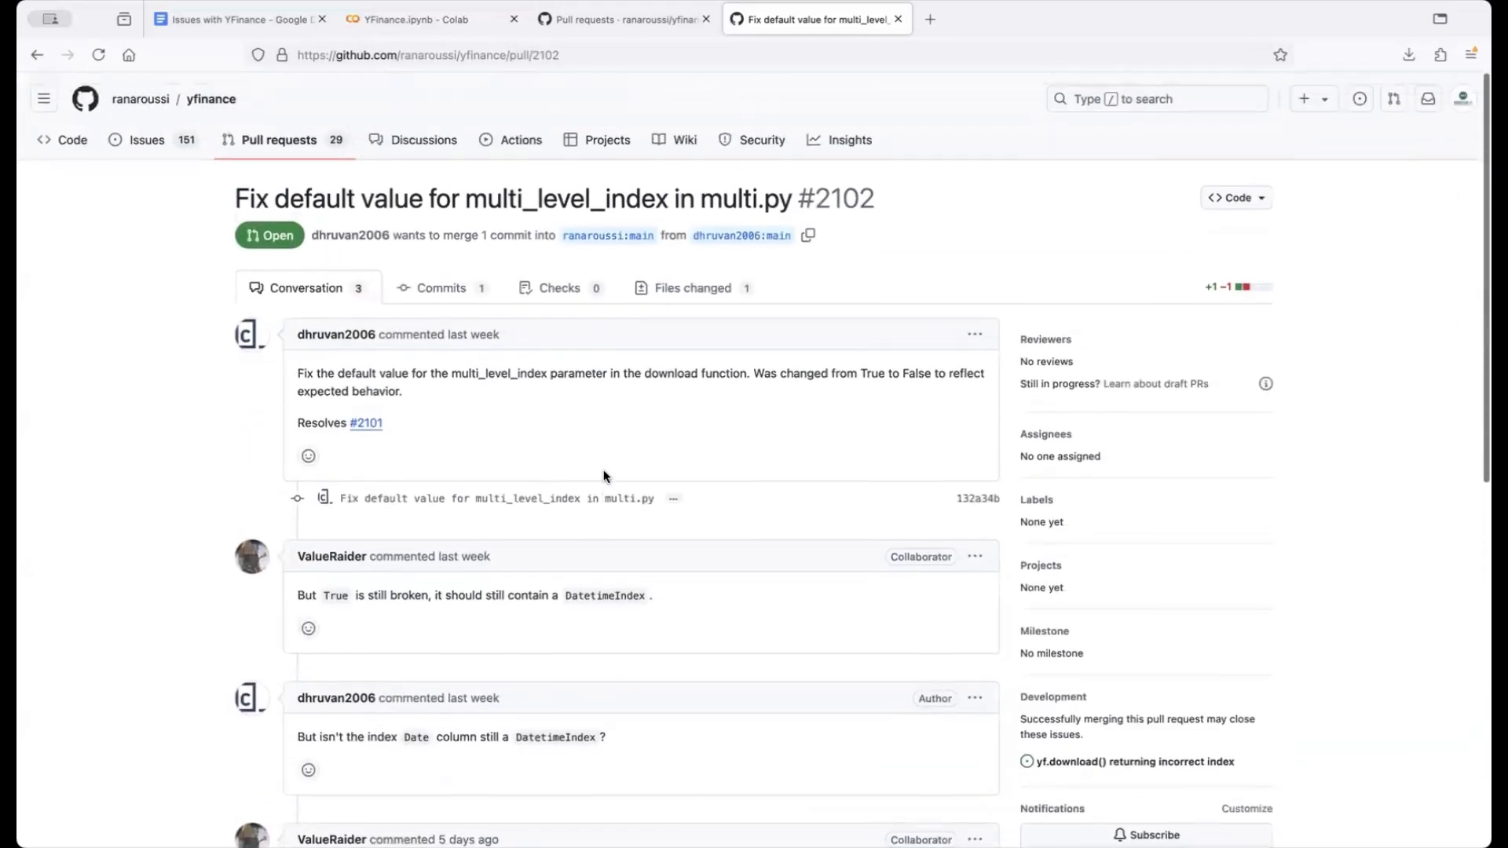
mouse_move(662, 471)
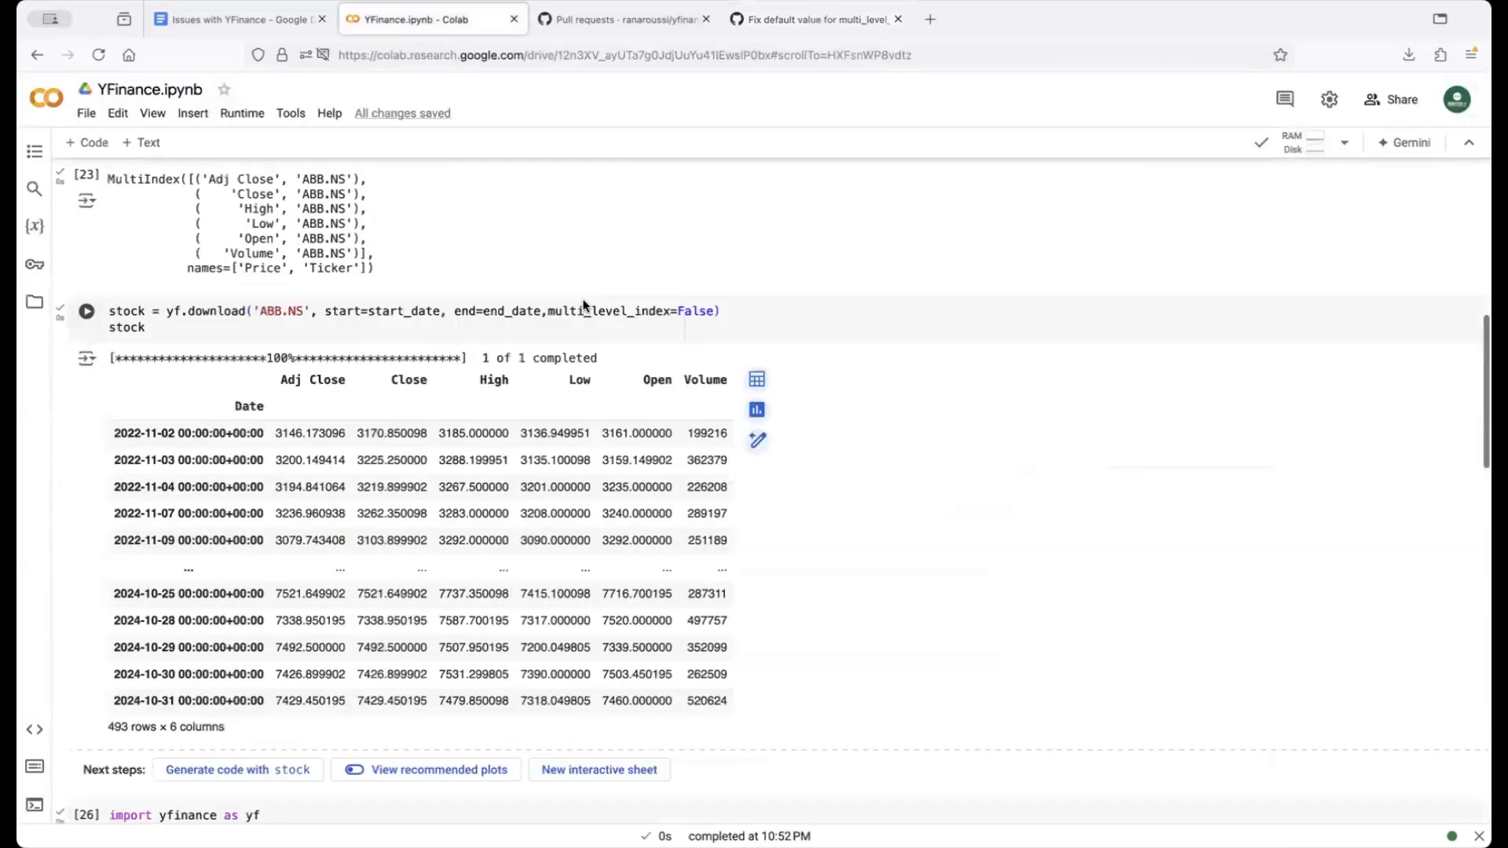
- Recheck the flat-column Colab output, then return to the yfinance repository home page
scroll("down", 3)
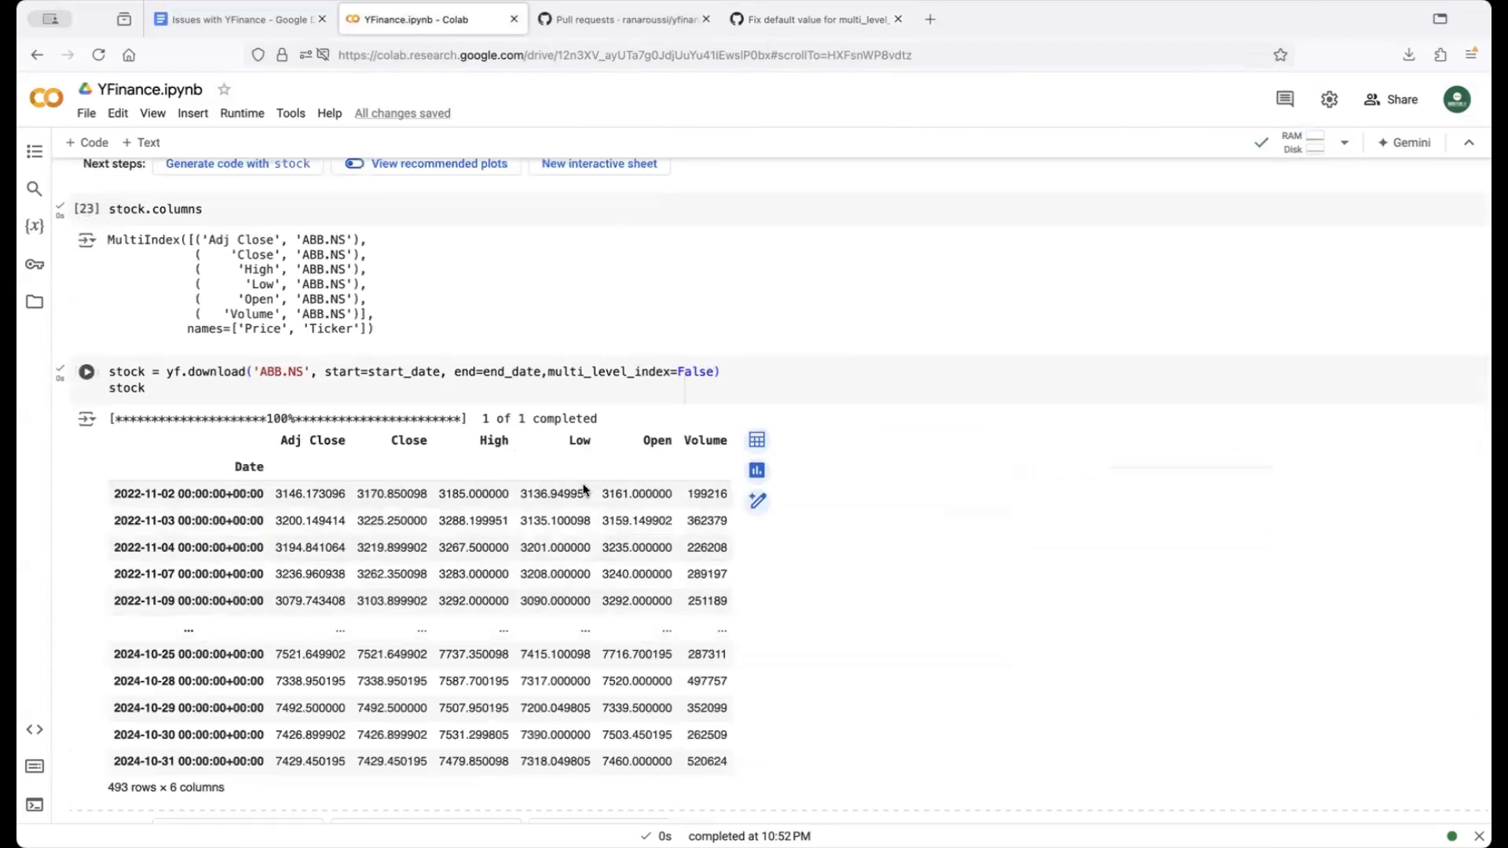
left_click(812, 19)
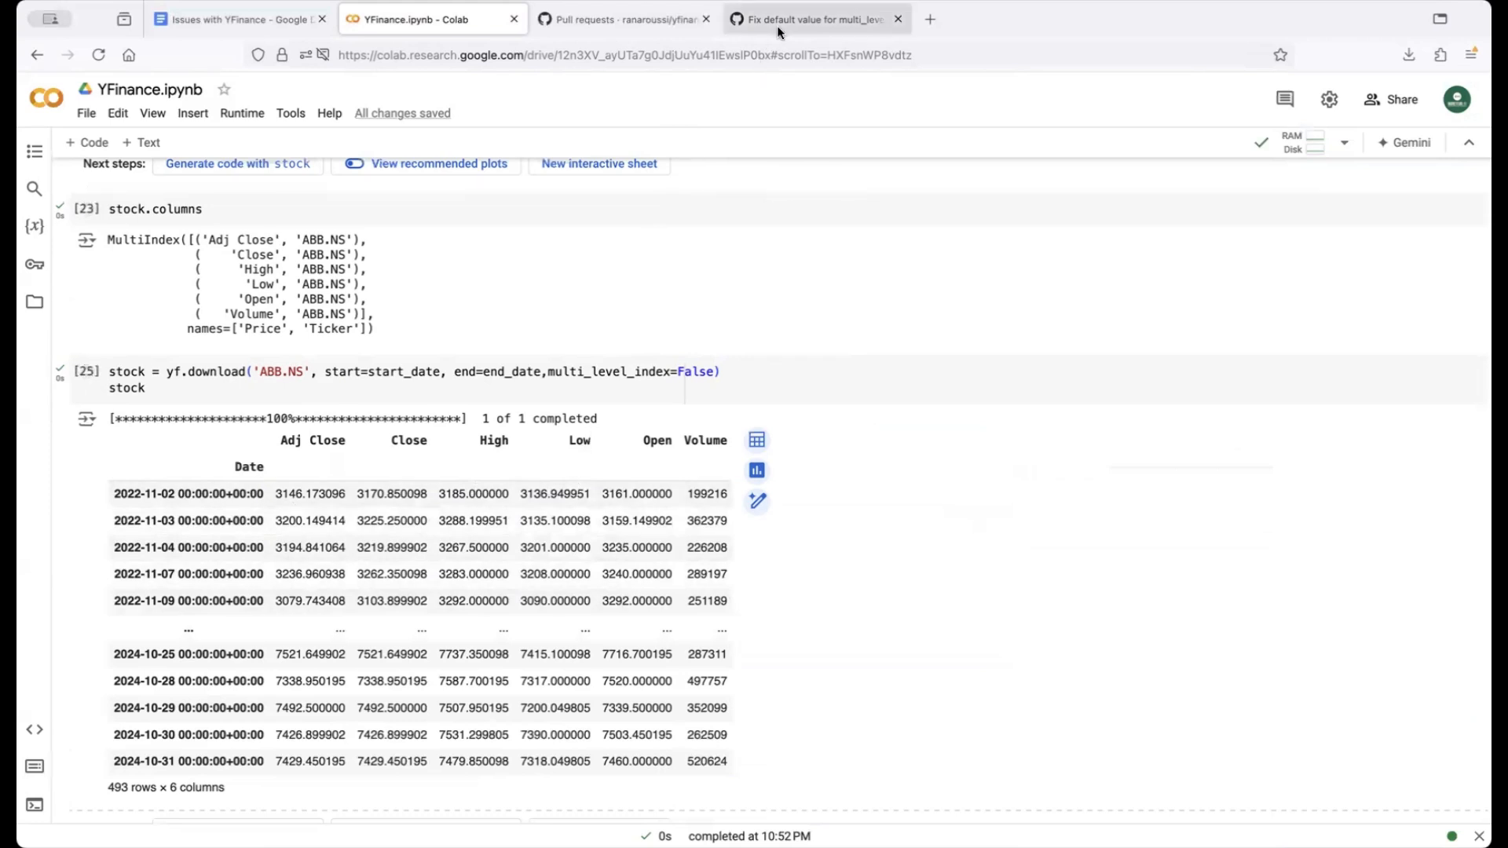
left_click(812, 18)
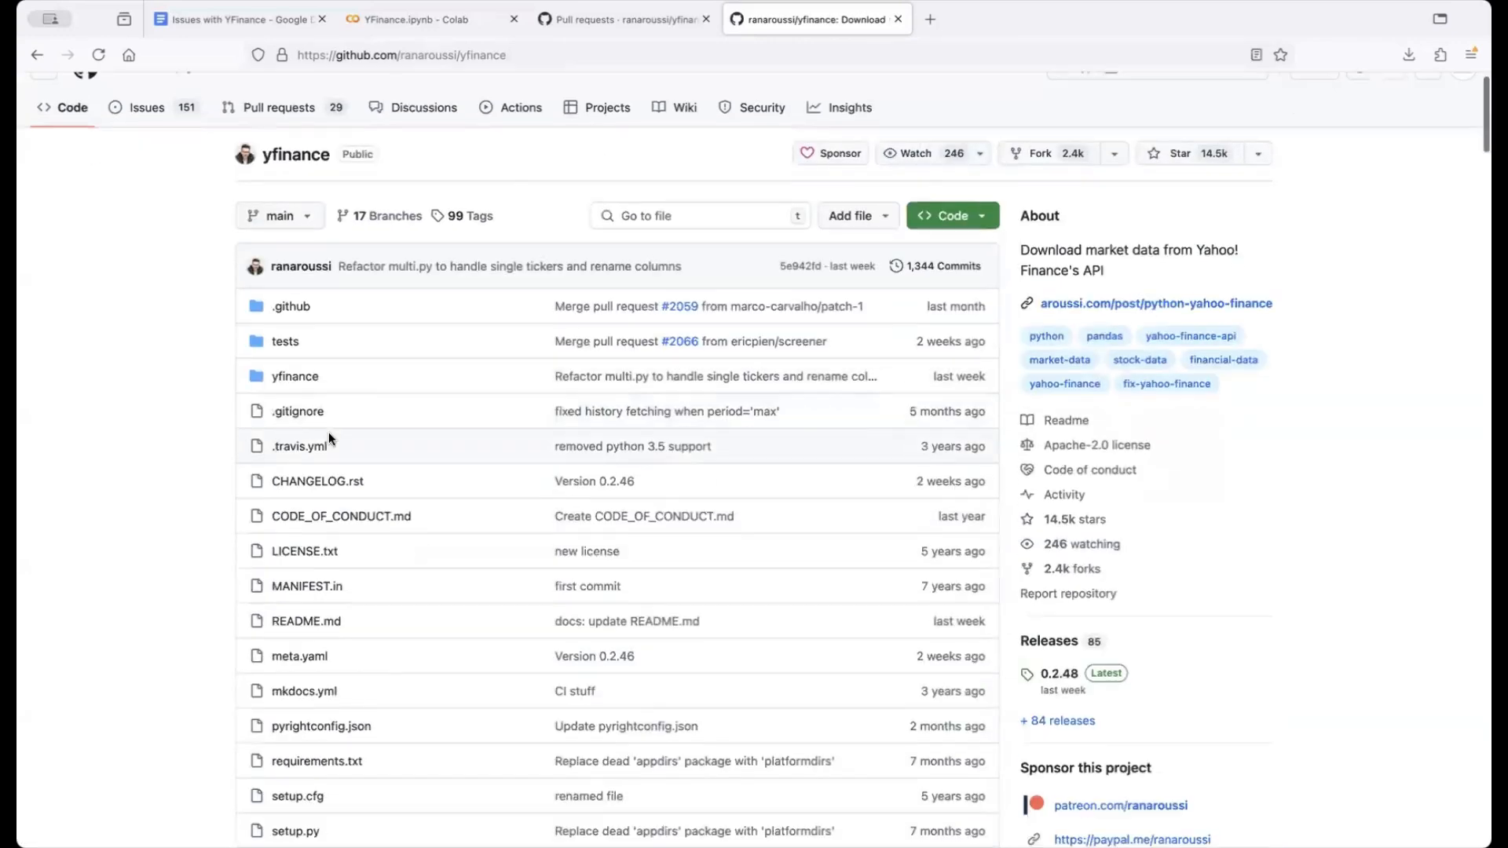
- Open yfinance/multi.py showing multi_level_index defaults to True, then return to the Colab notebook
left_click(294, 375)
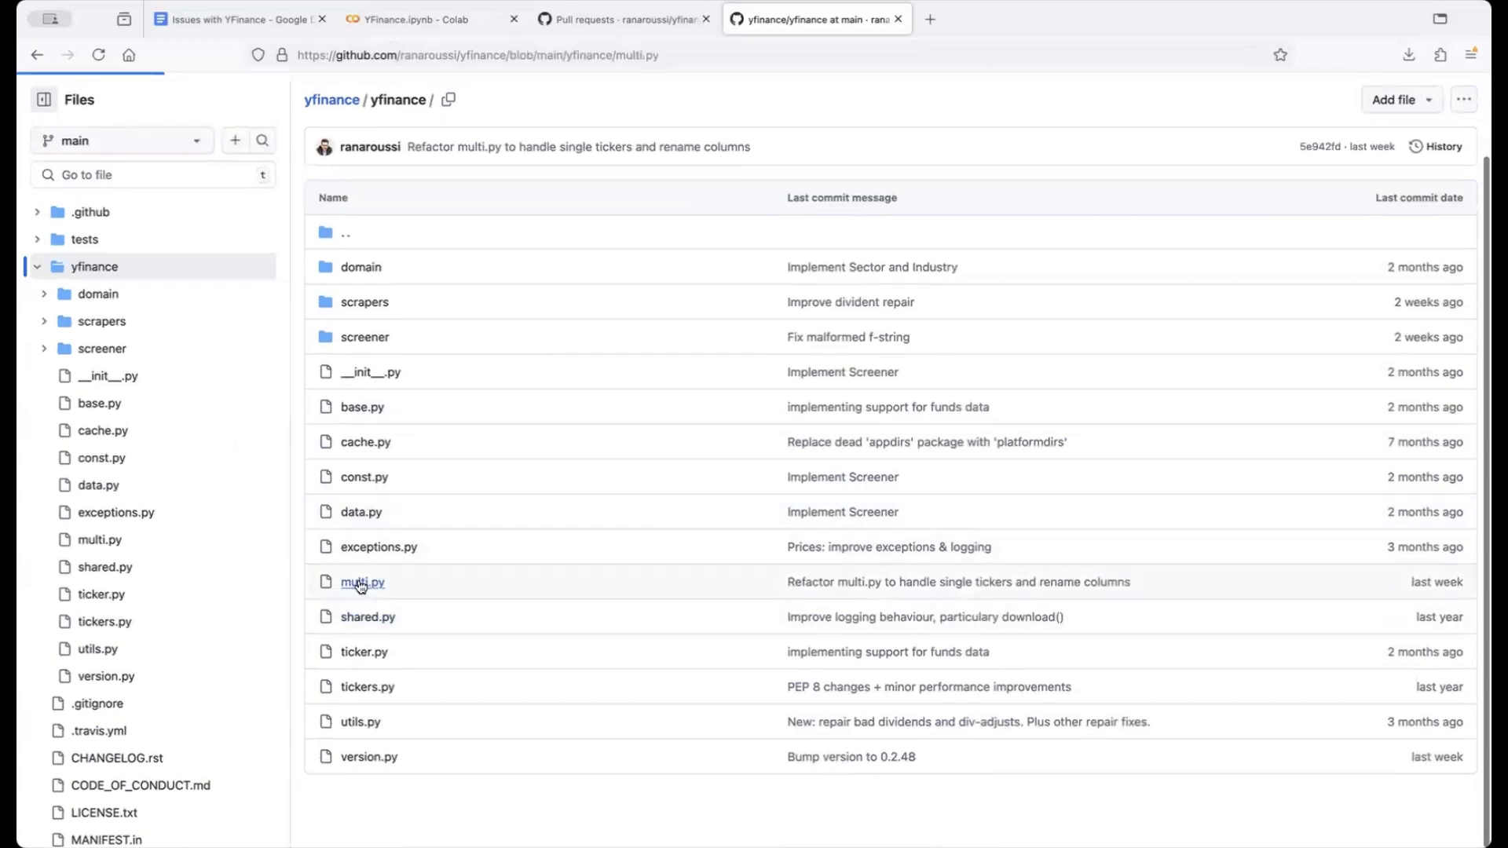
left_click(362, 581)
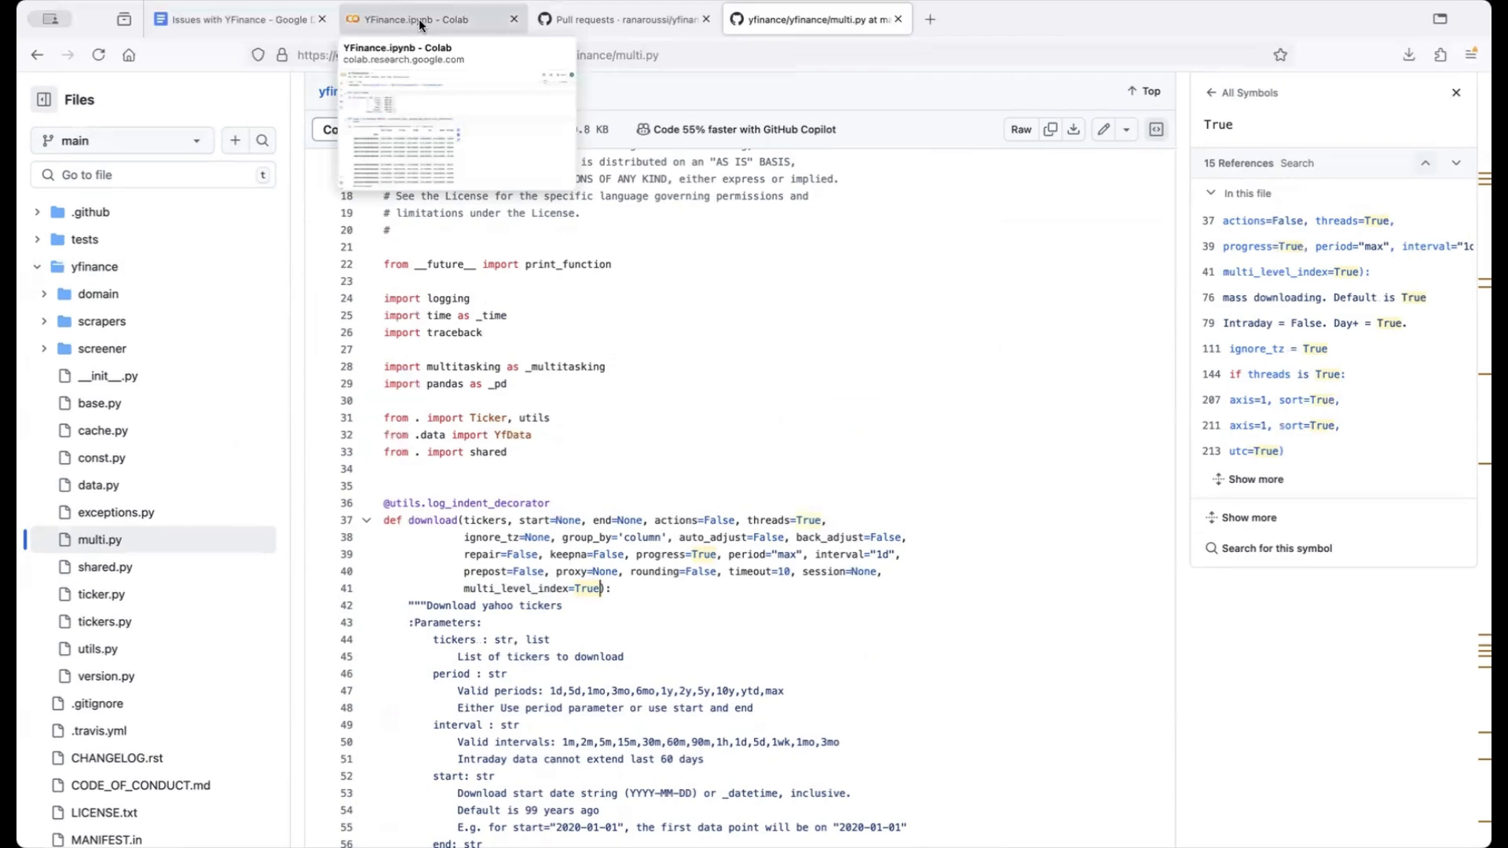
left_click(413, 19)
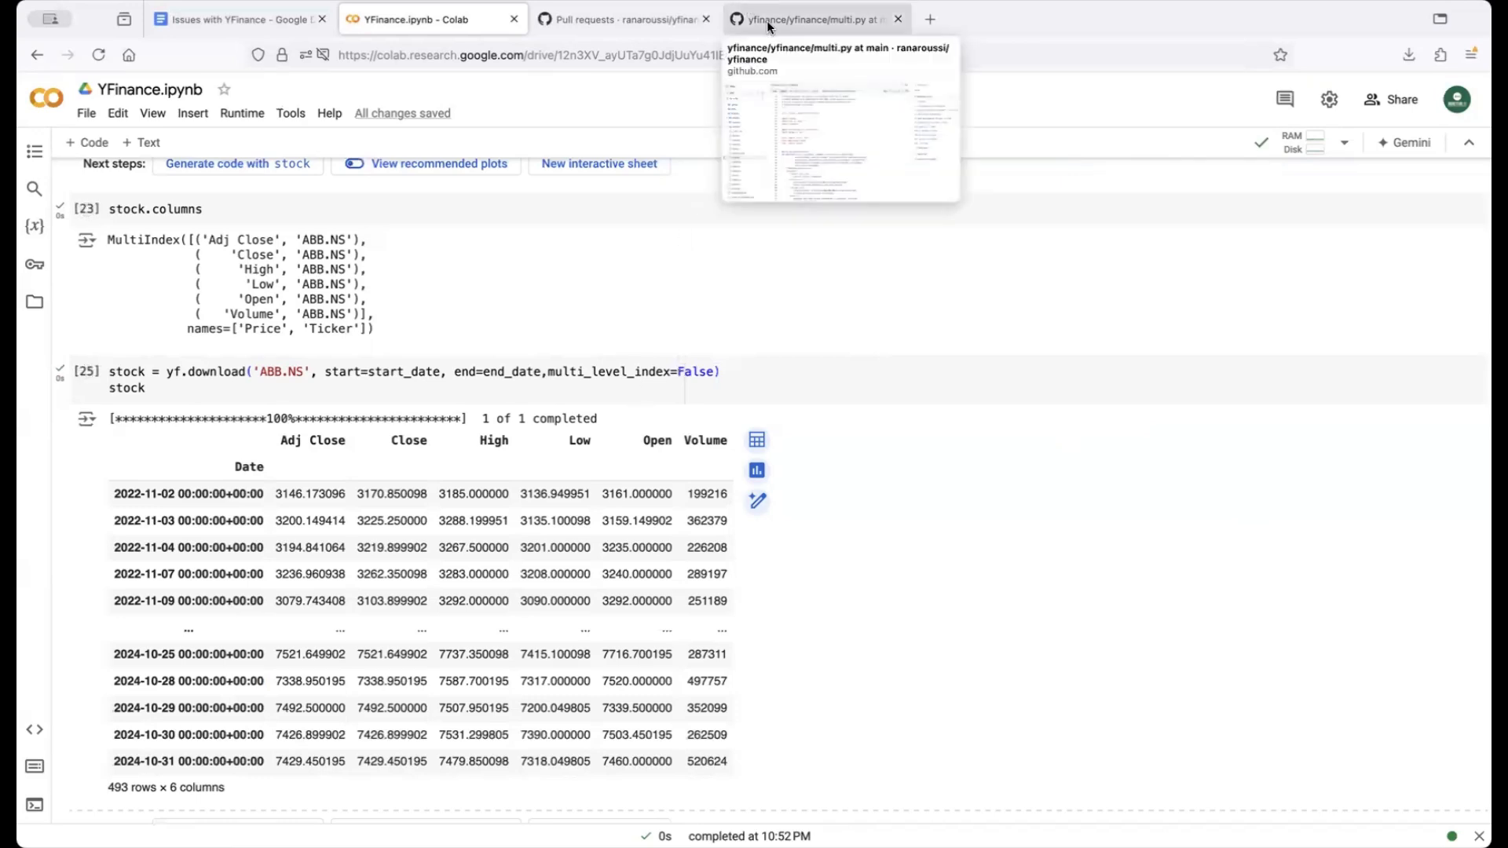
left_click(815, 19)
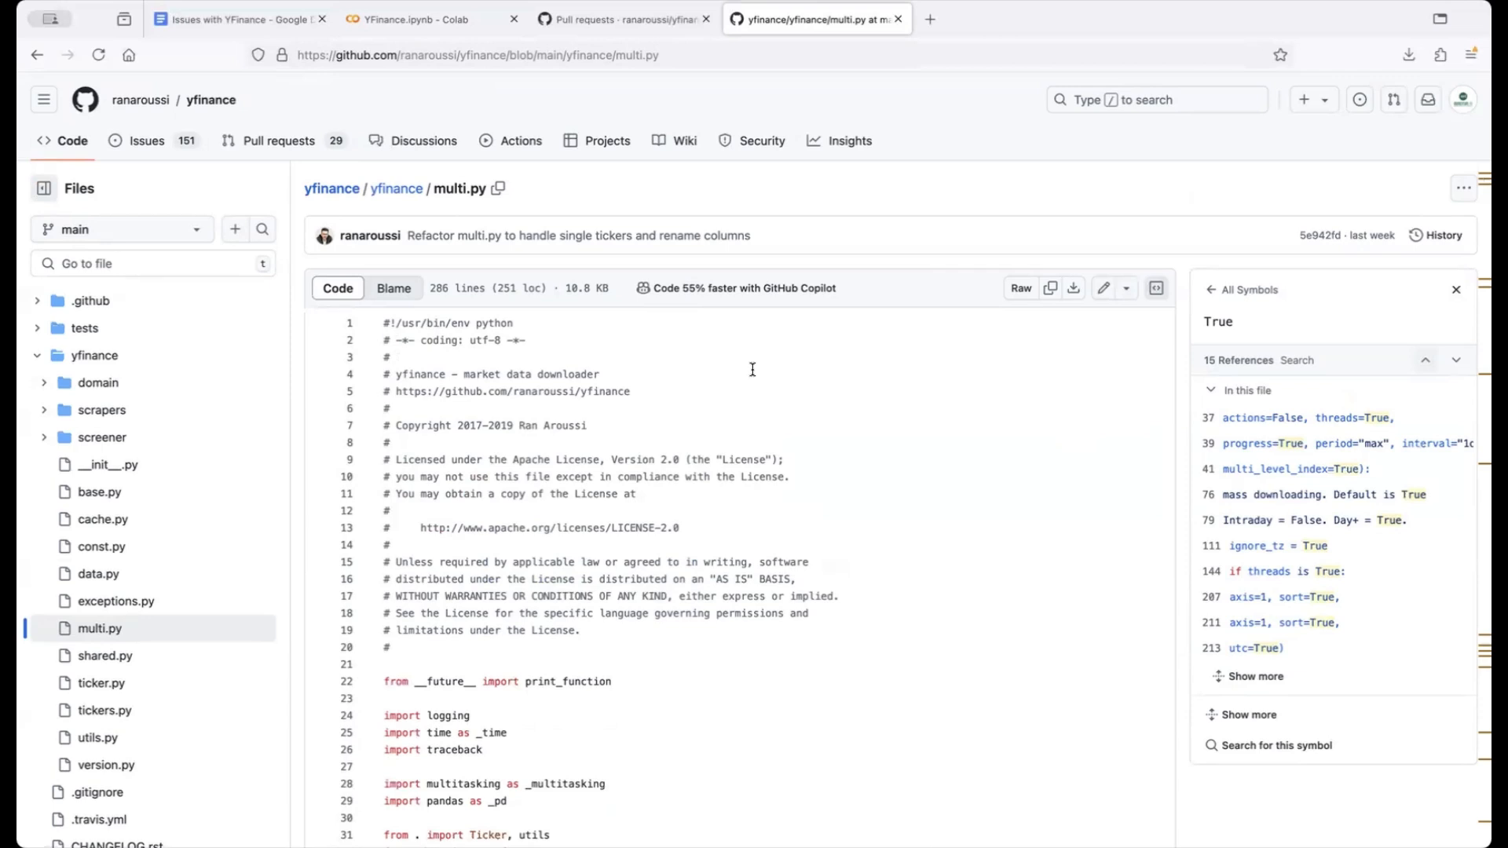
mouse_move(620, 19)
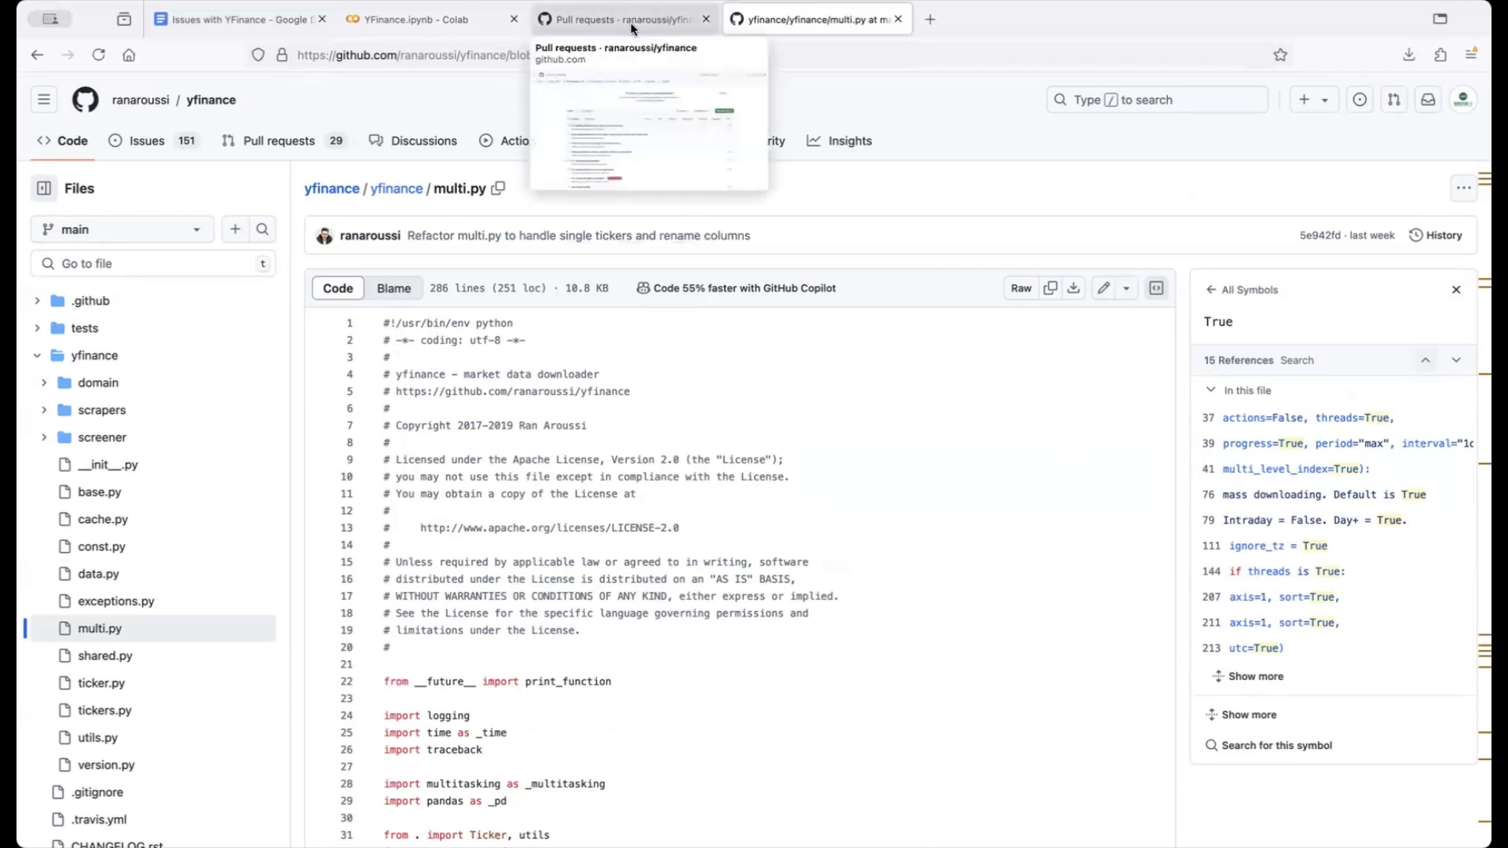
left_click(624, 19)
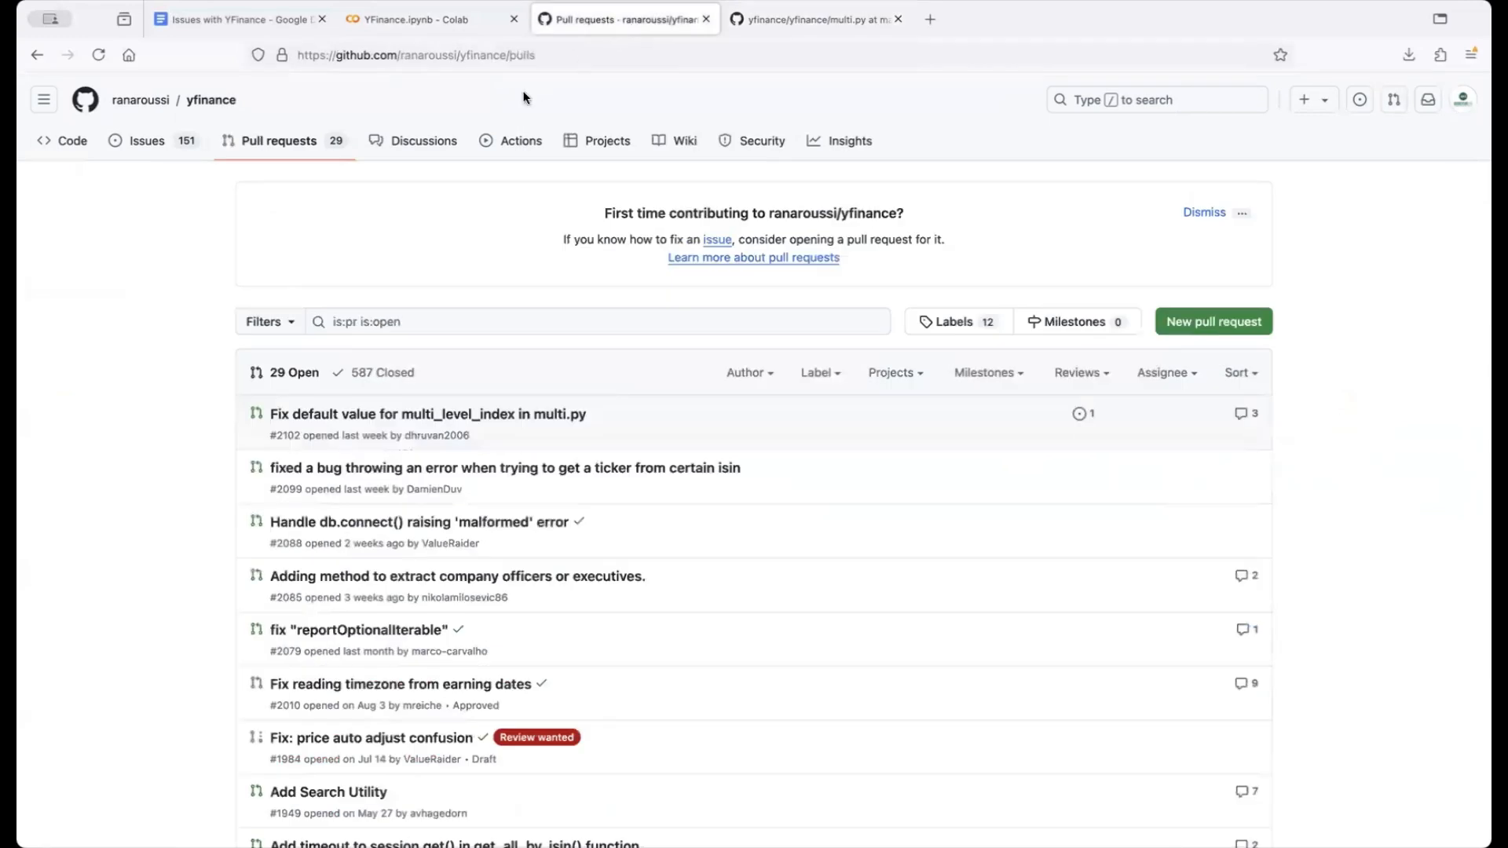
left_click(422, 19)
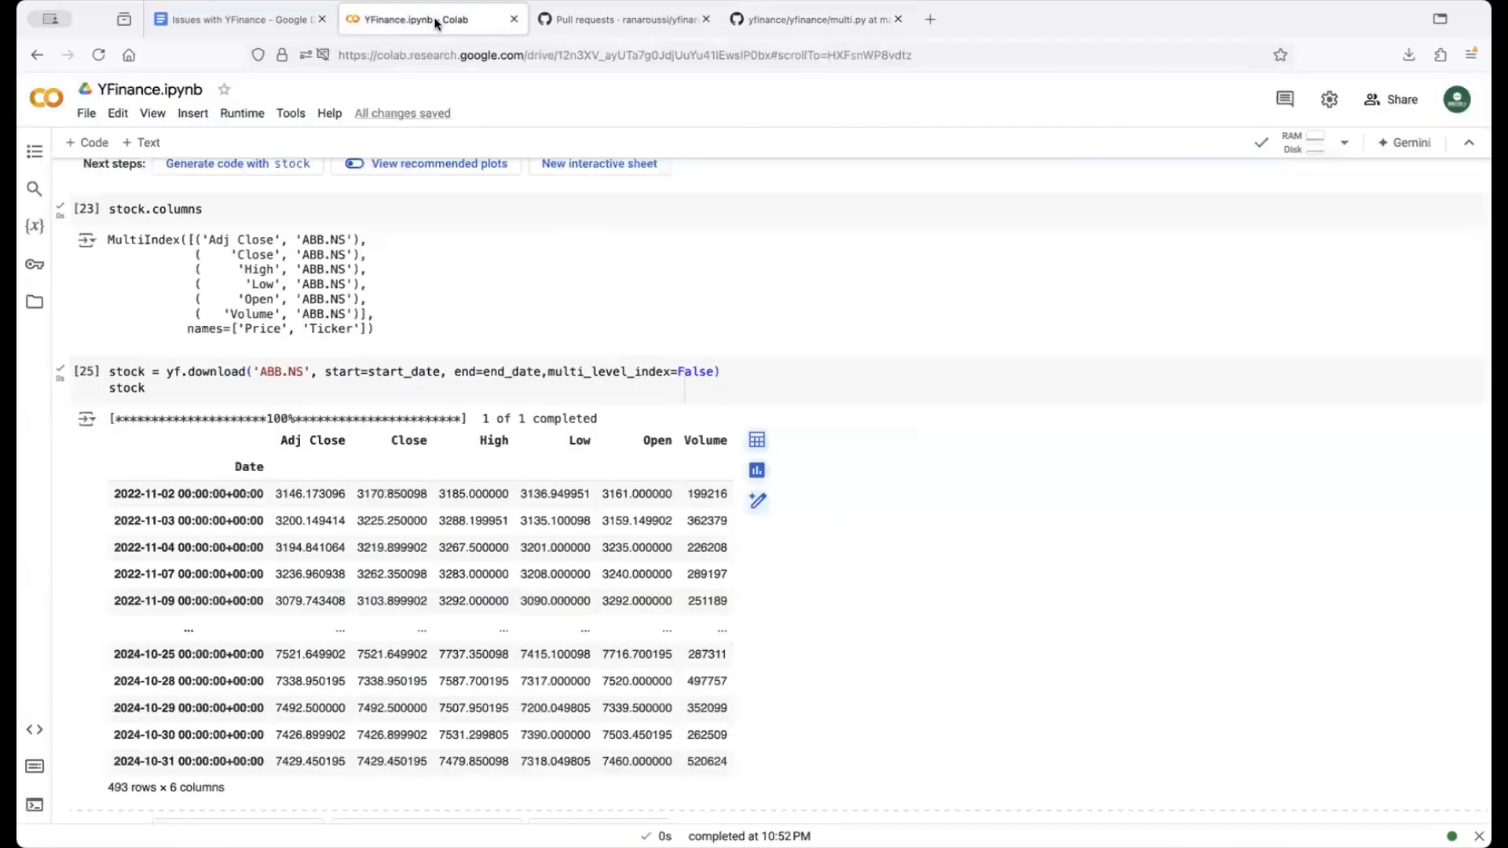
scroll("down", 3)
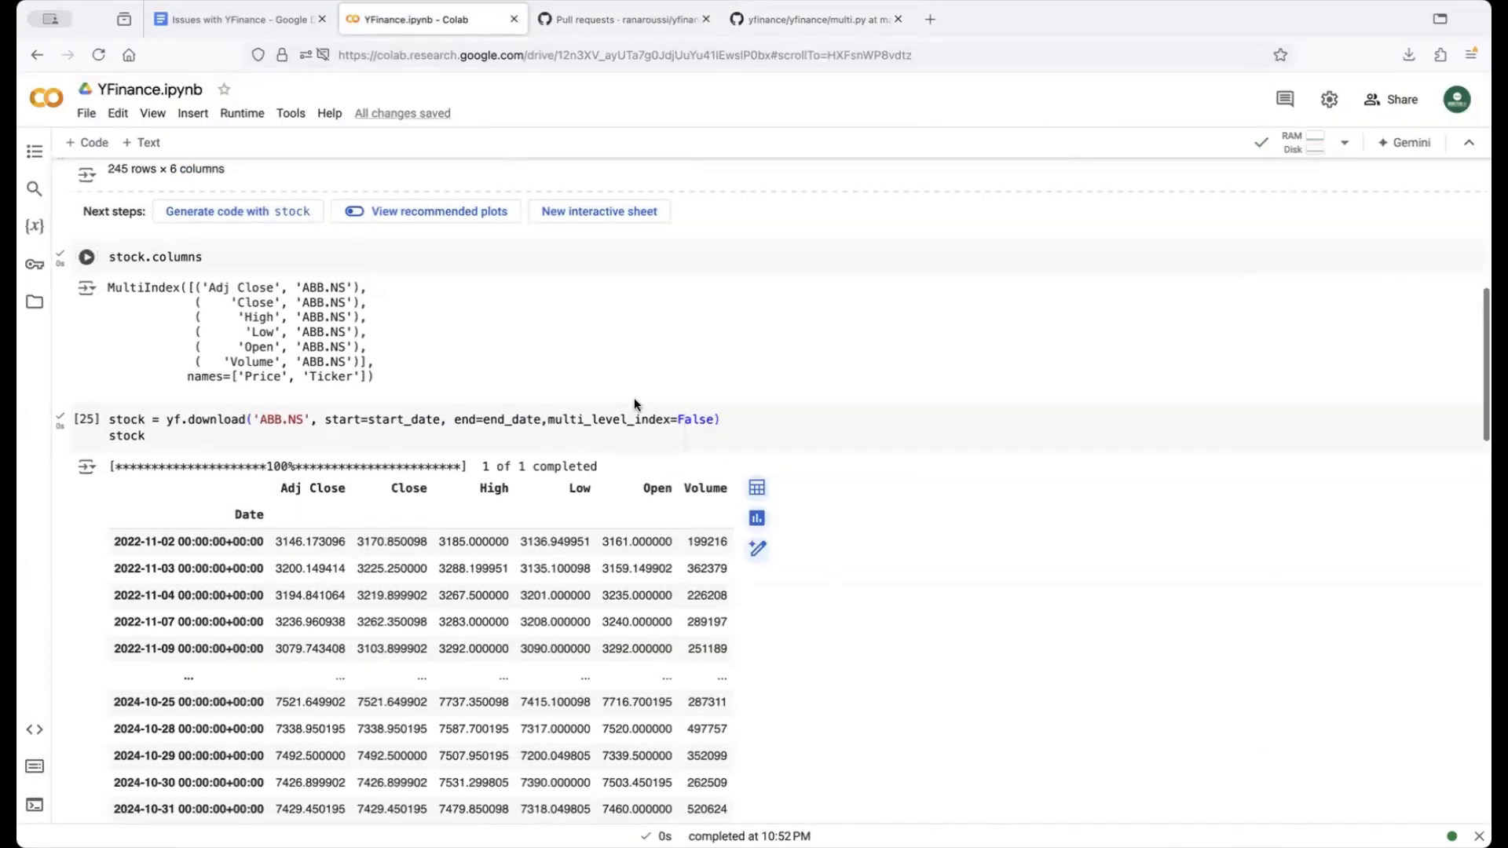
scroll("down", 3)
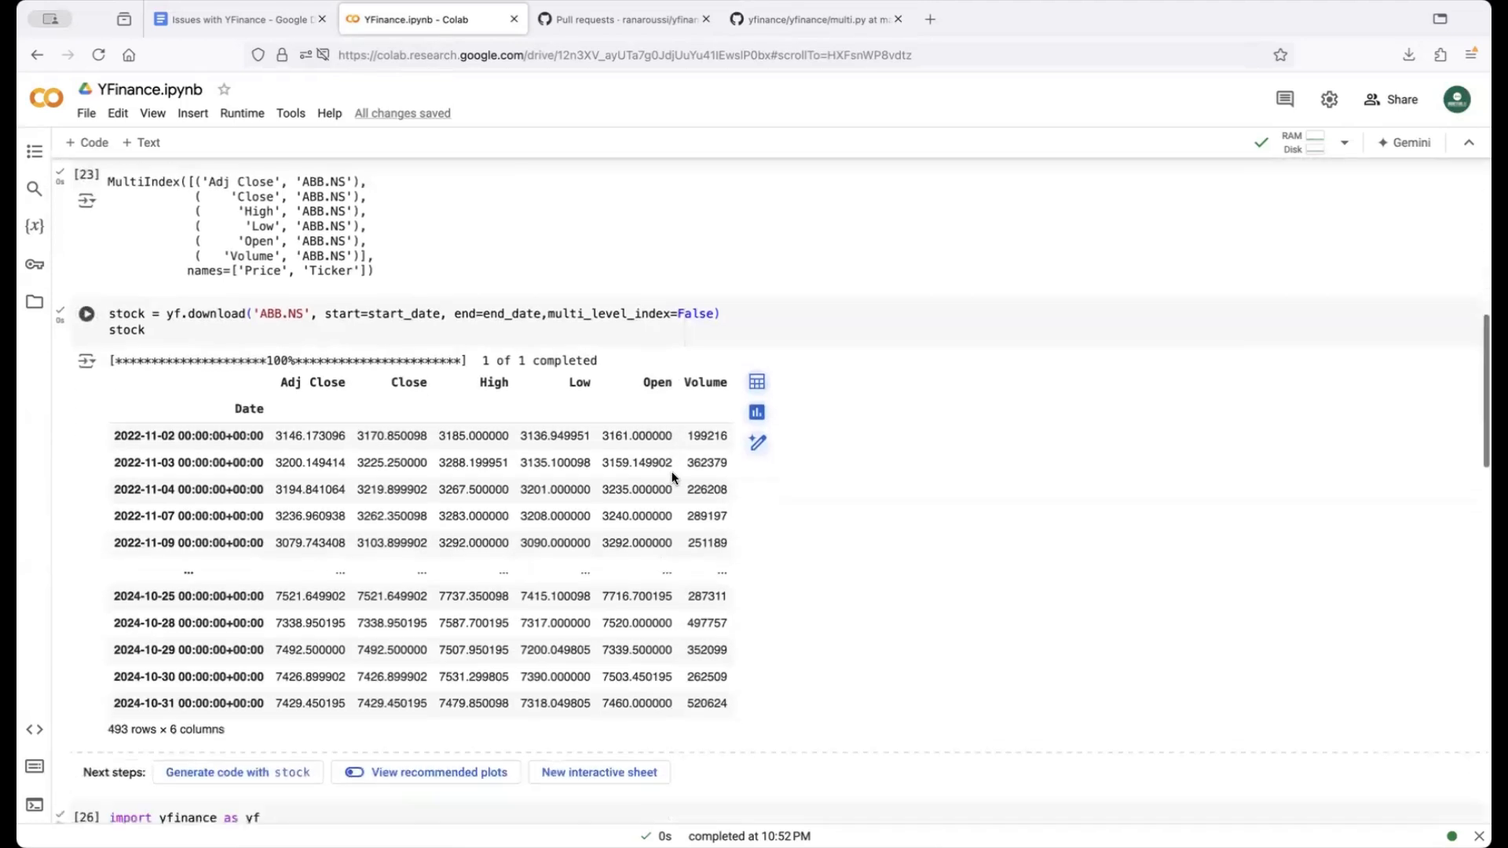